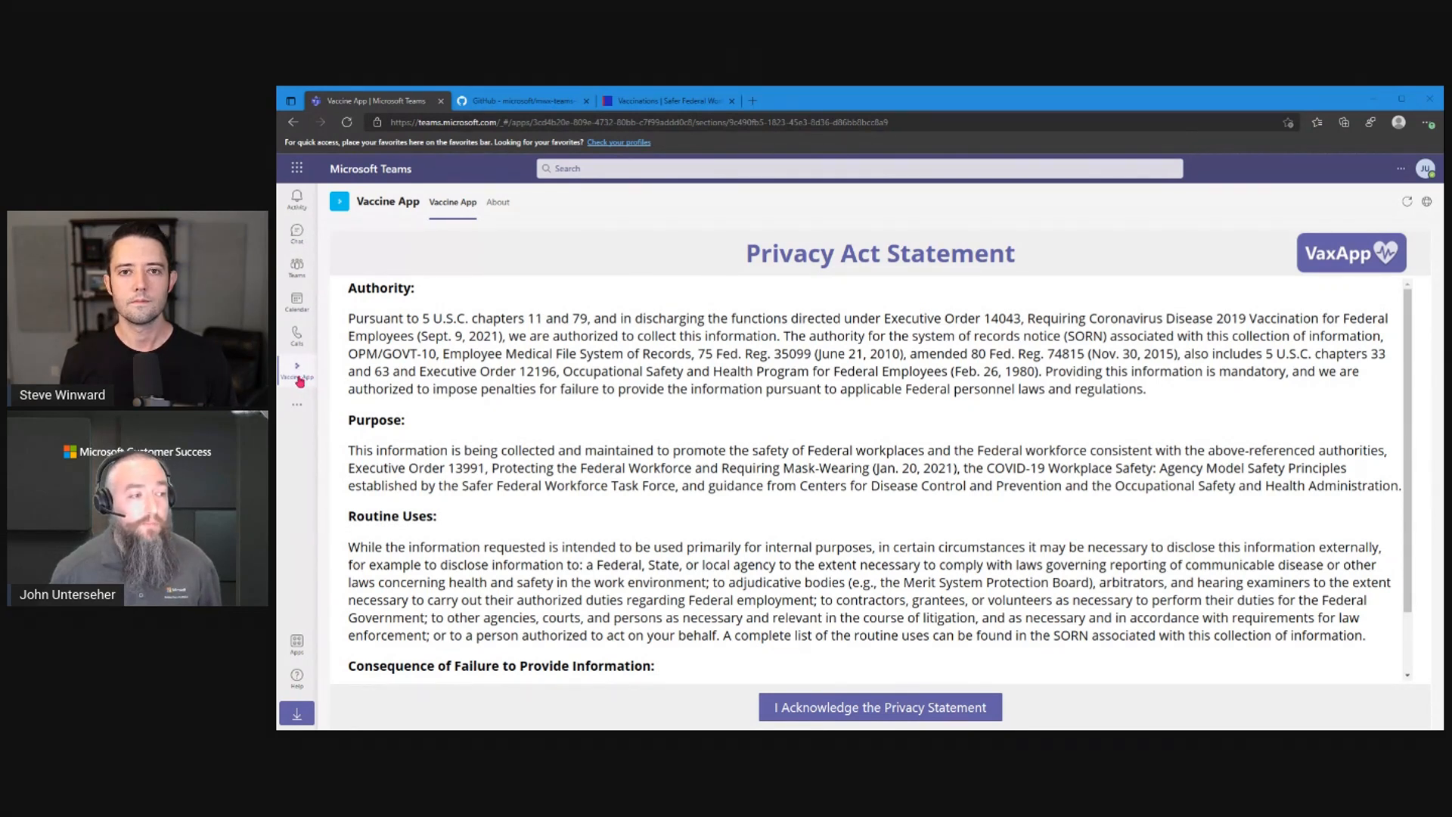
mouse_move(822, 644)
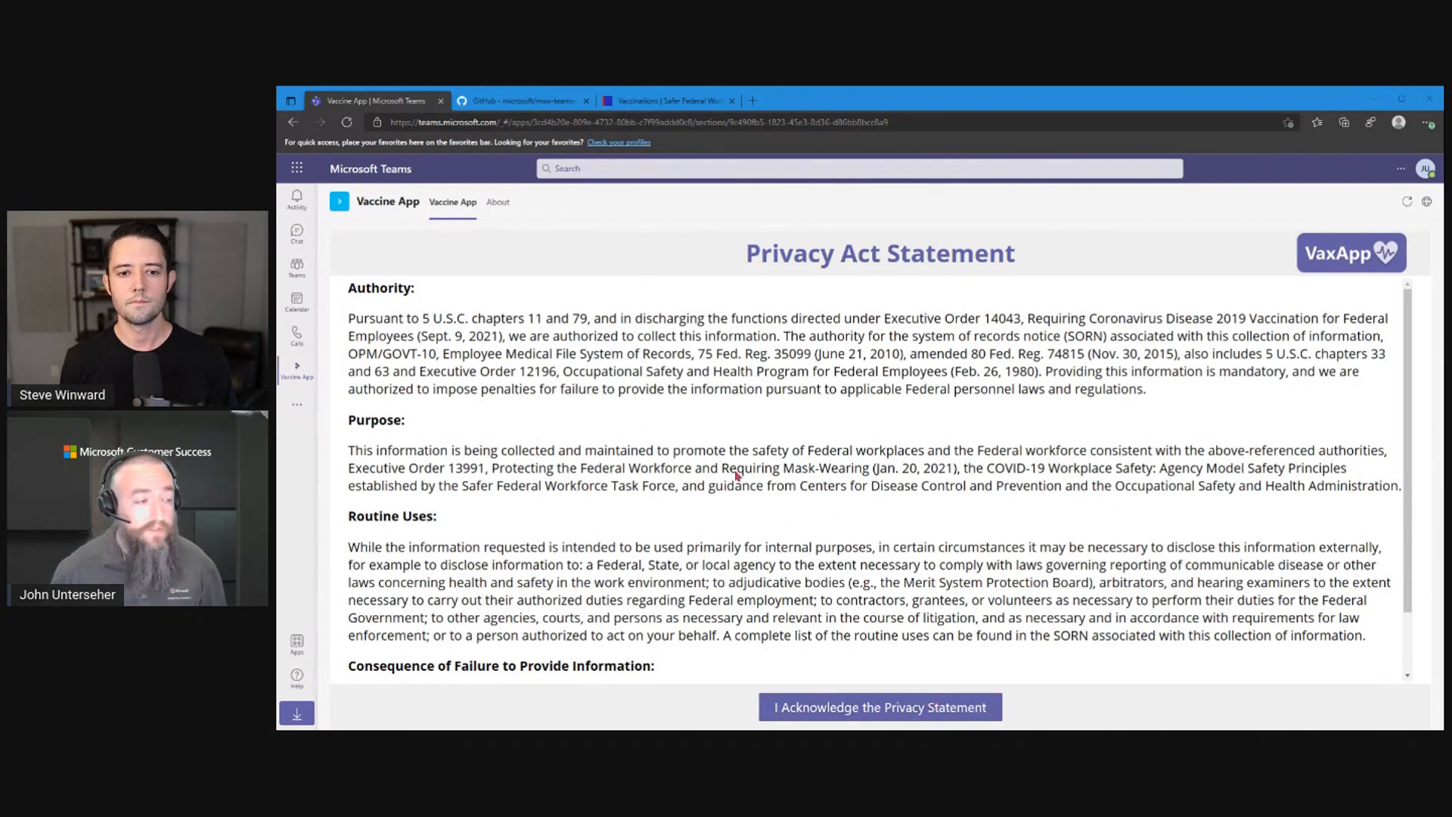
Step: Acknowledge the privacy statement to reach the Vaccine Attestation Home page
scroll("down", 3)
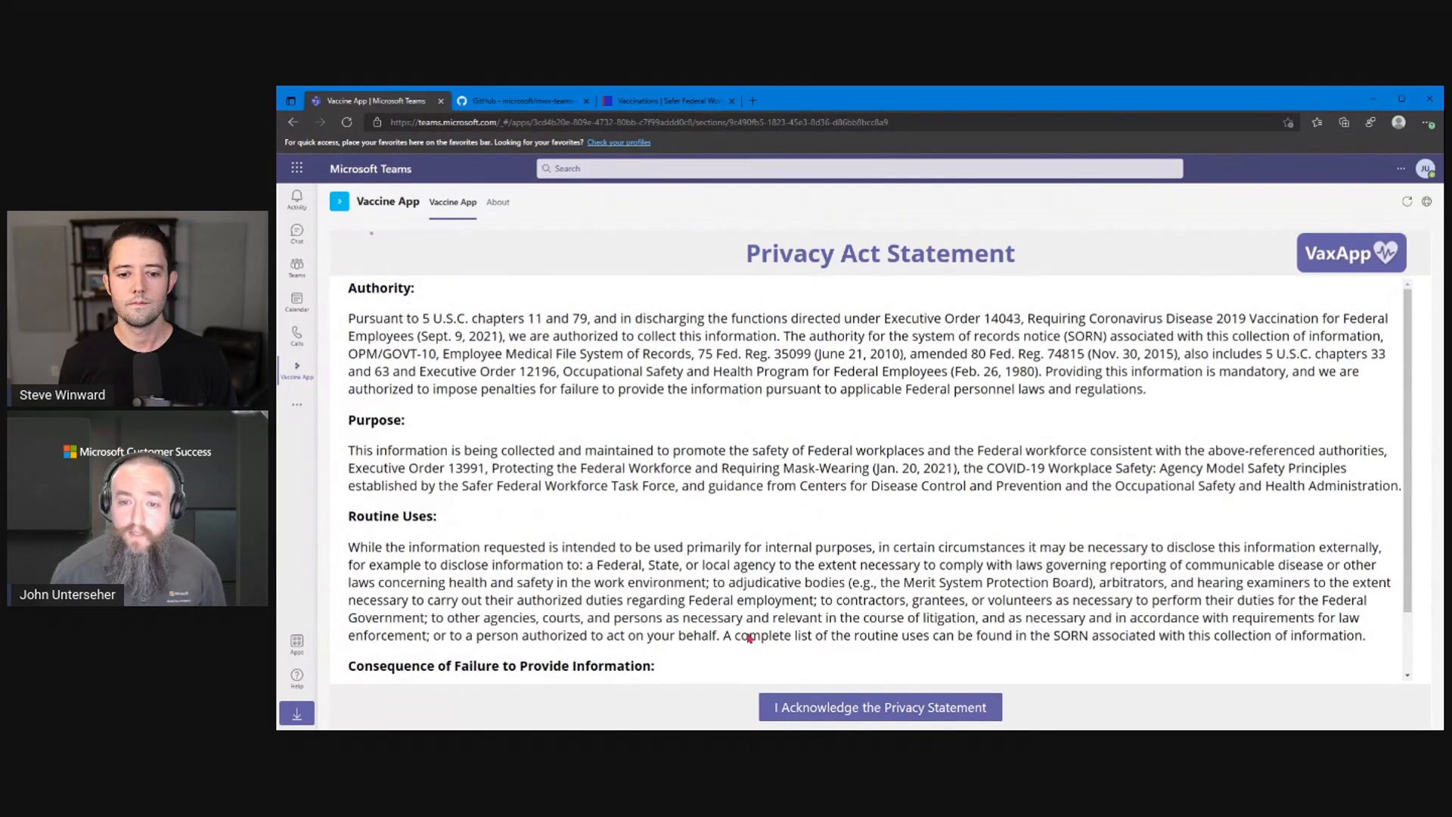
left_click(878, 706)
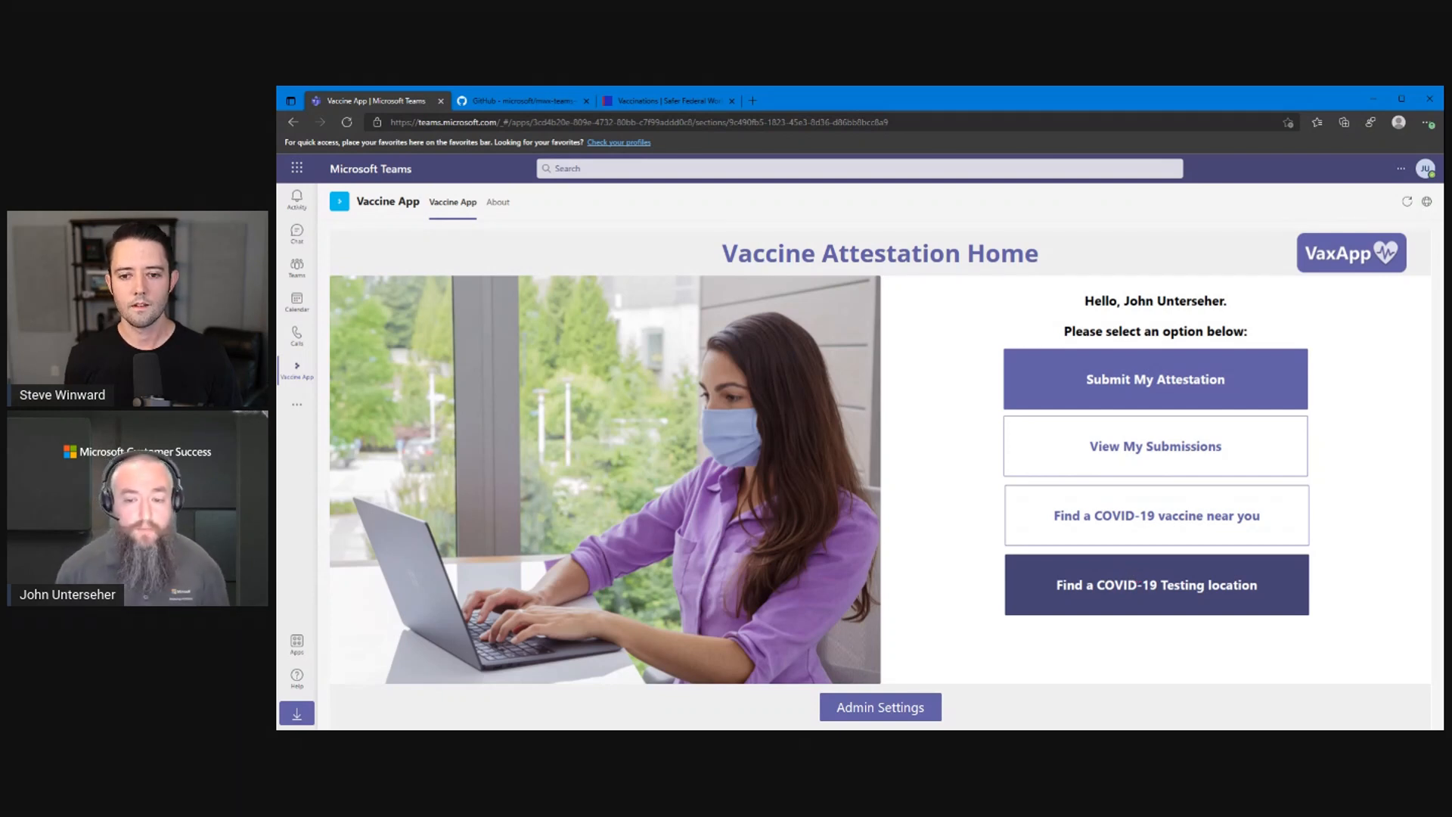
mouse_move(1153, 515)
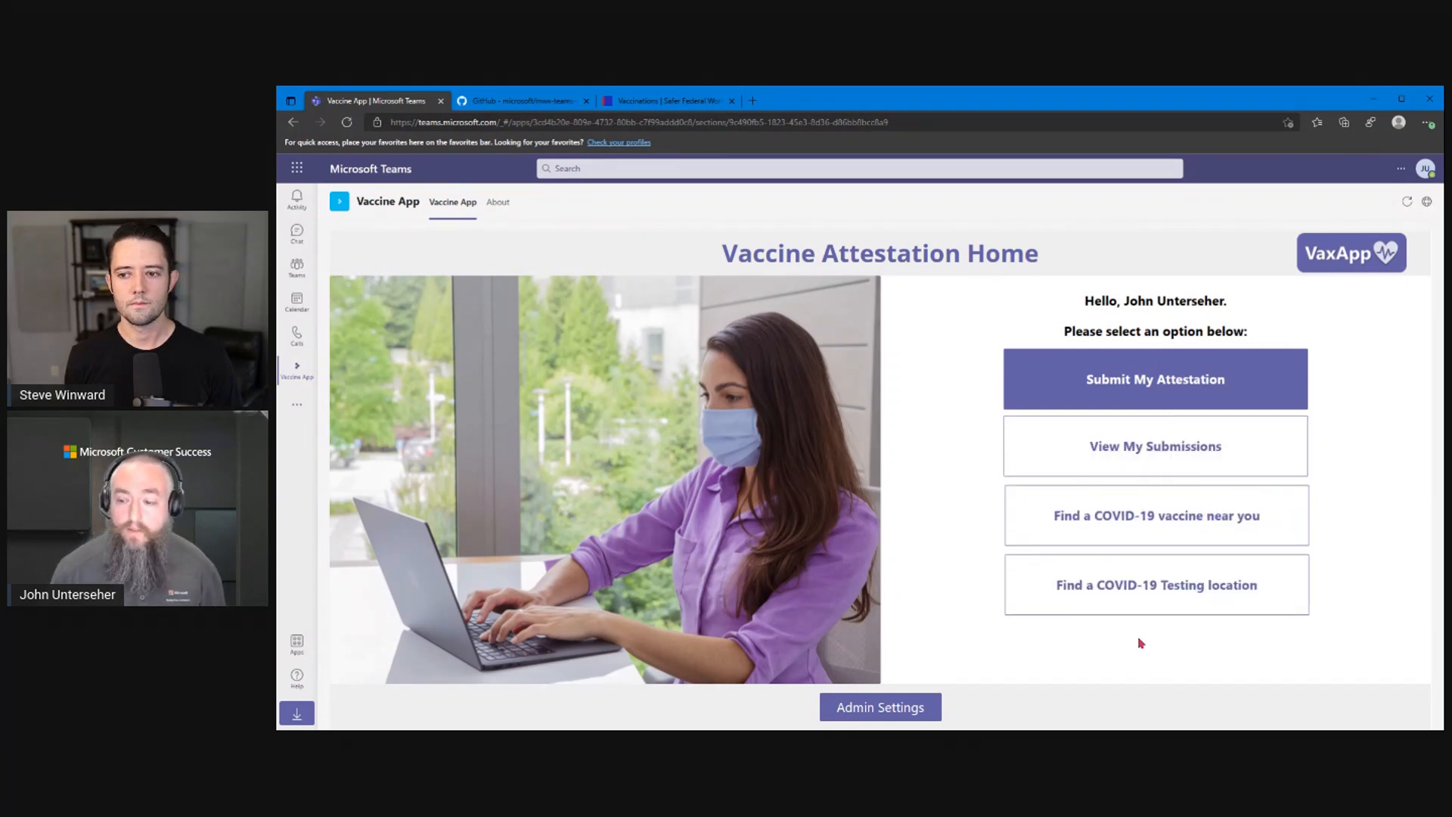
mouse_move(1025, 666)
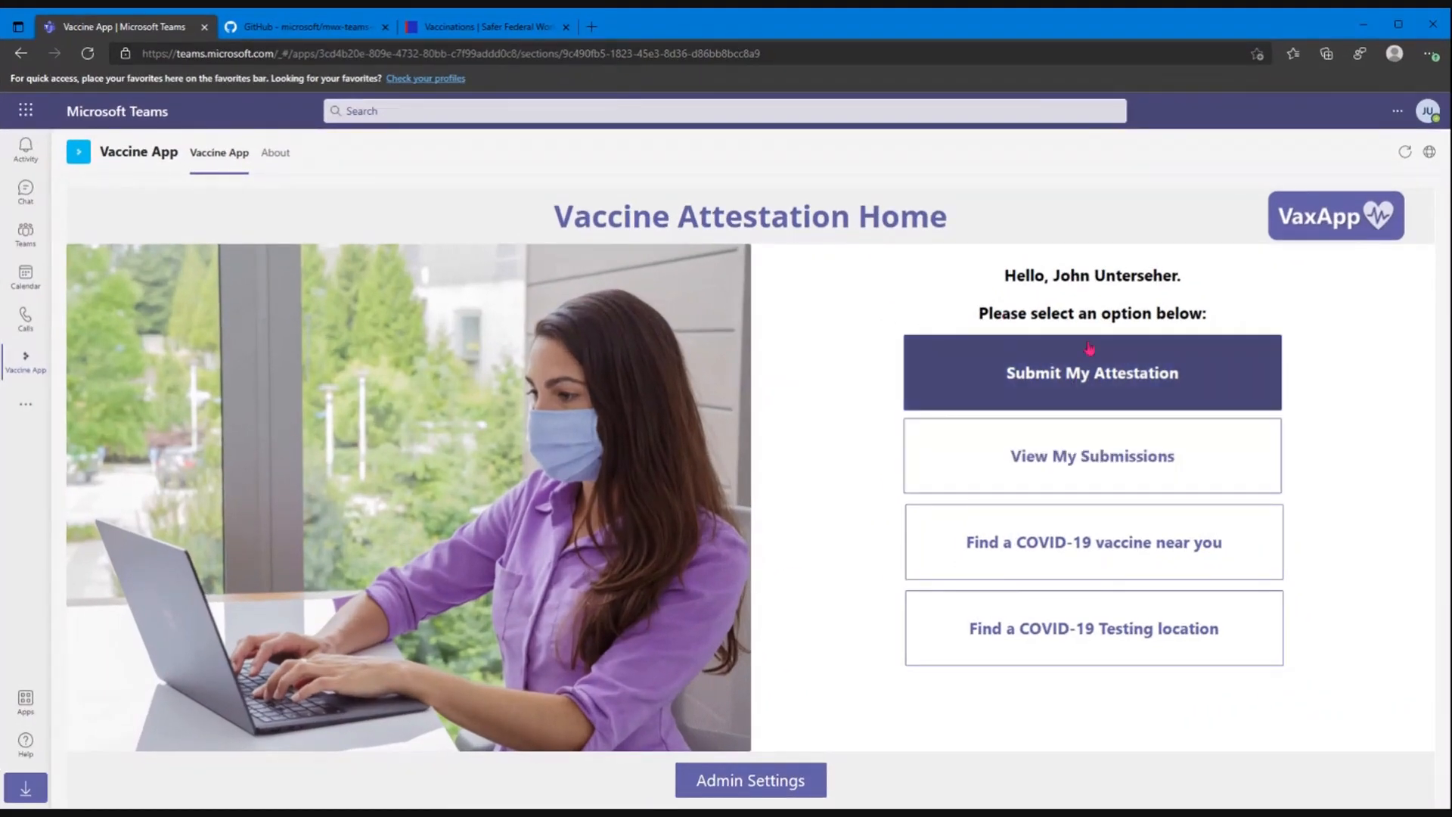
mouse_move(1129, 386)
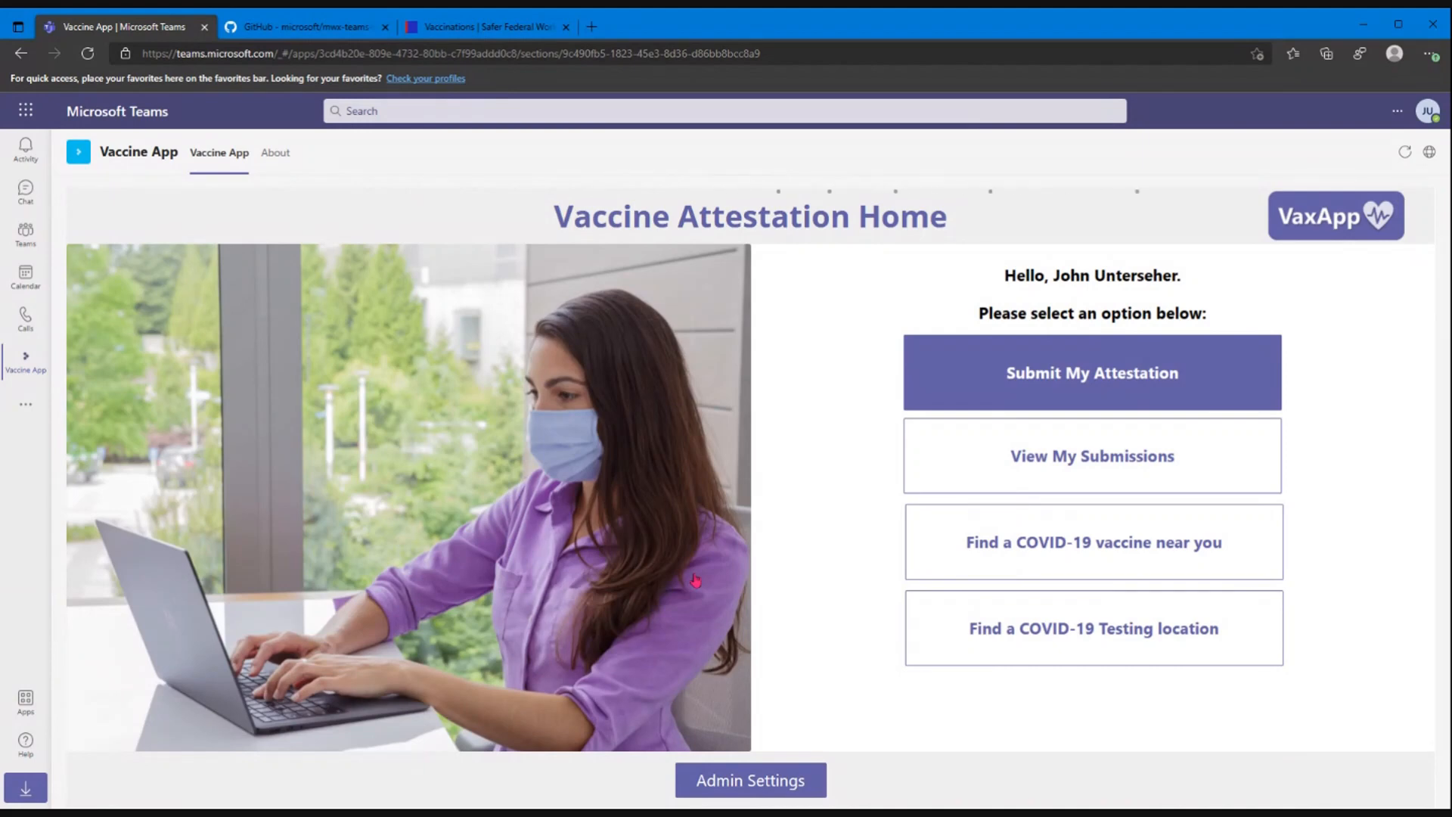
Step: Start a new attestation on behalf of another user named 'Joe user'
left_click(1091, 372)
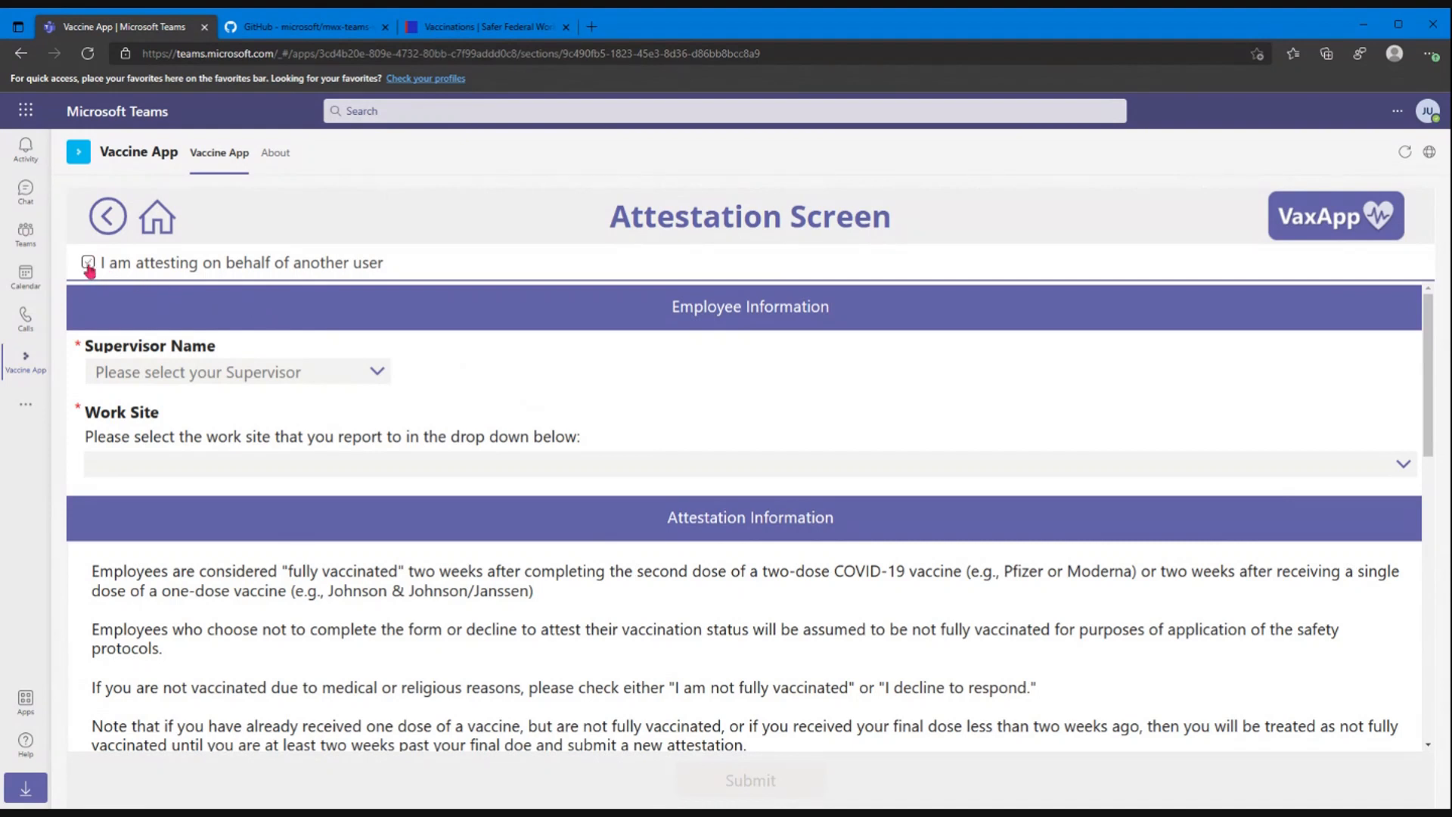
left_click(88, 261)
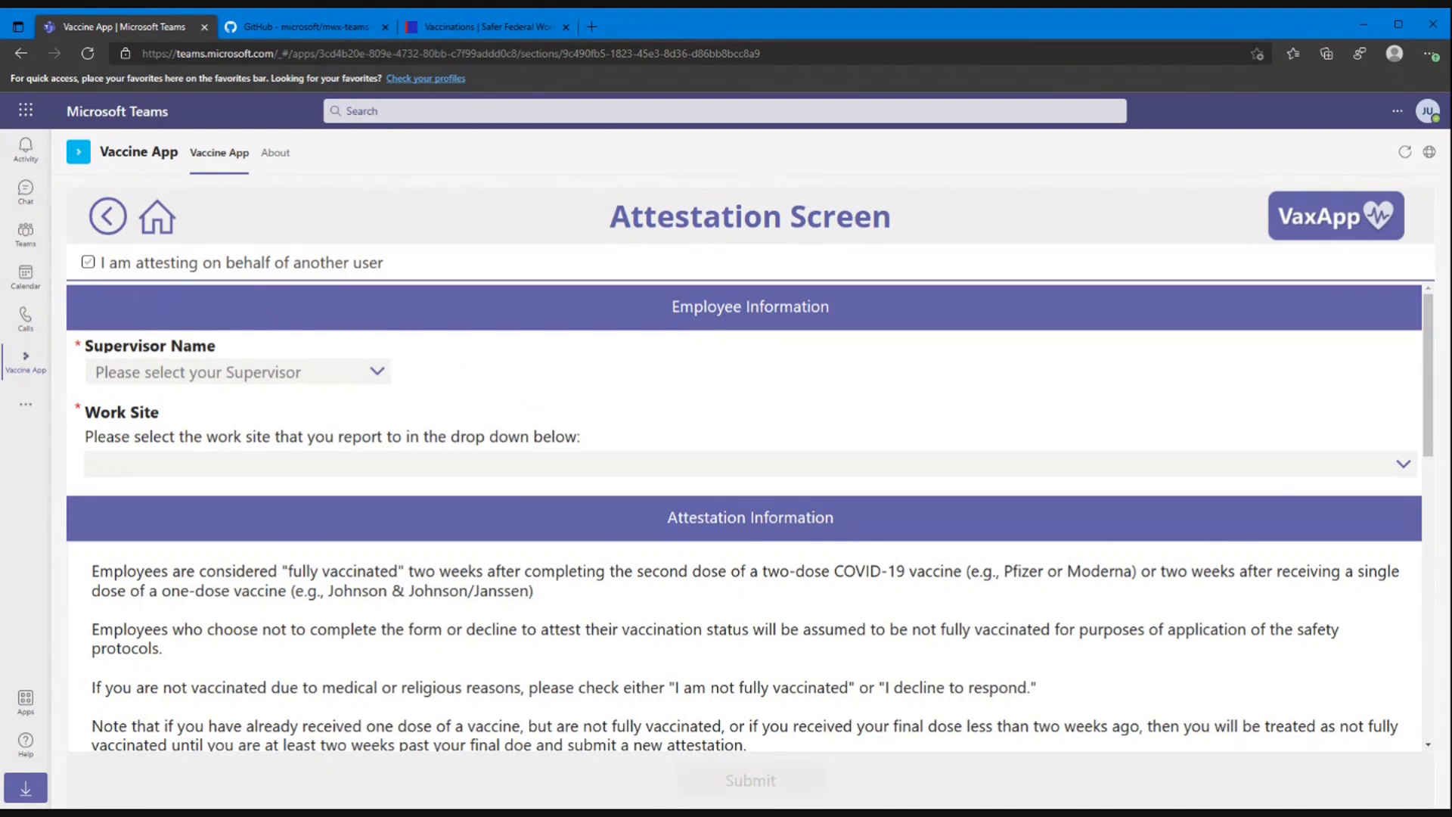
left_click(88, 262)
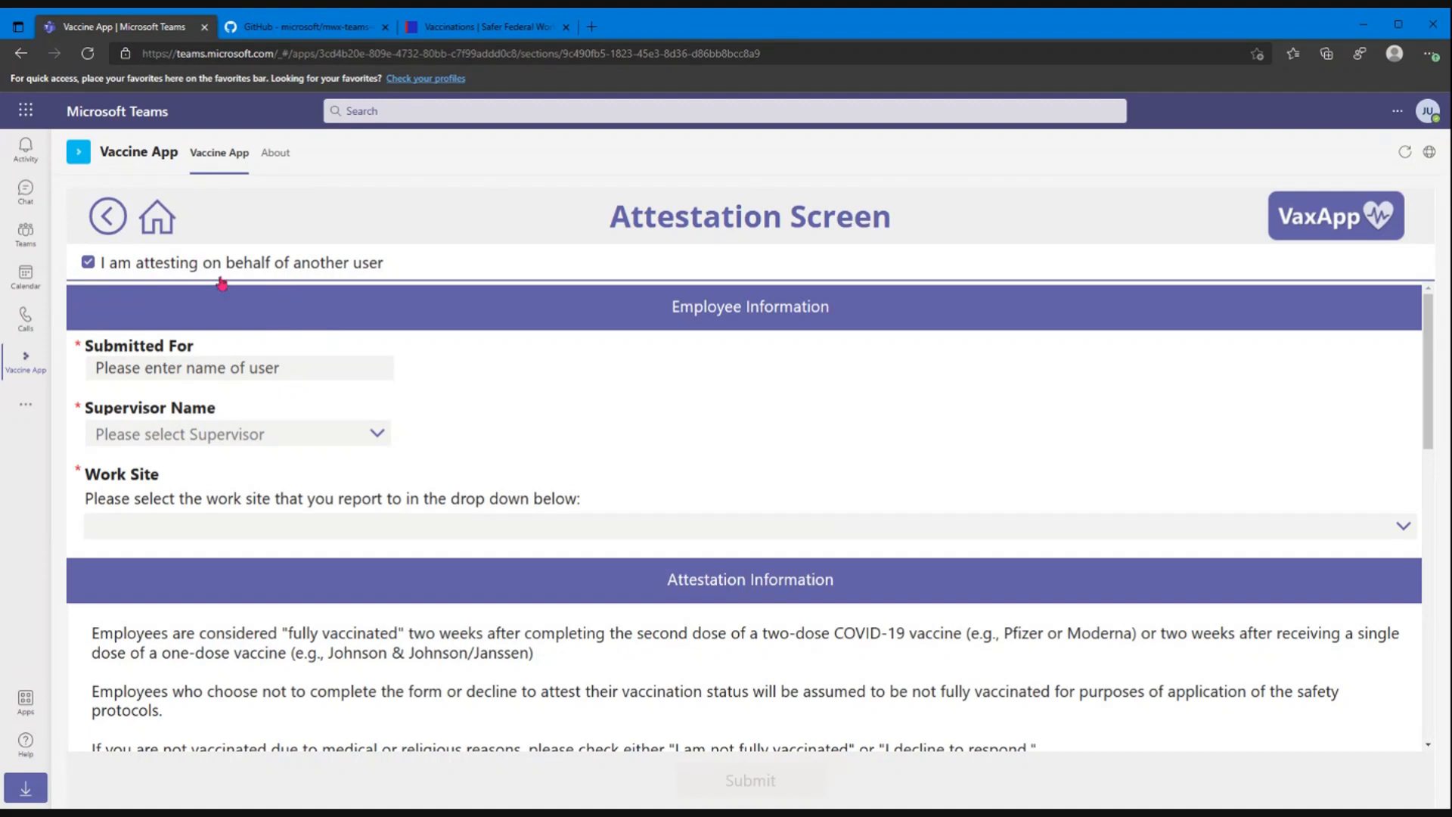
left_click(239, 367)
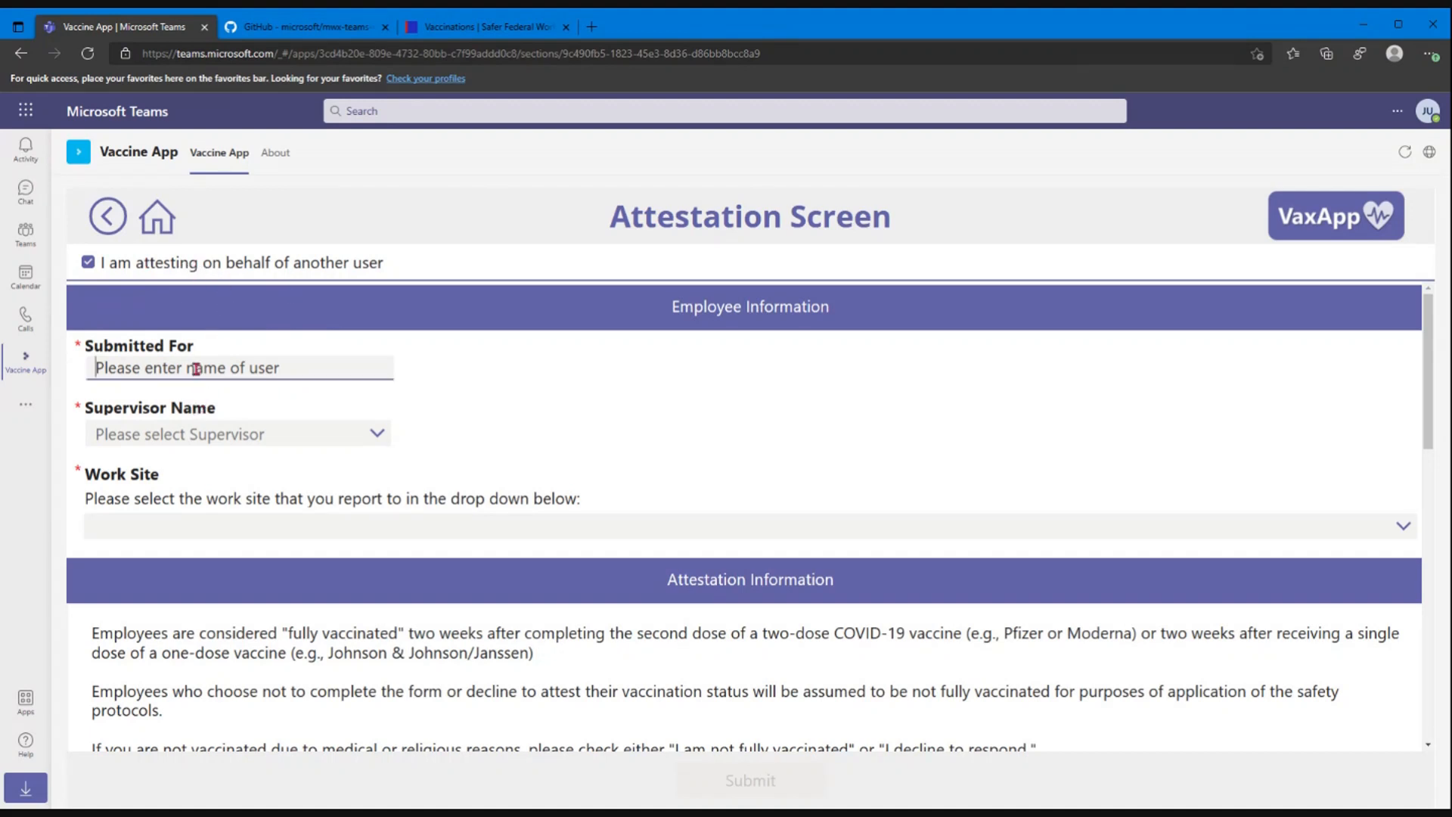
type("J")
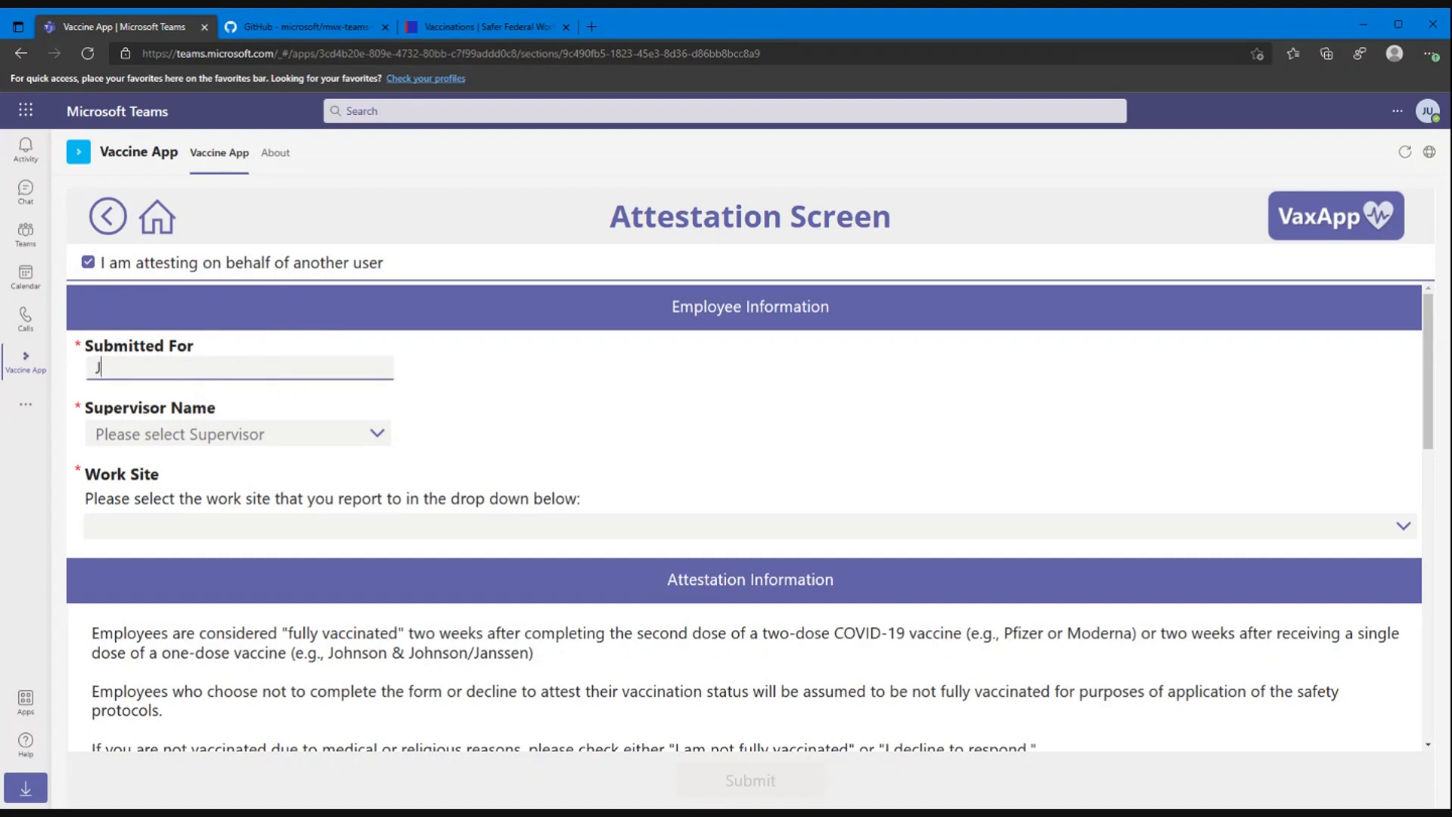
type("oe user")
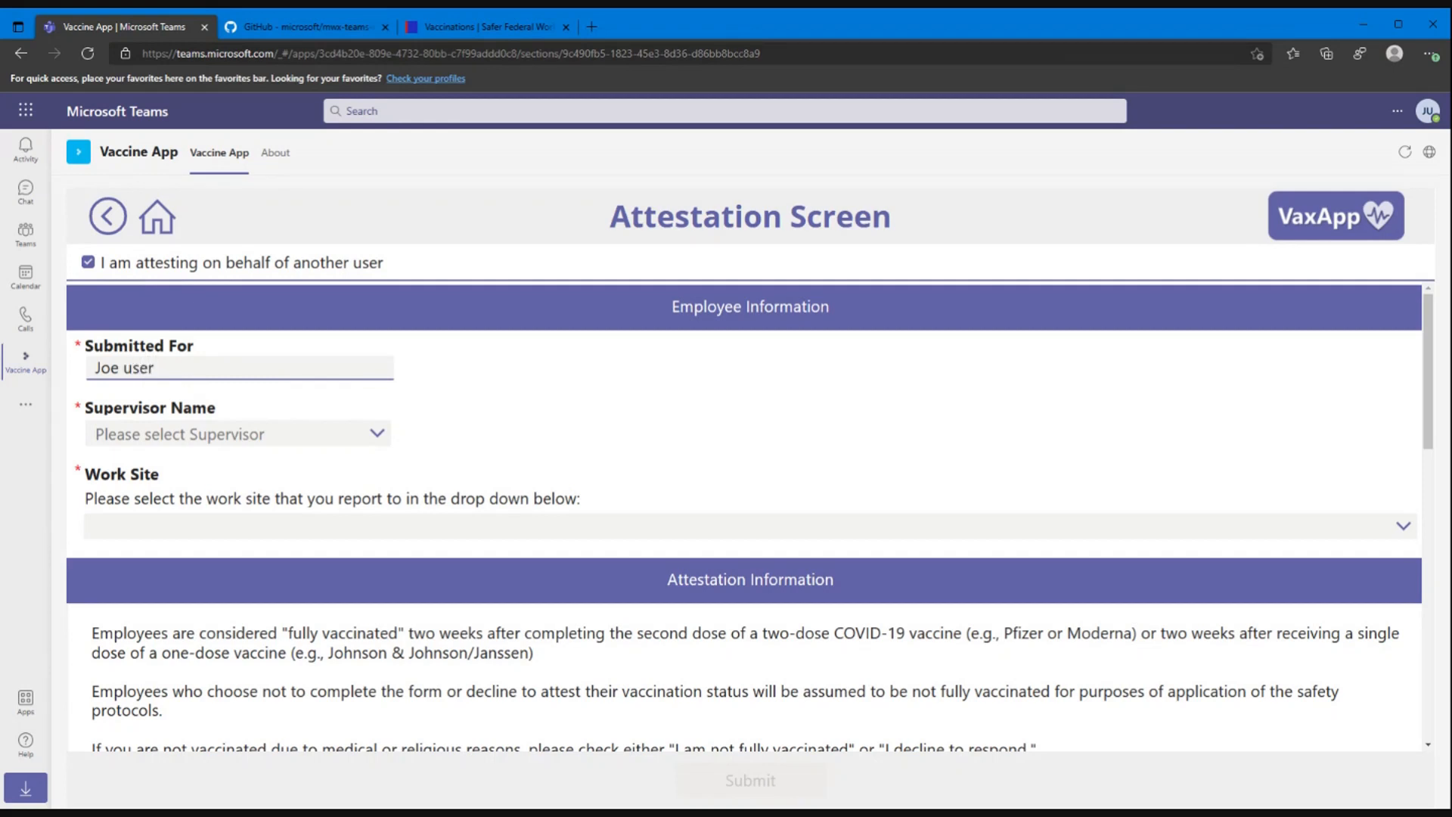
Step: Pick a supervisor and set the work site to Location A
left_click(236, 434)
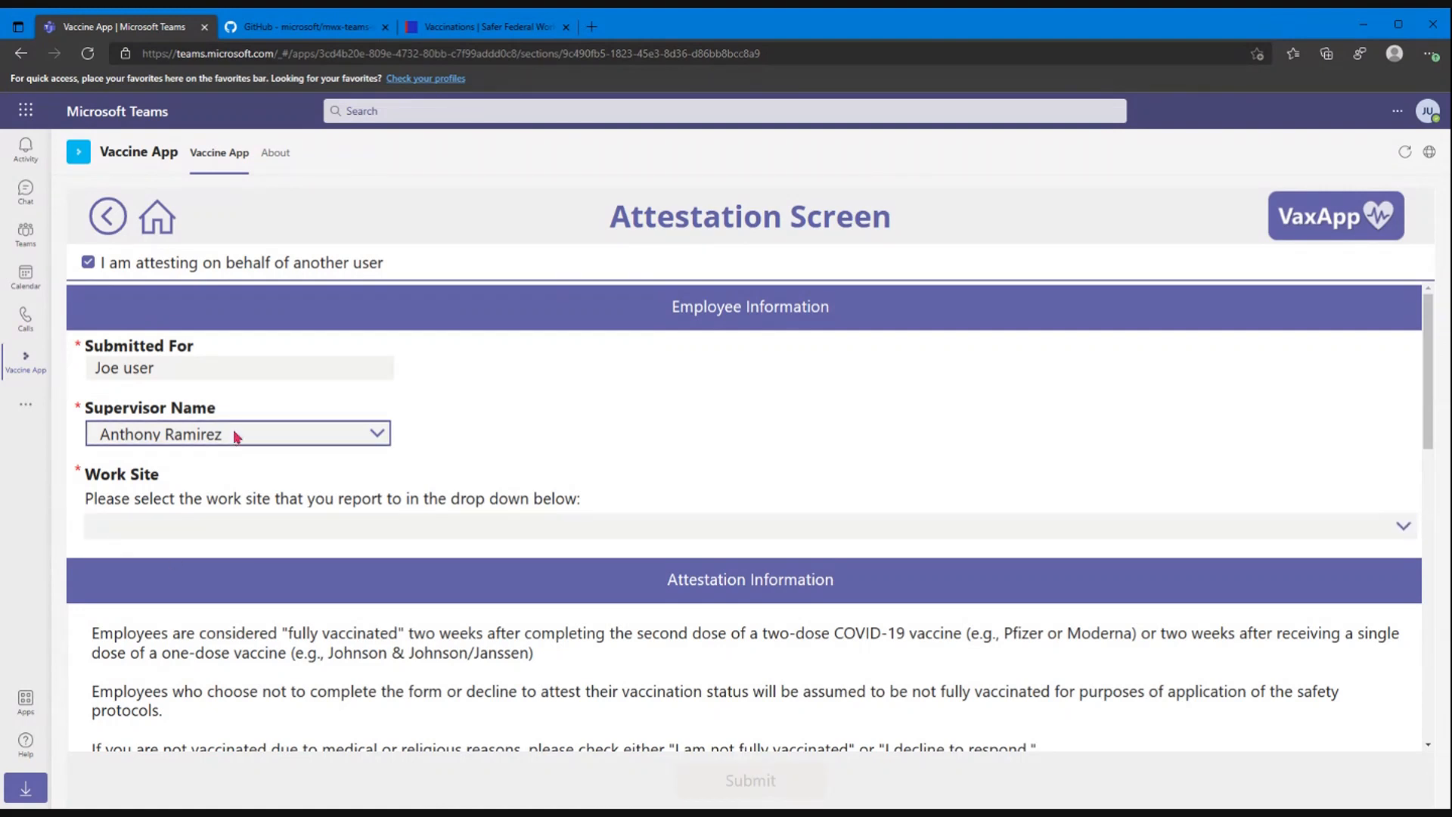
mouse_move(289, 434)
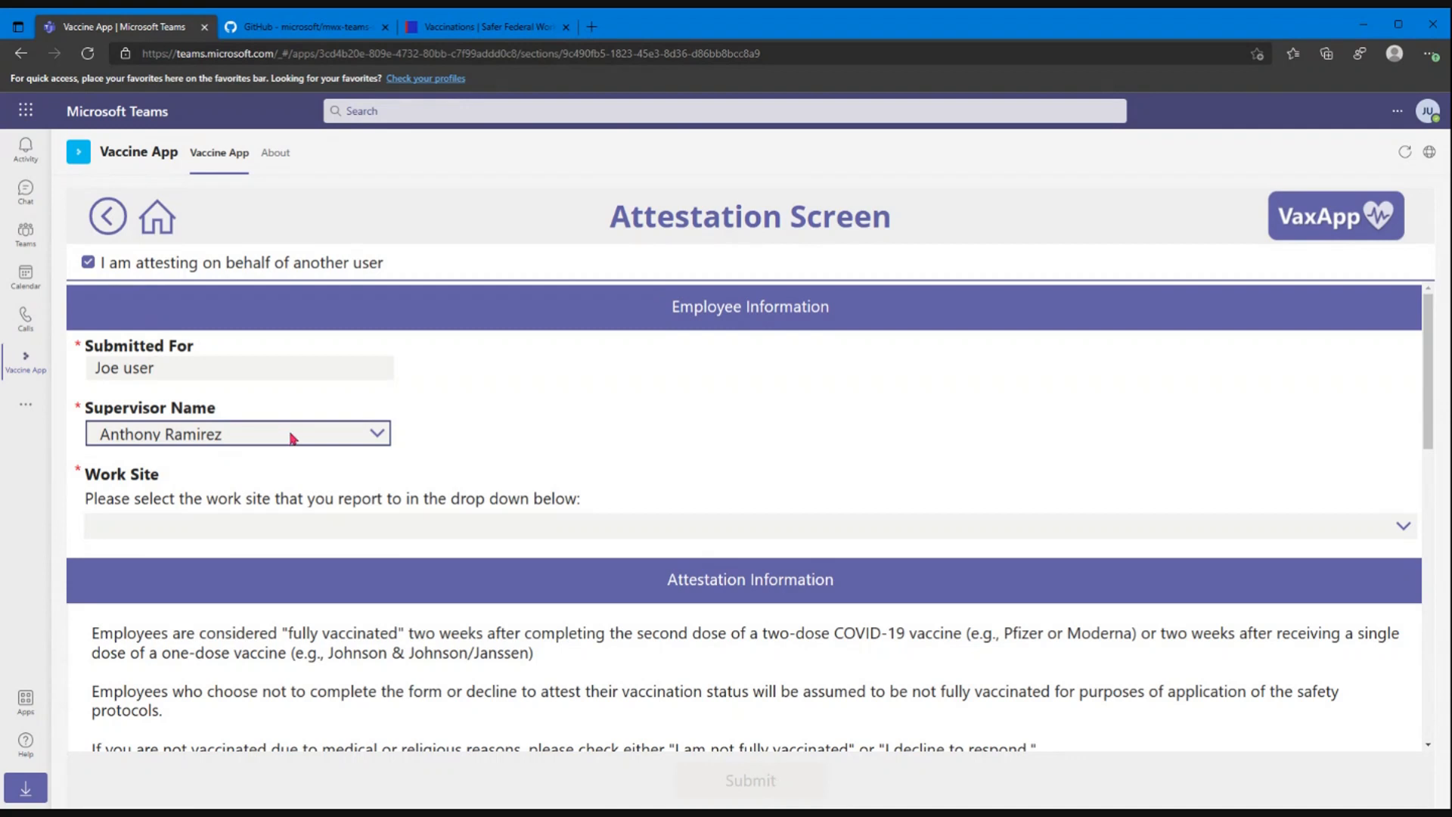
left_click(236, 433)
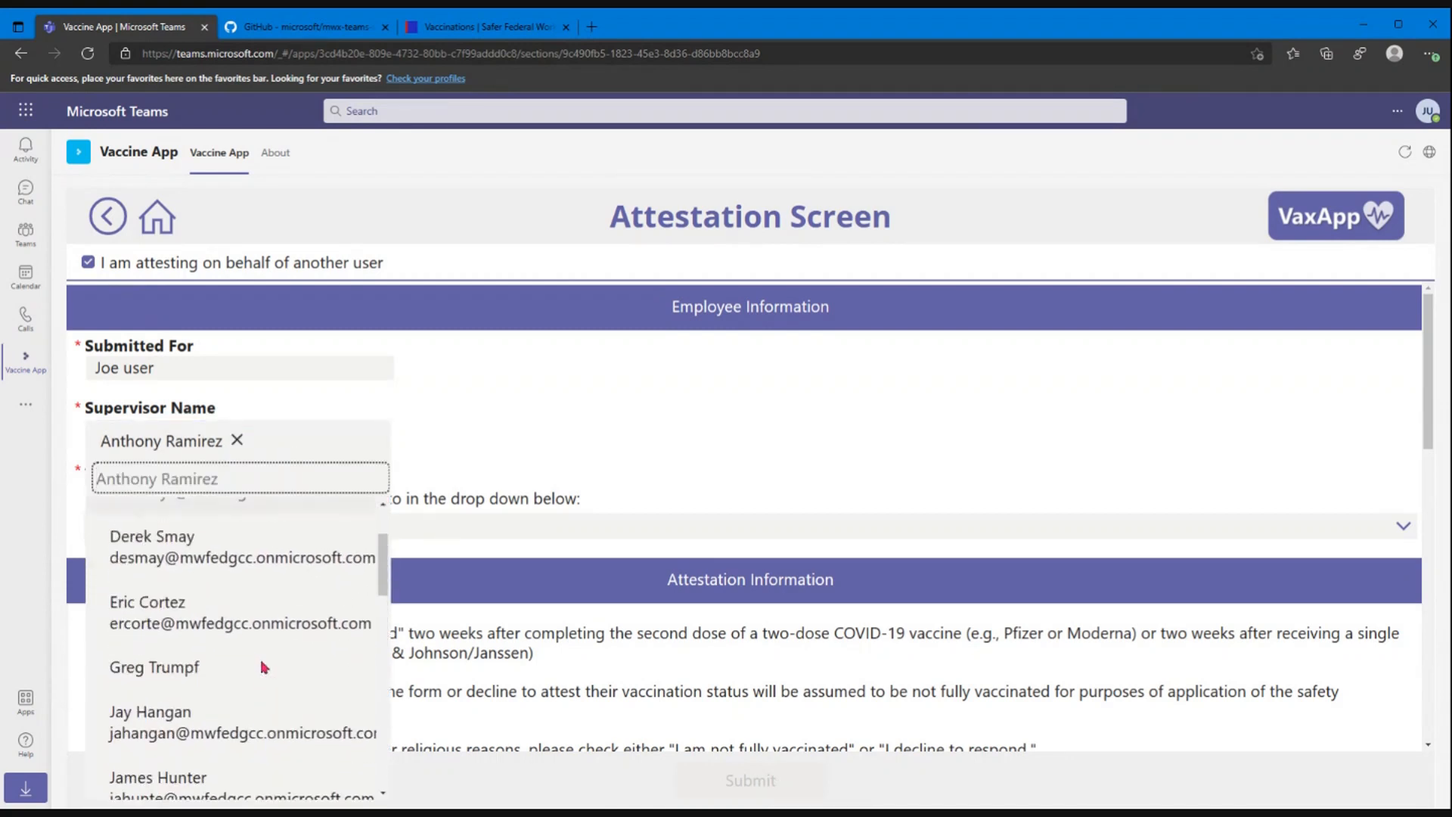
left_click(157, 440)
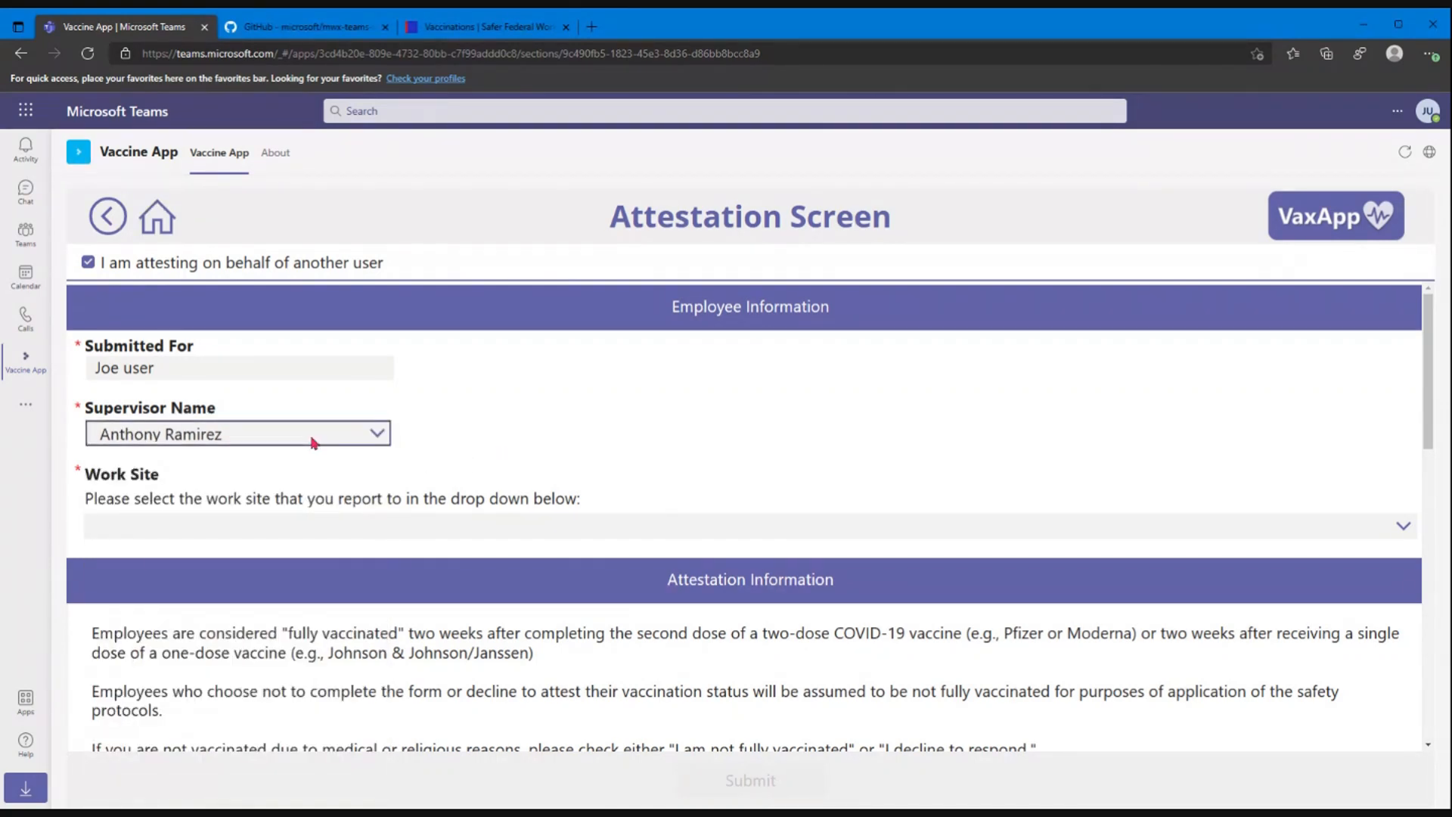
mouse_move(269, 481)
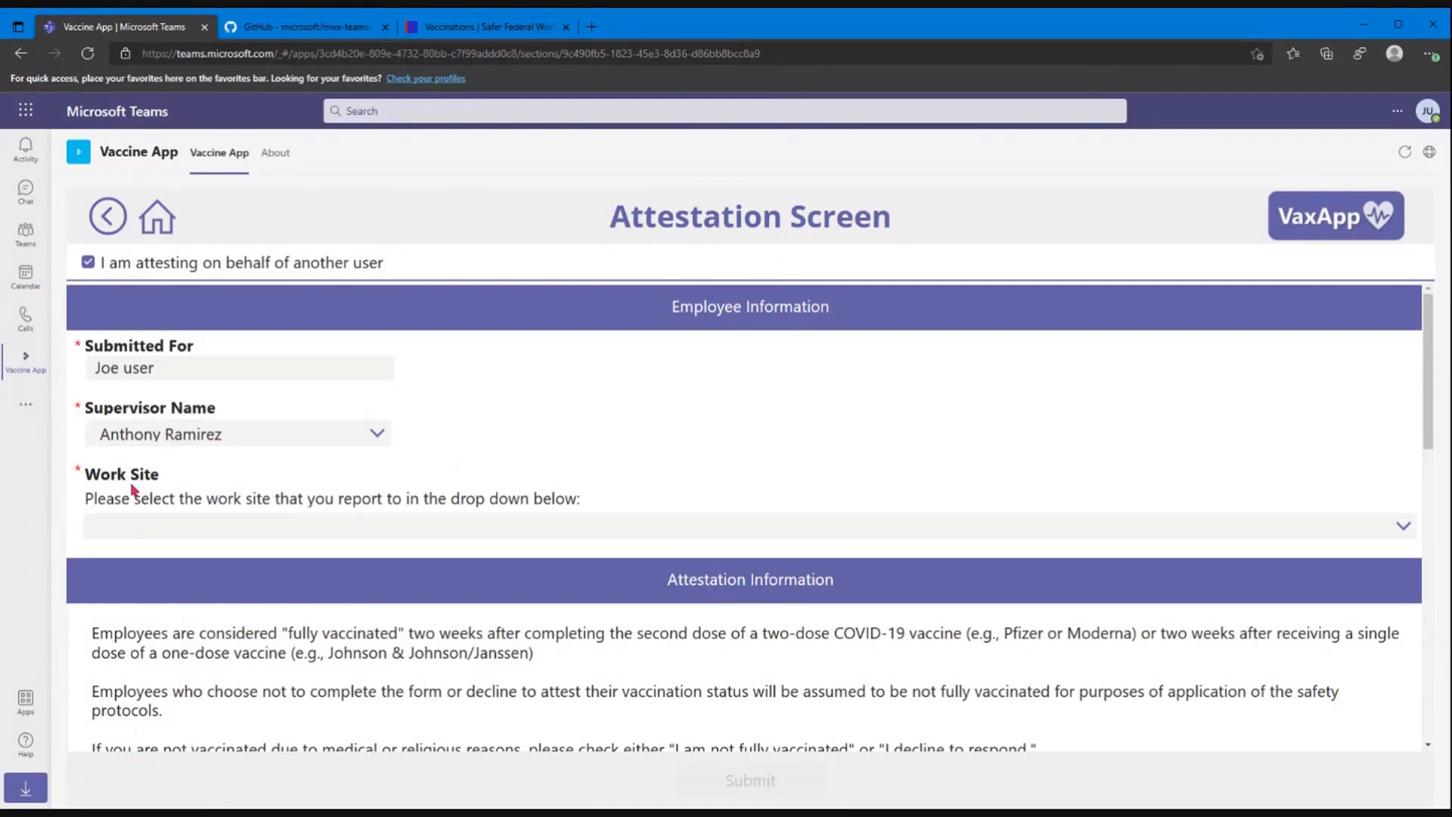
left_click(1402, 524)
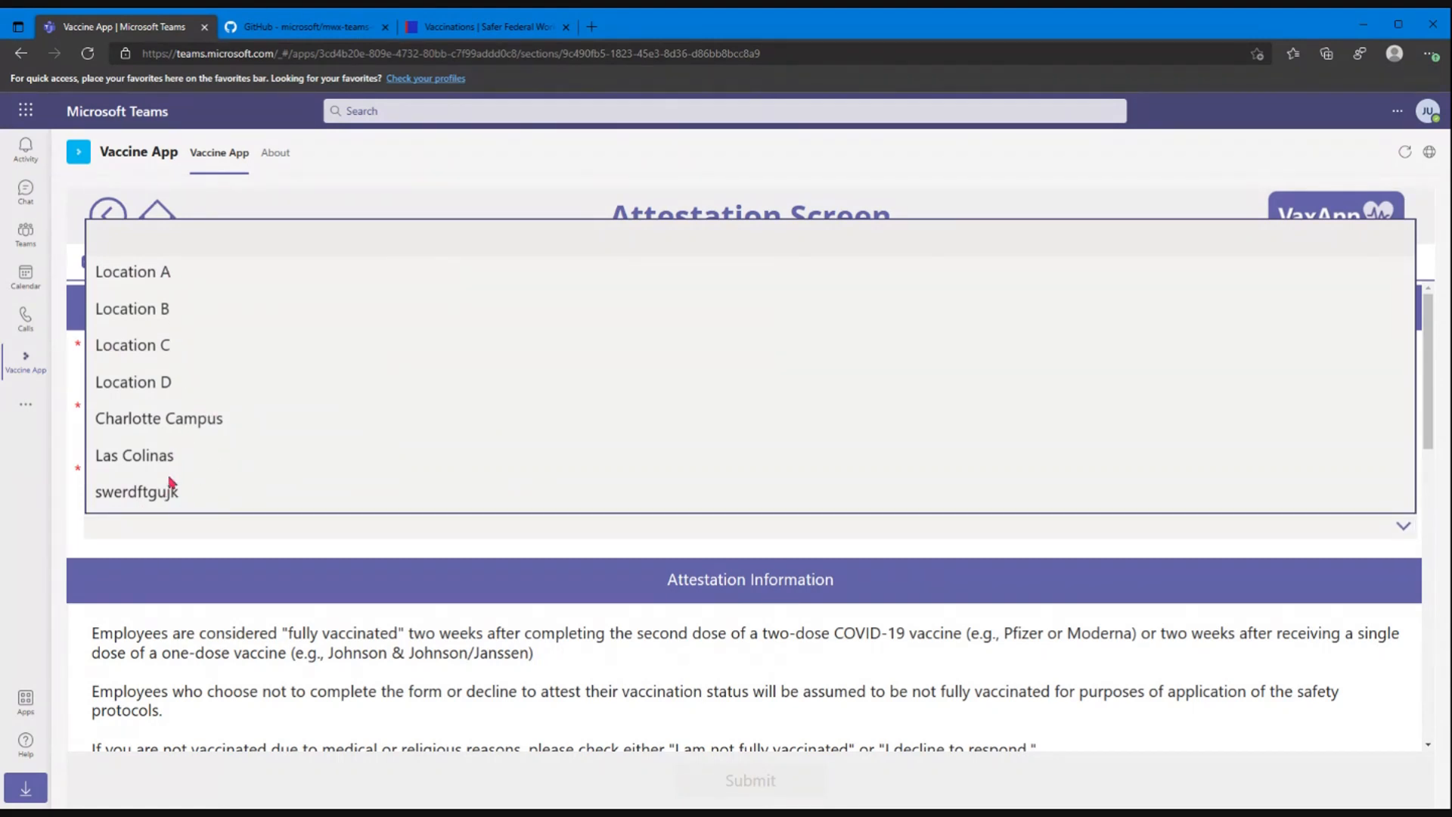
left_click(133, 271)
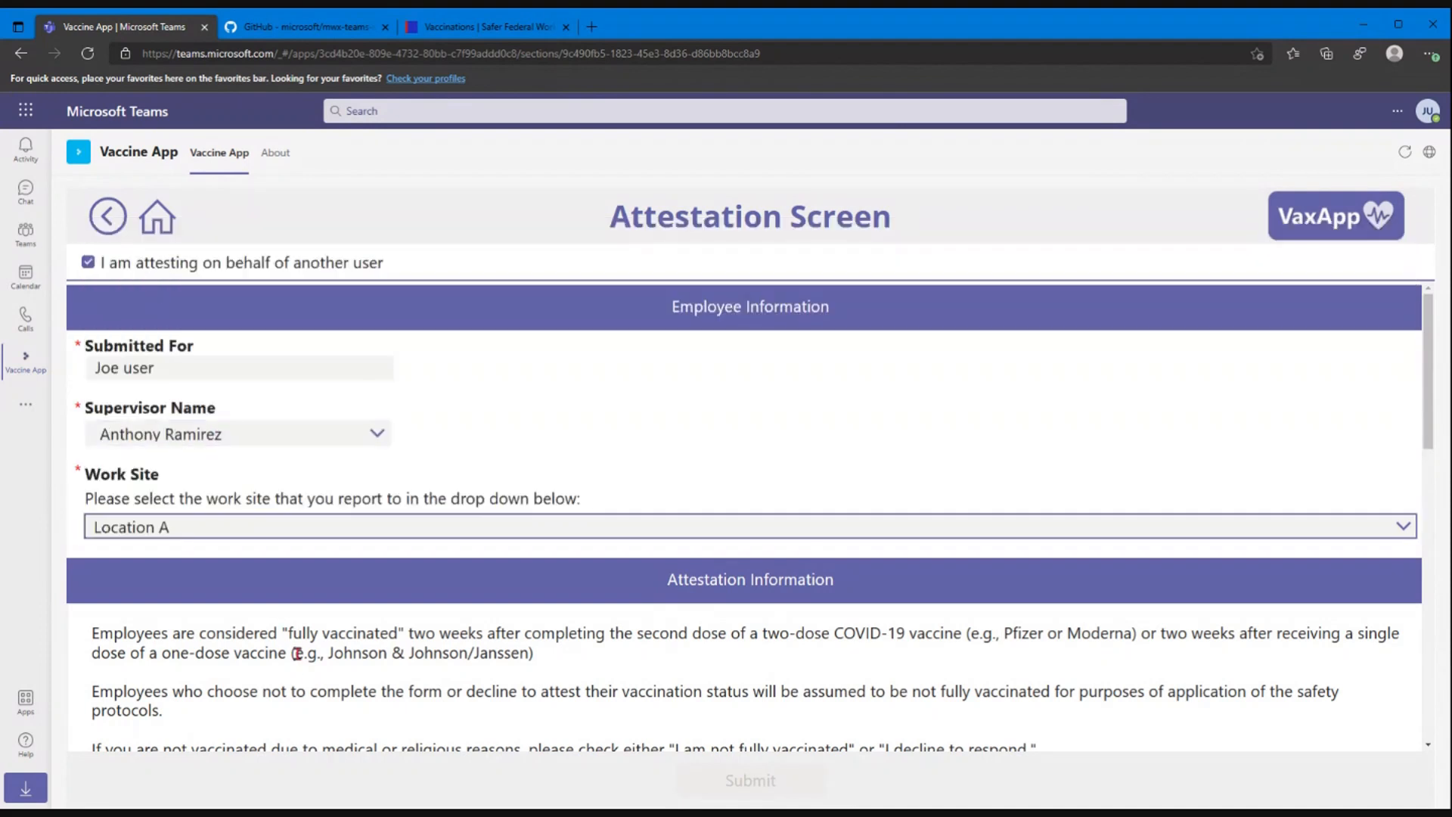
Step: Set the attestation status to I am fully vaccinated
scroll("down", 3)
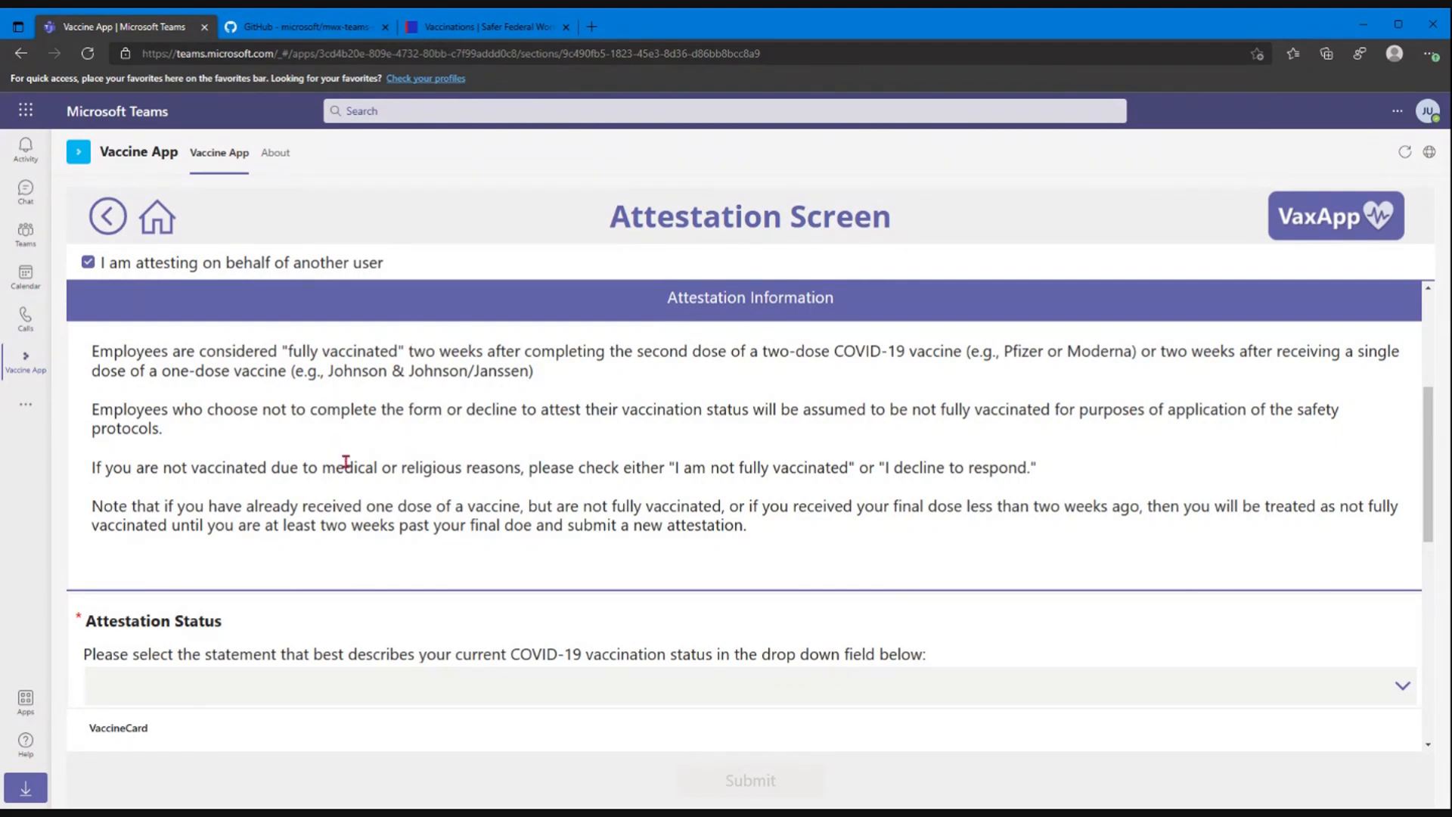
mouse_move(336, 615)
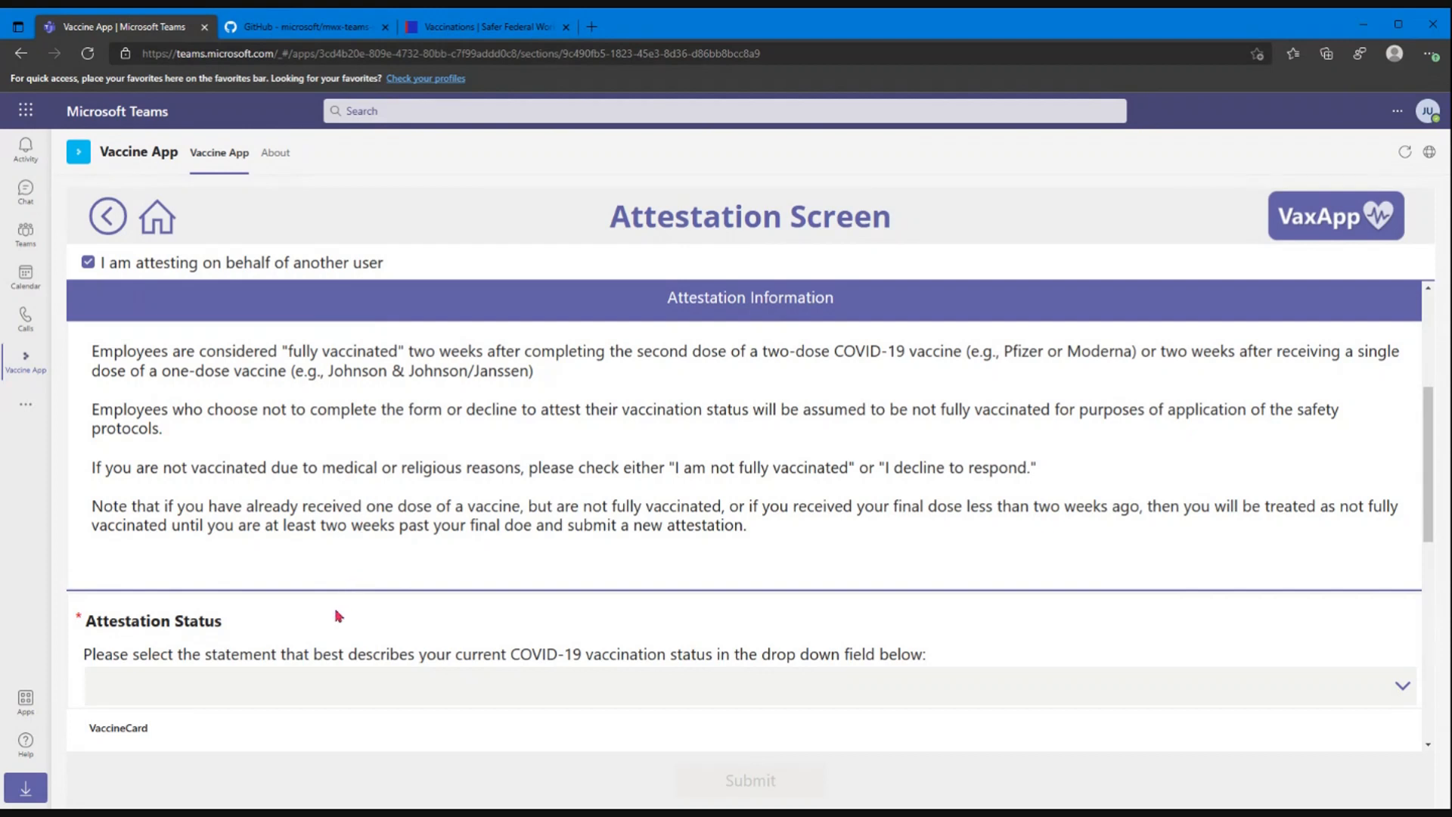
left_click(315, 685)
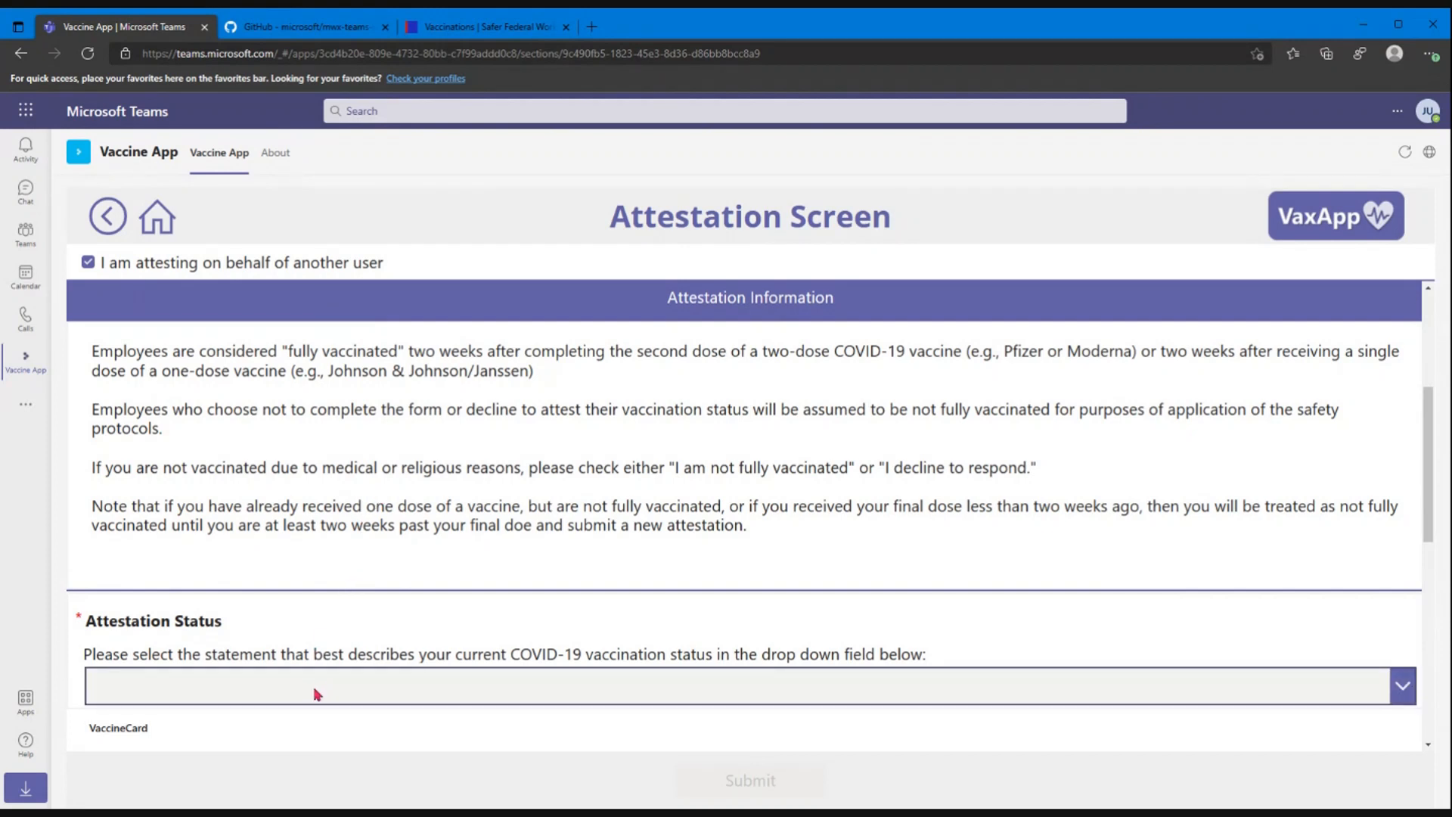
scroll("down", 3)
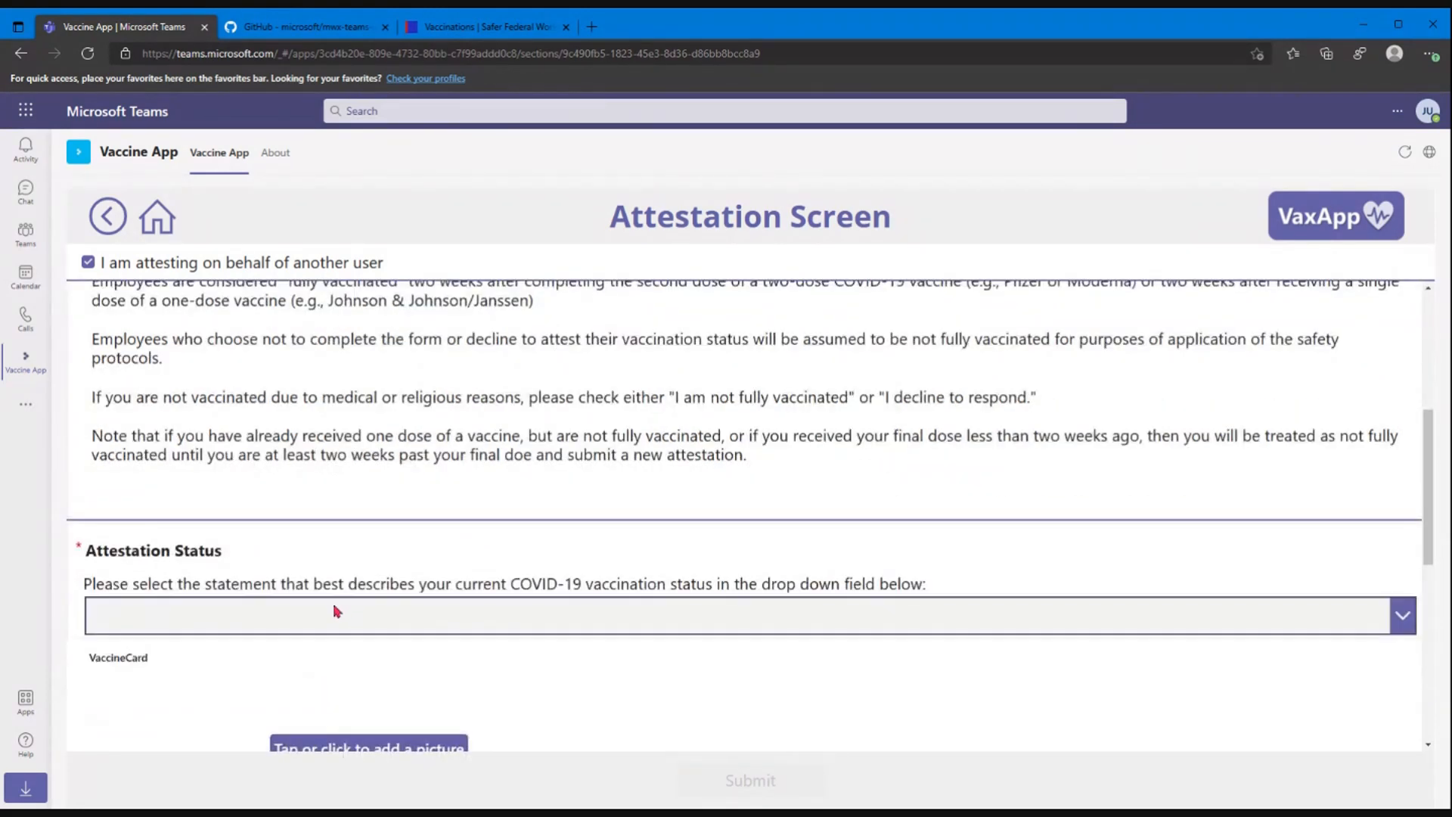
left_click(741, 615)
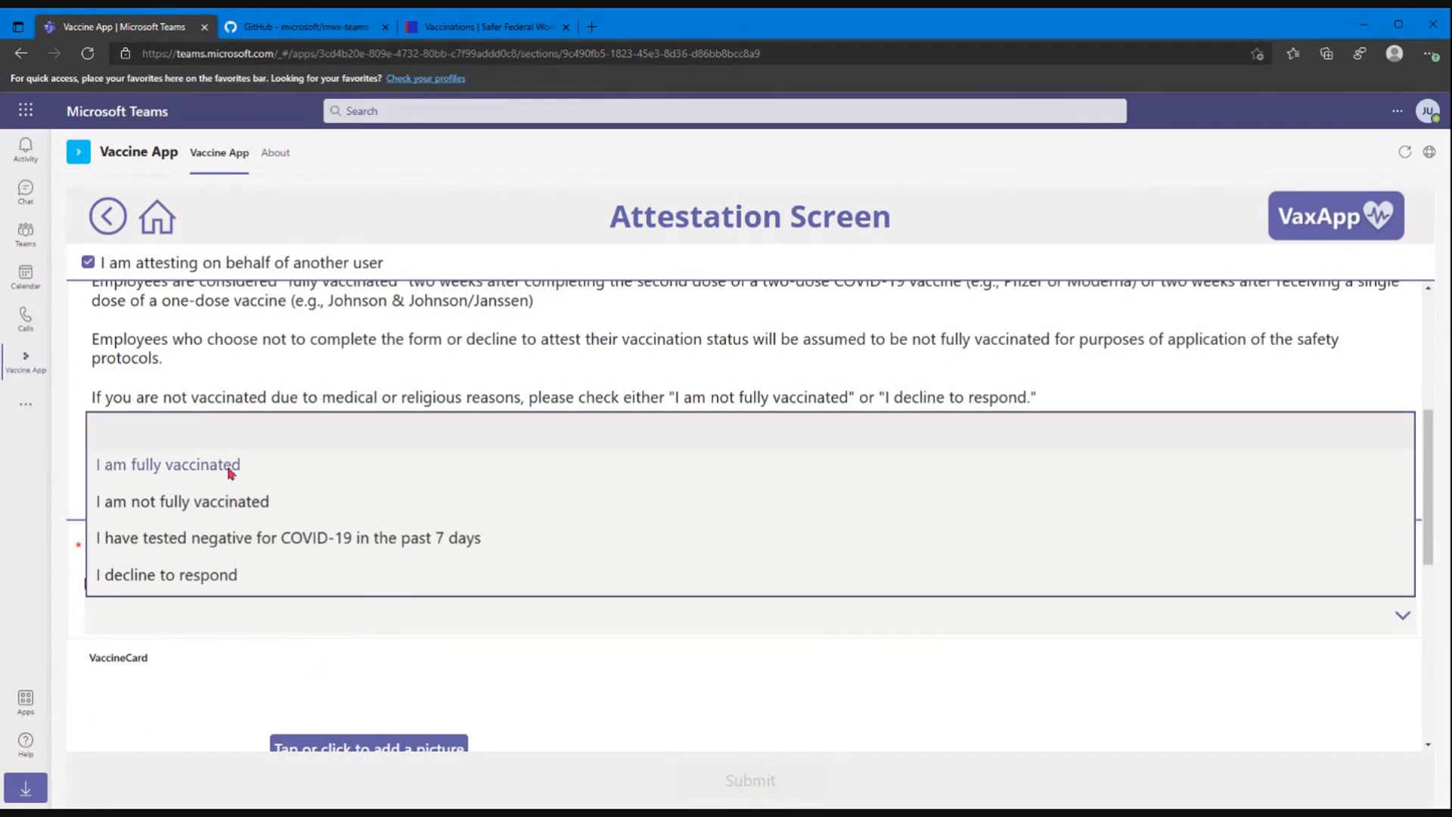
left_click(168, 465)
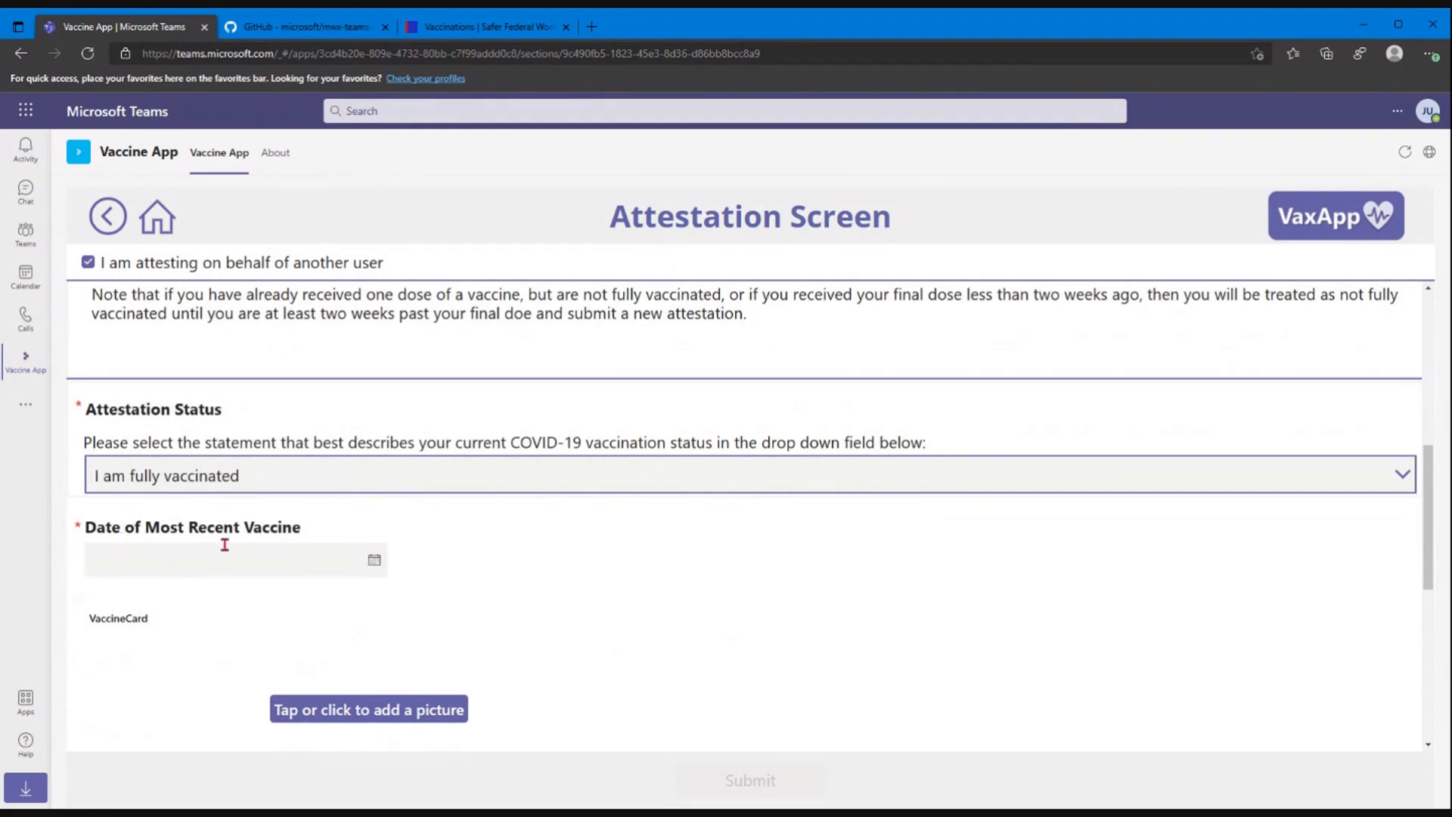
Step: Try the not fully vaccinated and tested negative statuses, then settle back on I am fully vaccinated
left_click(745, 475)
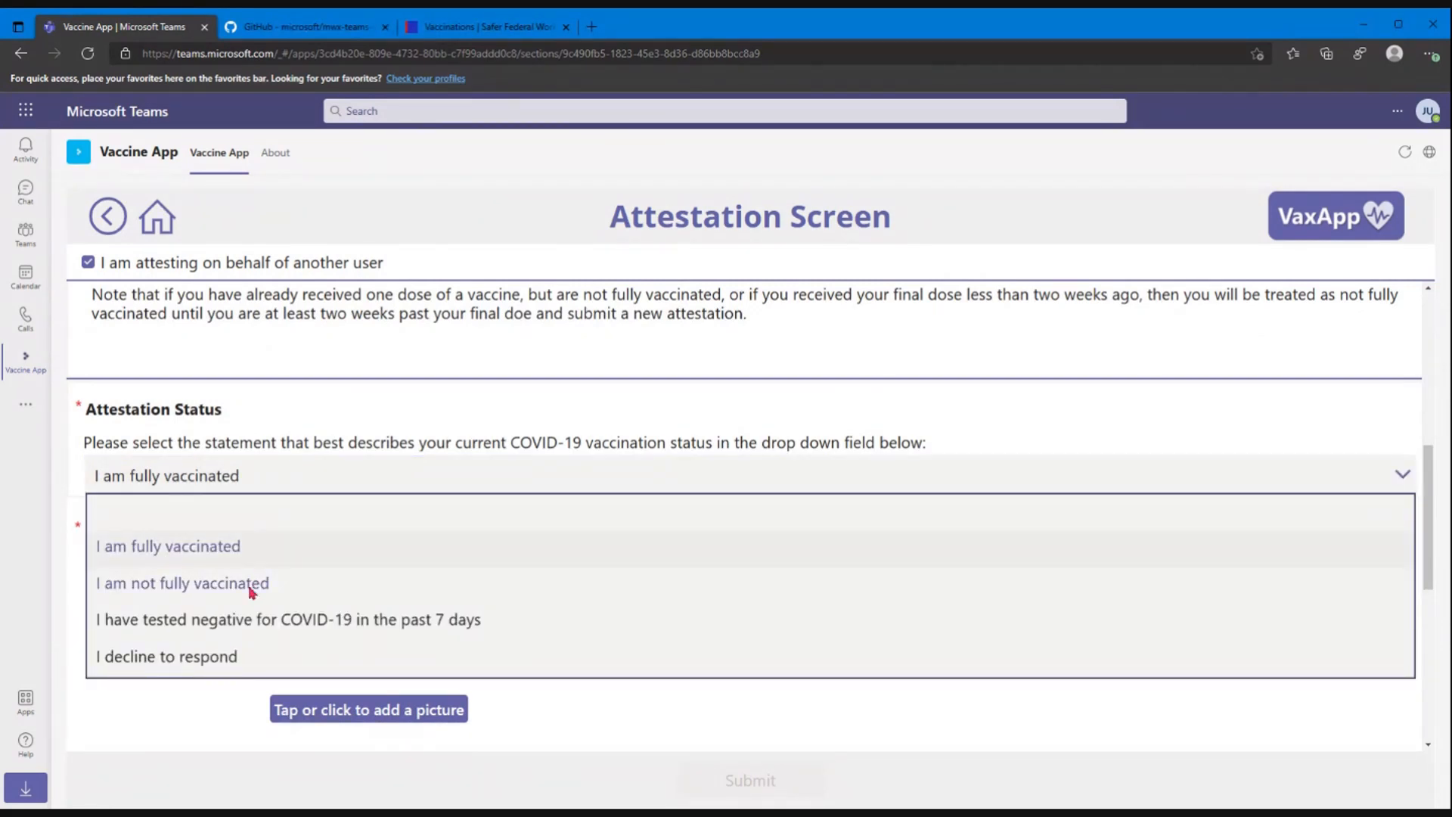
left_click(183, 582)
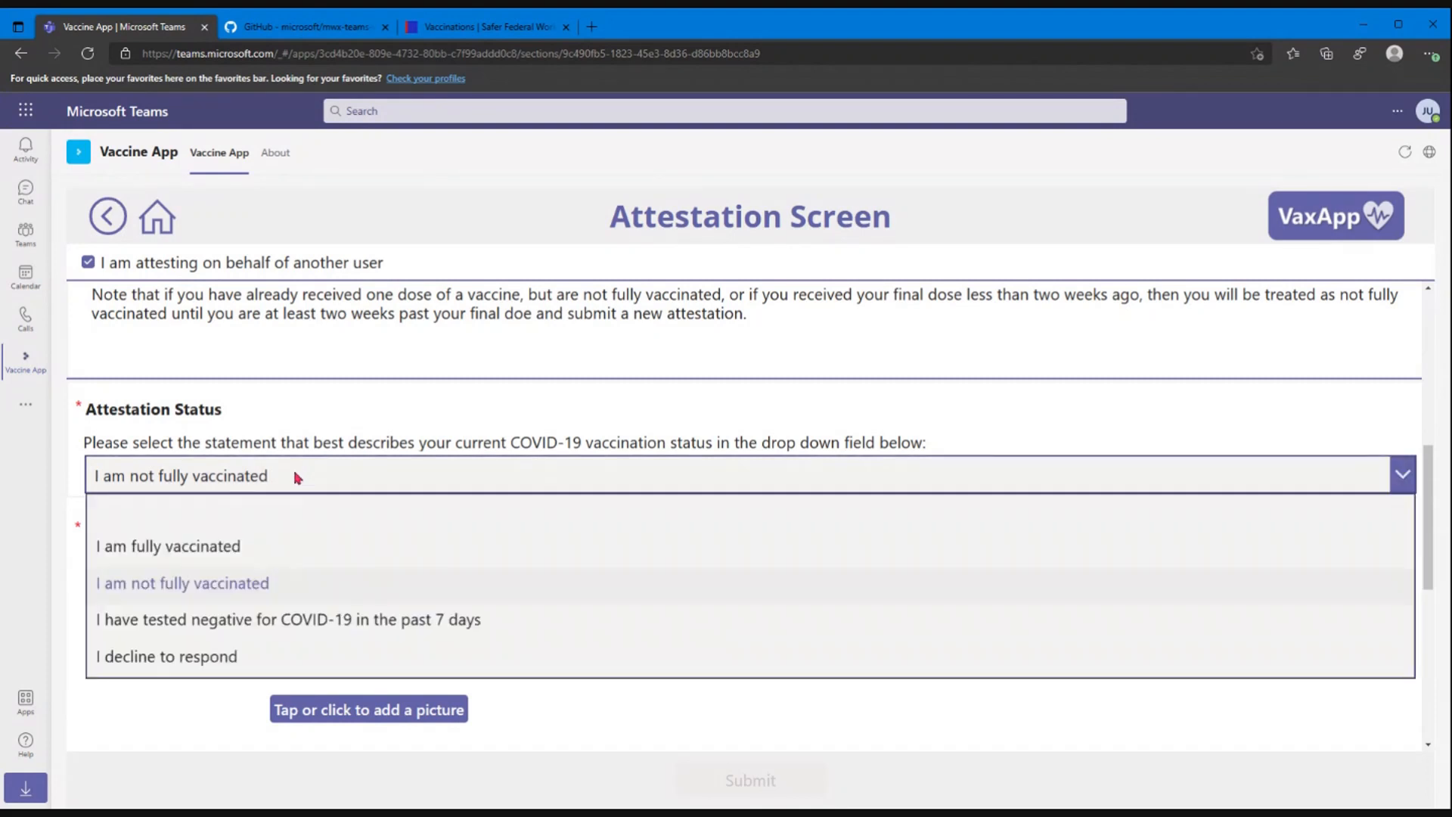
left_click(168, 545)
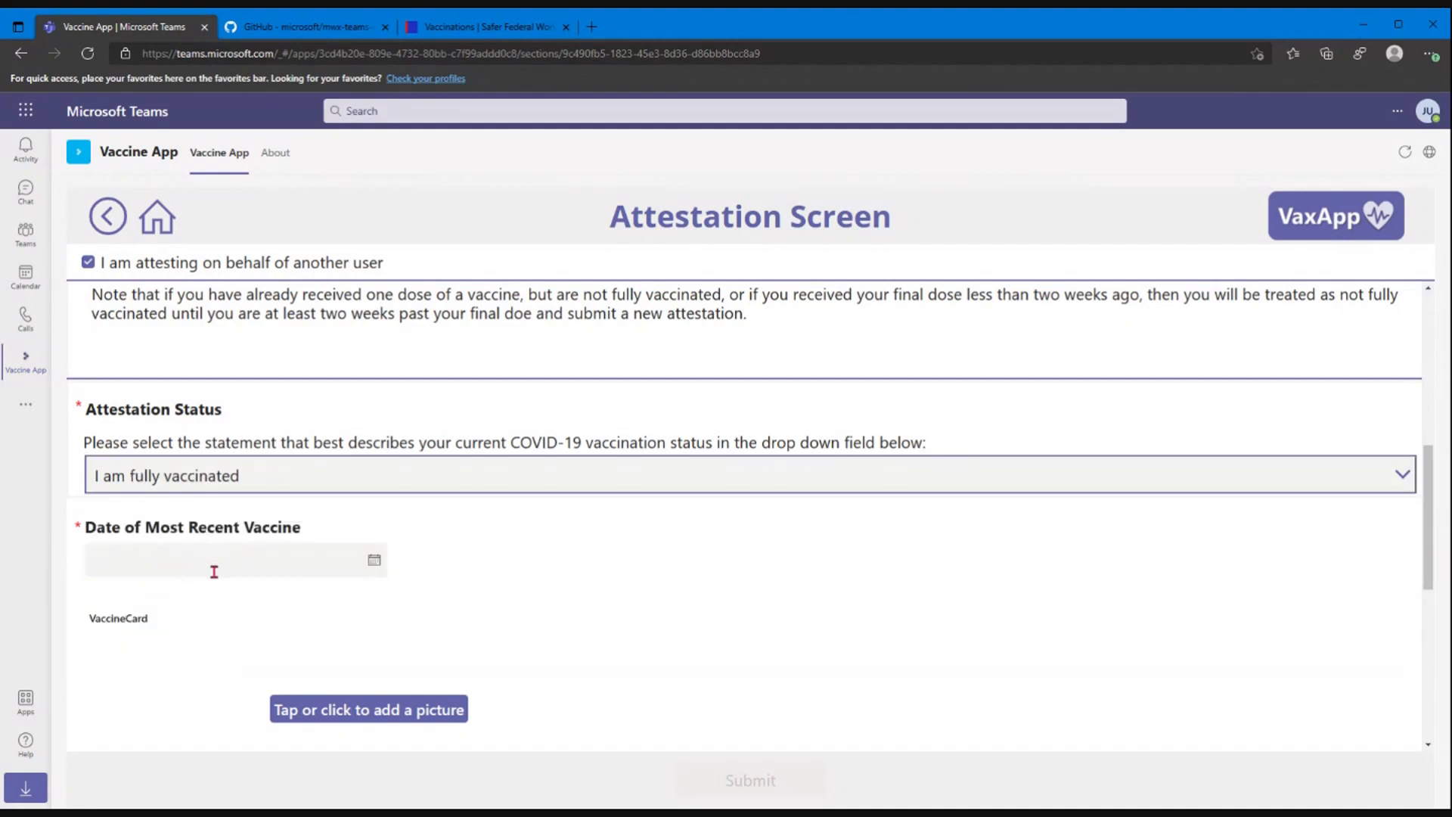
left_click(745, 475)
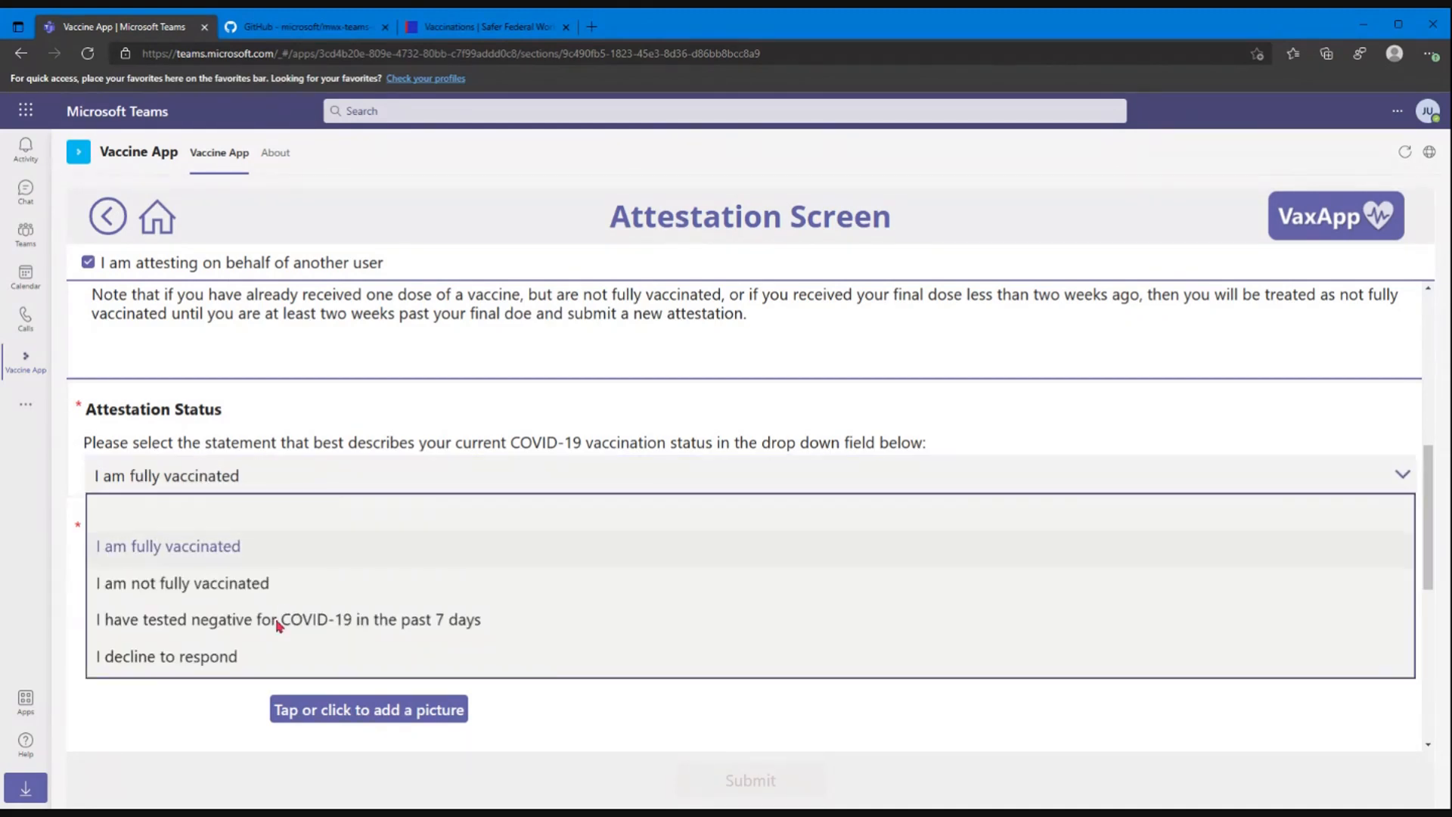
left_click(288, 618)
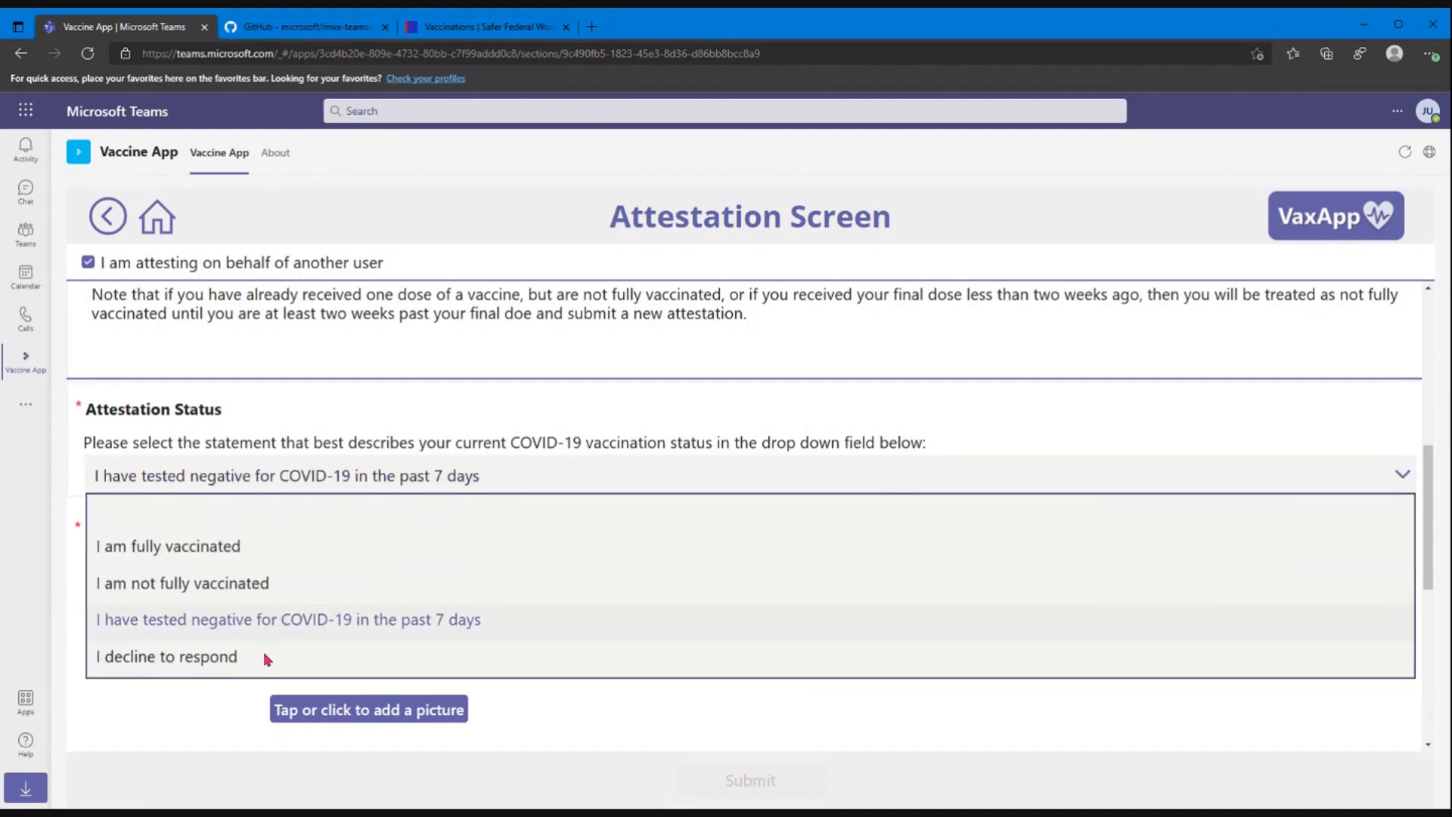
mouse_move(247, 659)
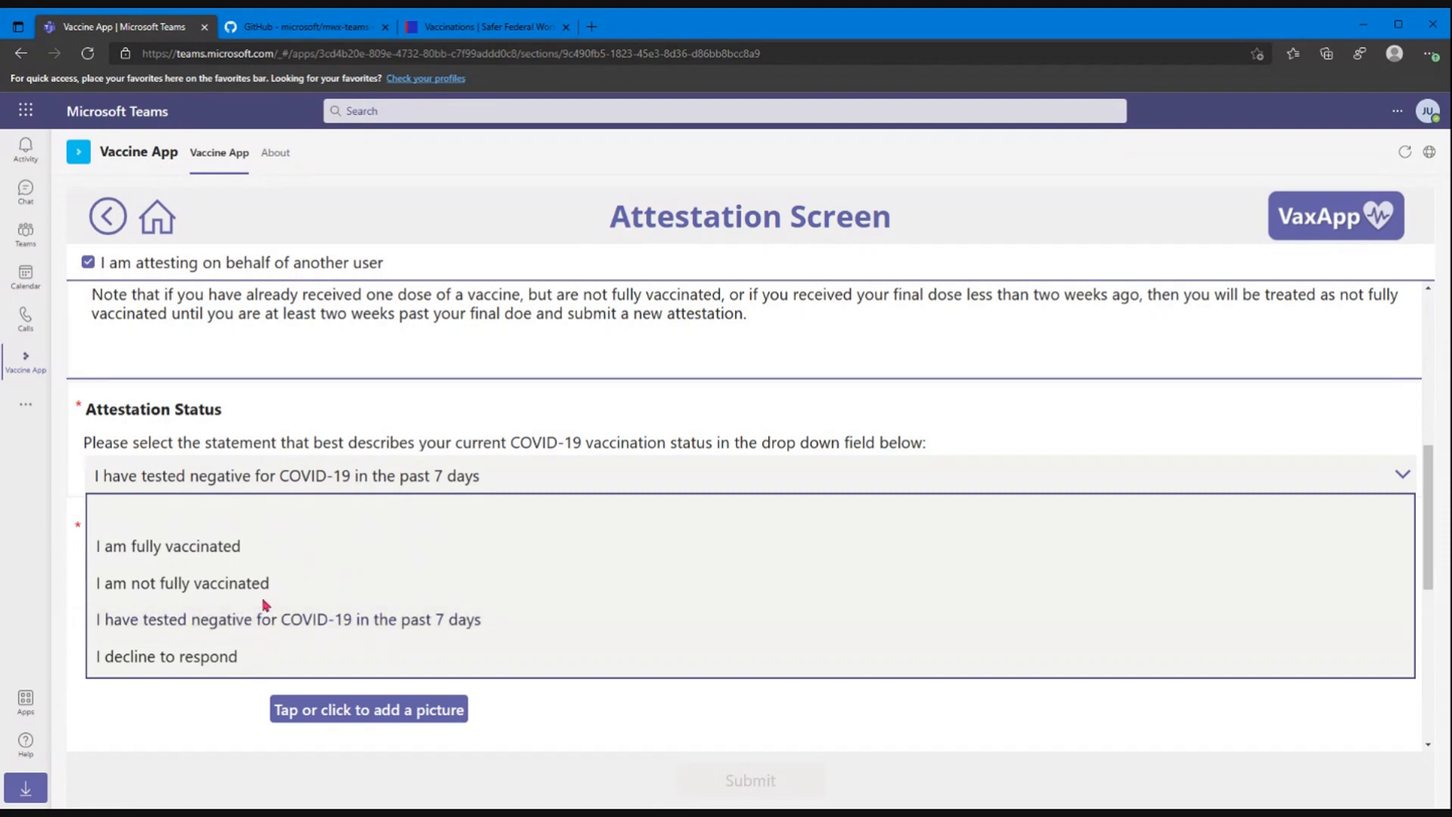
left_click(168, 546)
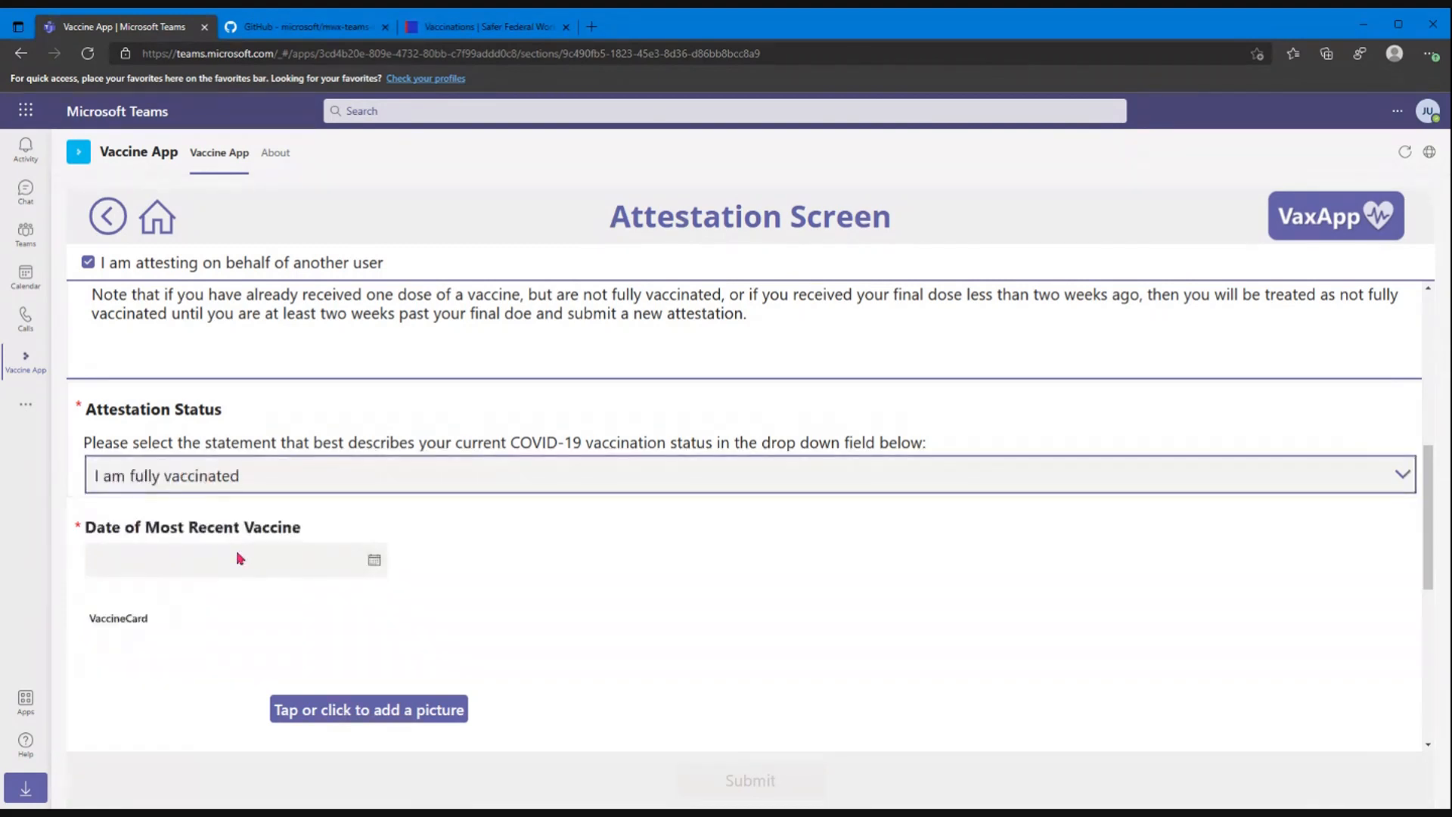
Step: Set the most recent vaccine date to 9/22/2021 and move down to the Certification section
scroll("down", 3)
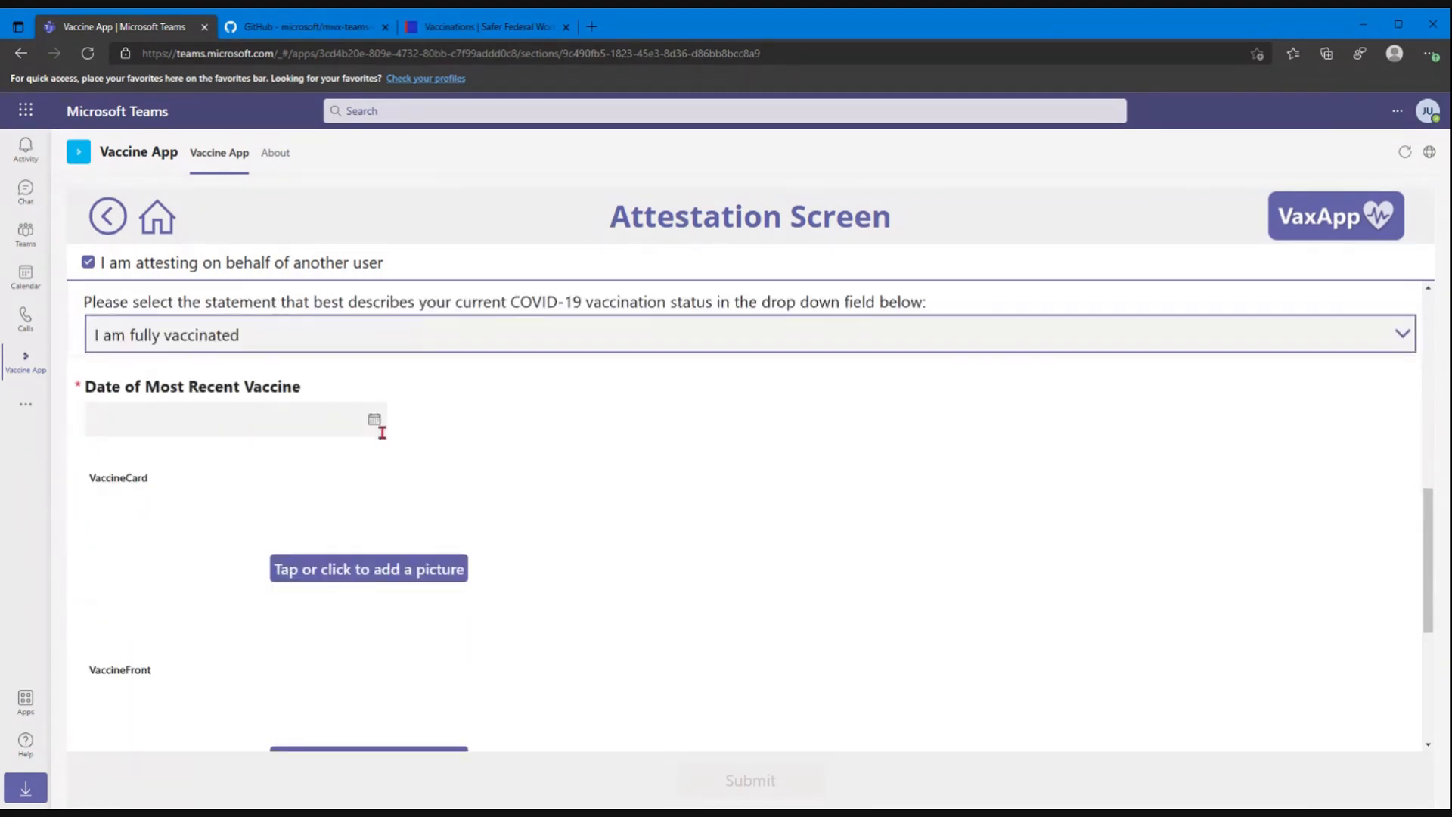
left_click(374, 419)
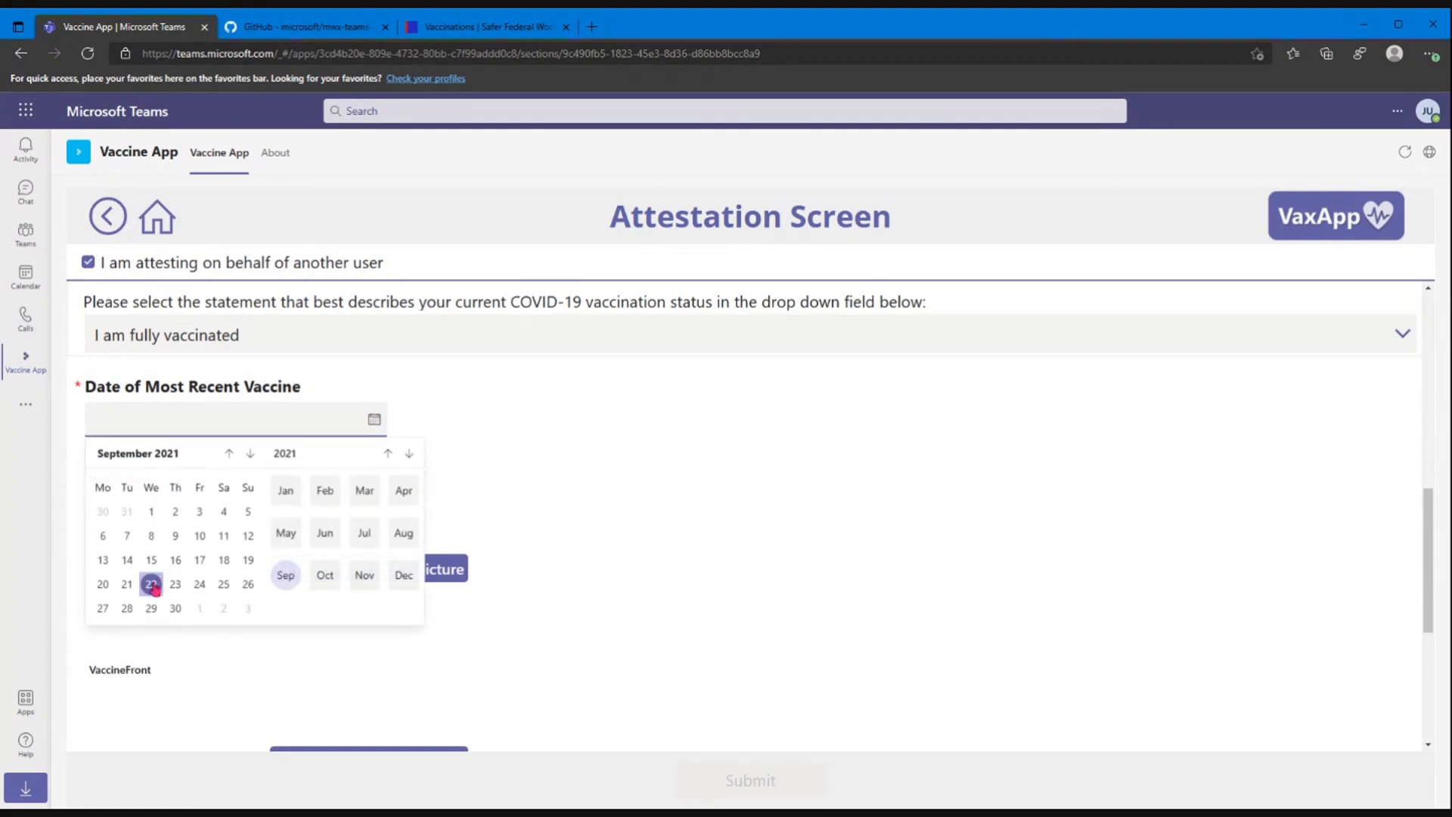
left_click(151, 583)
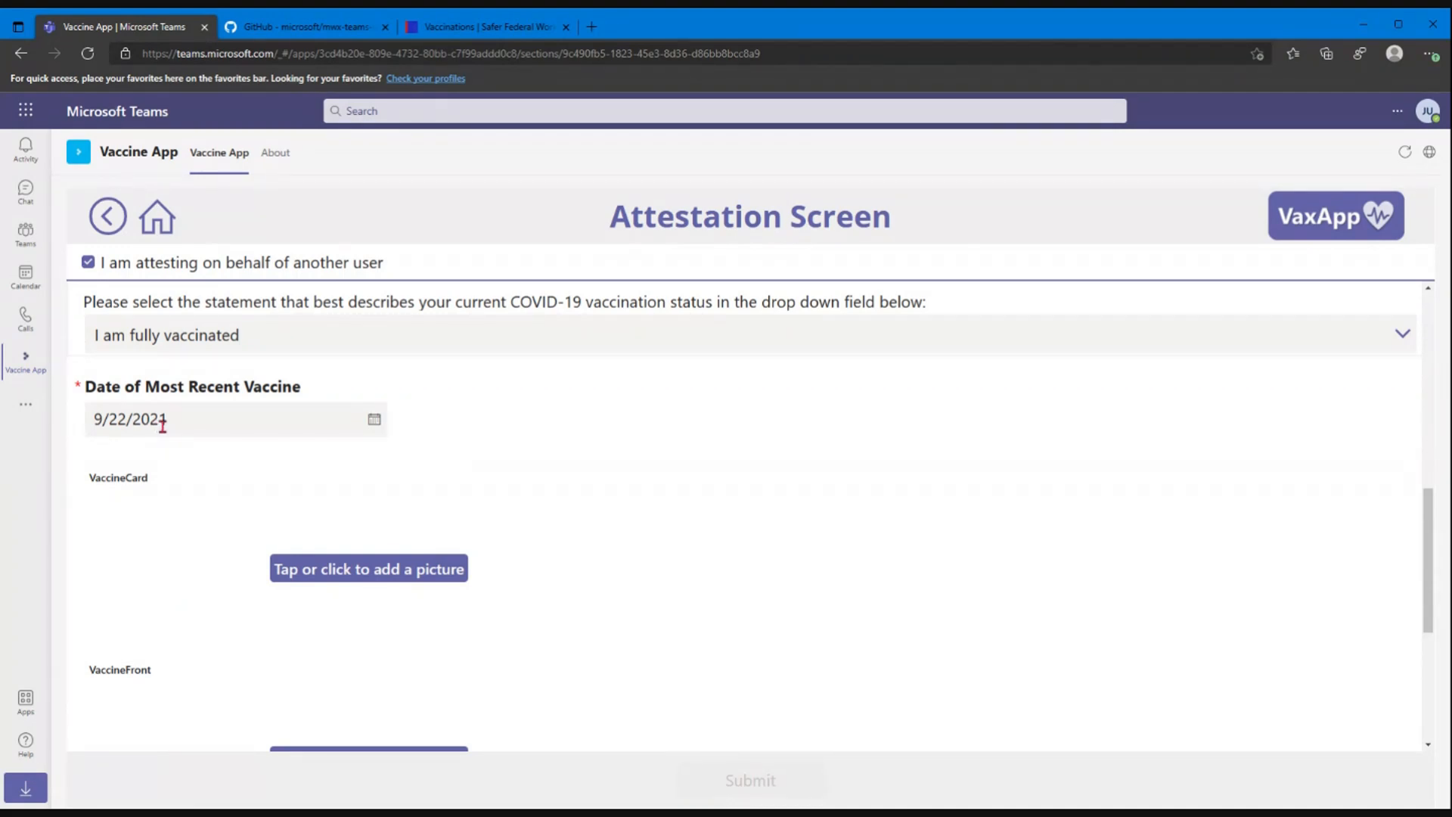
mouse_move(232, 412)
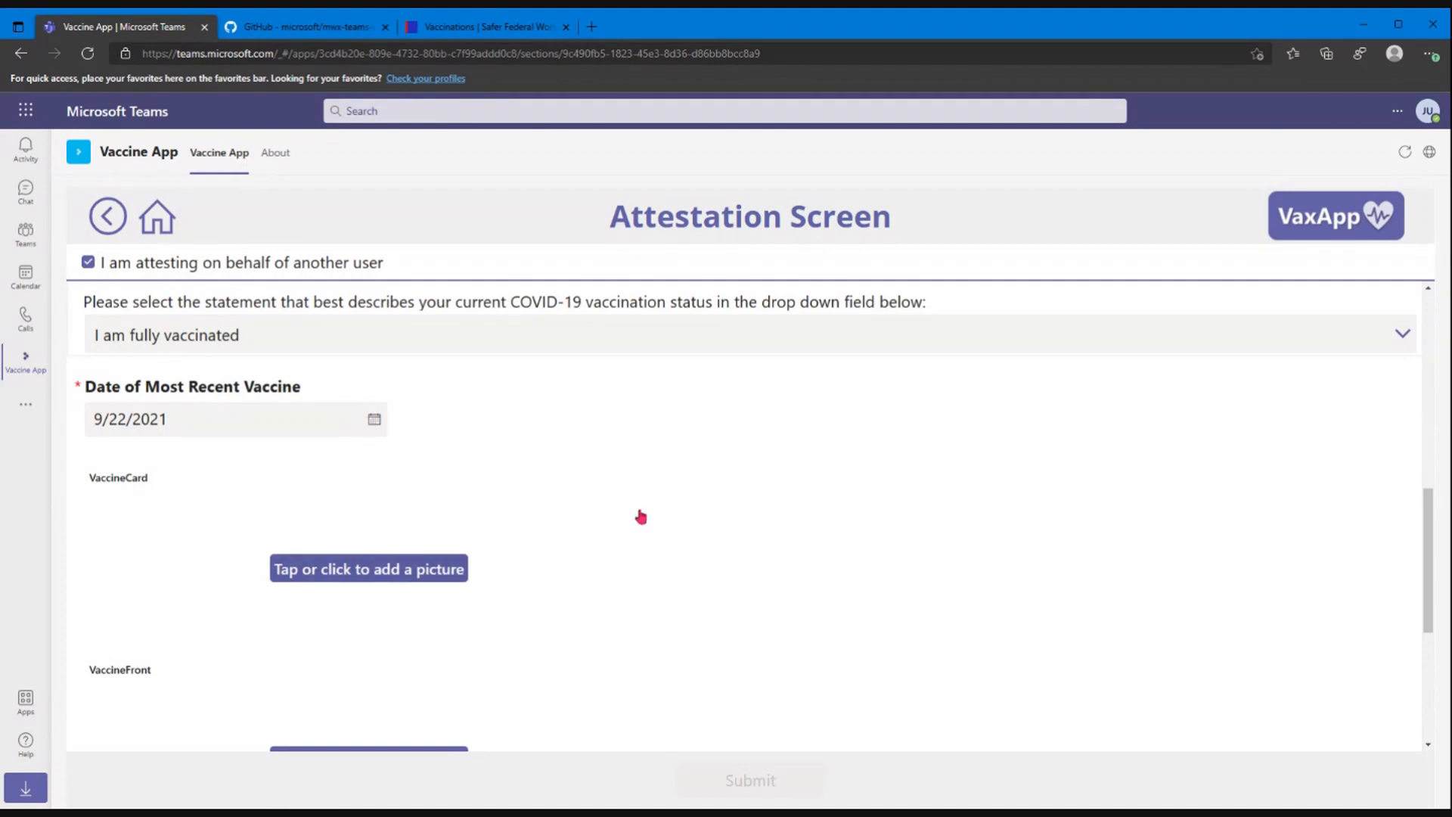
scroll("down", 3)
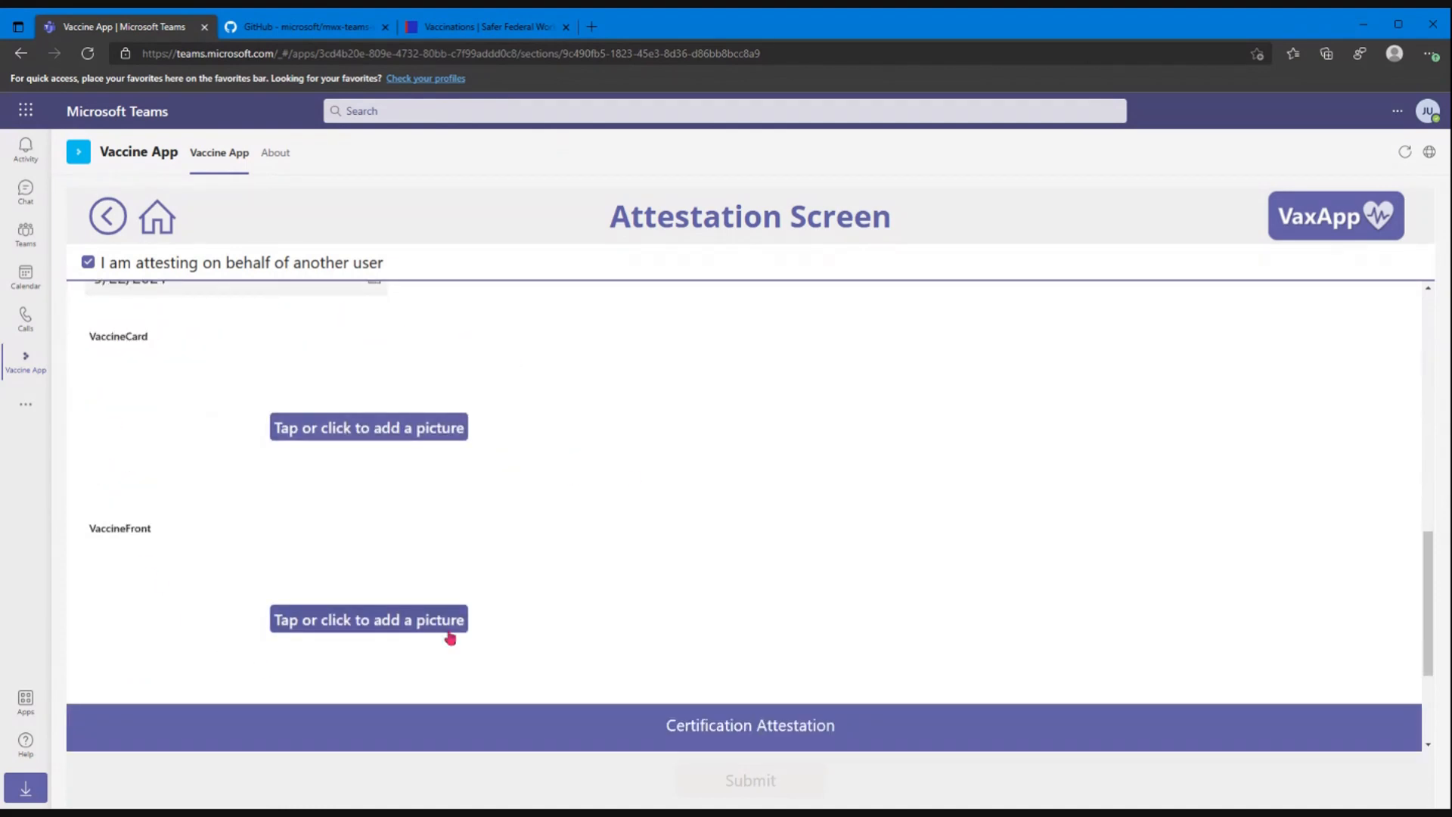
mouse_move(157, 554)
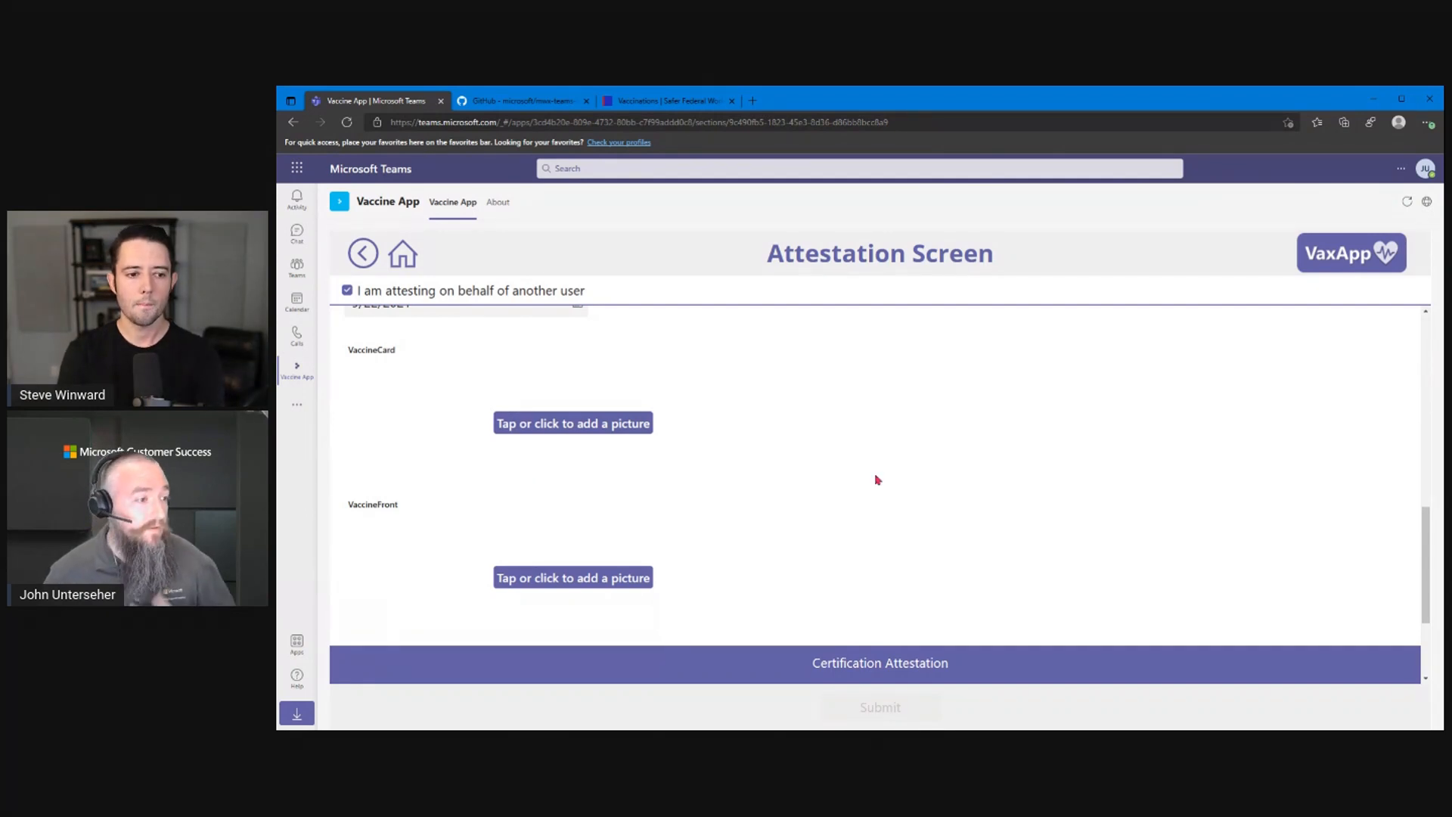
scroll("down", 3)
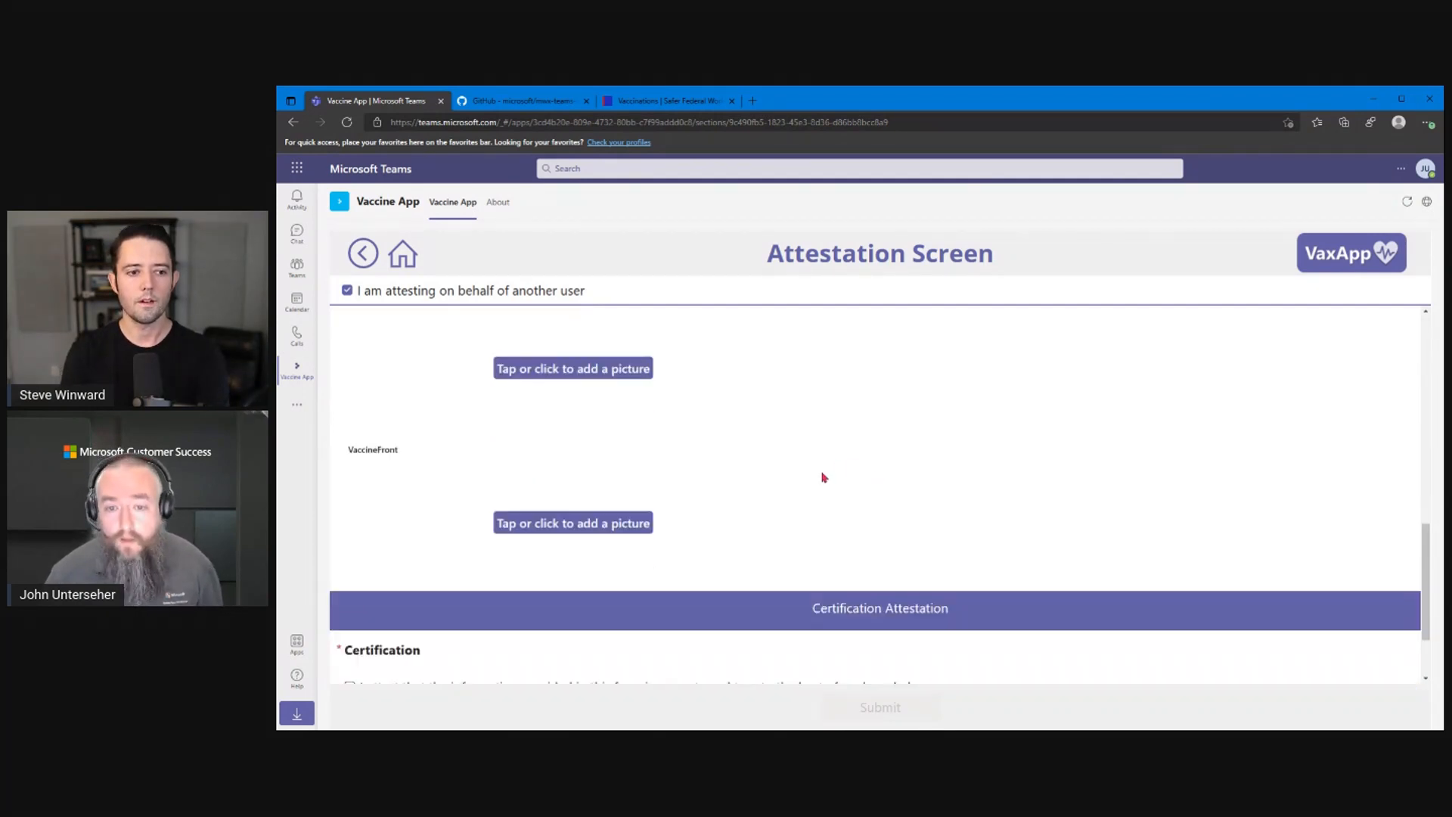
scroll("down", 3)
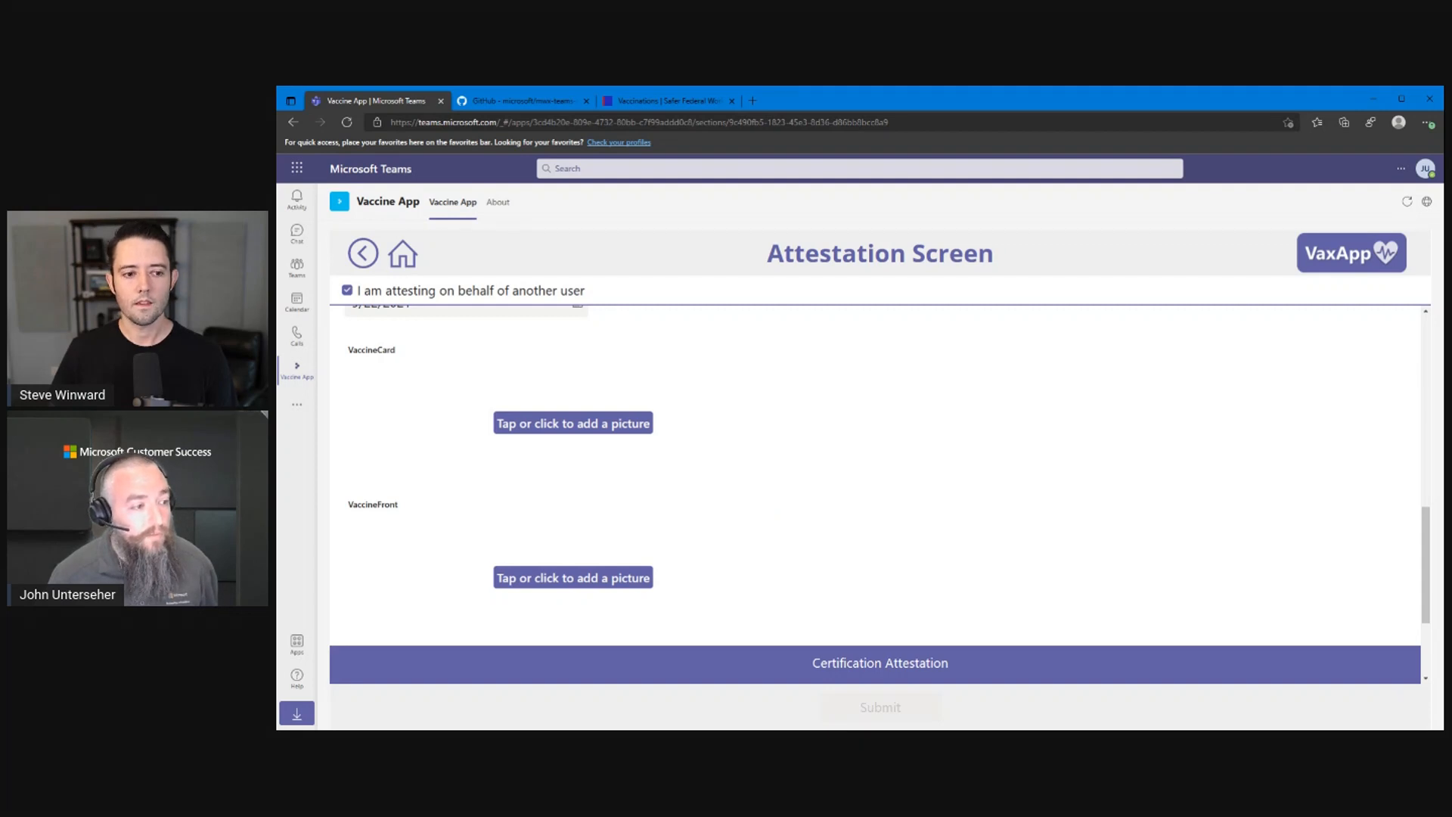
scroll("down", 3)
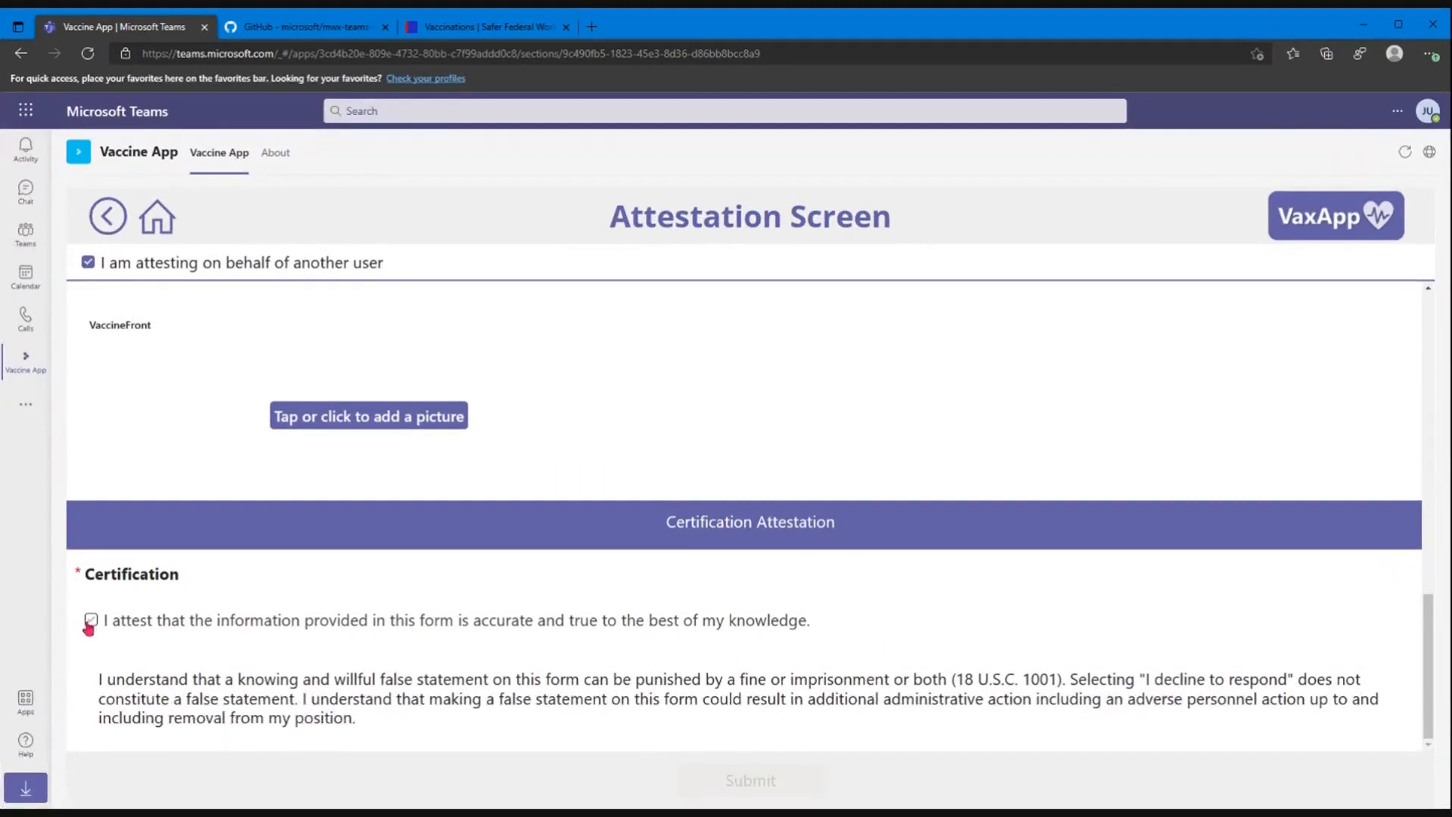
Step: Certify the information as accurate and submit the on-behalf attestation
left_click(91, 620)
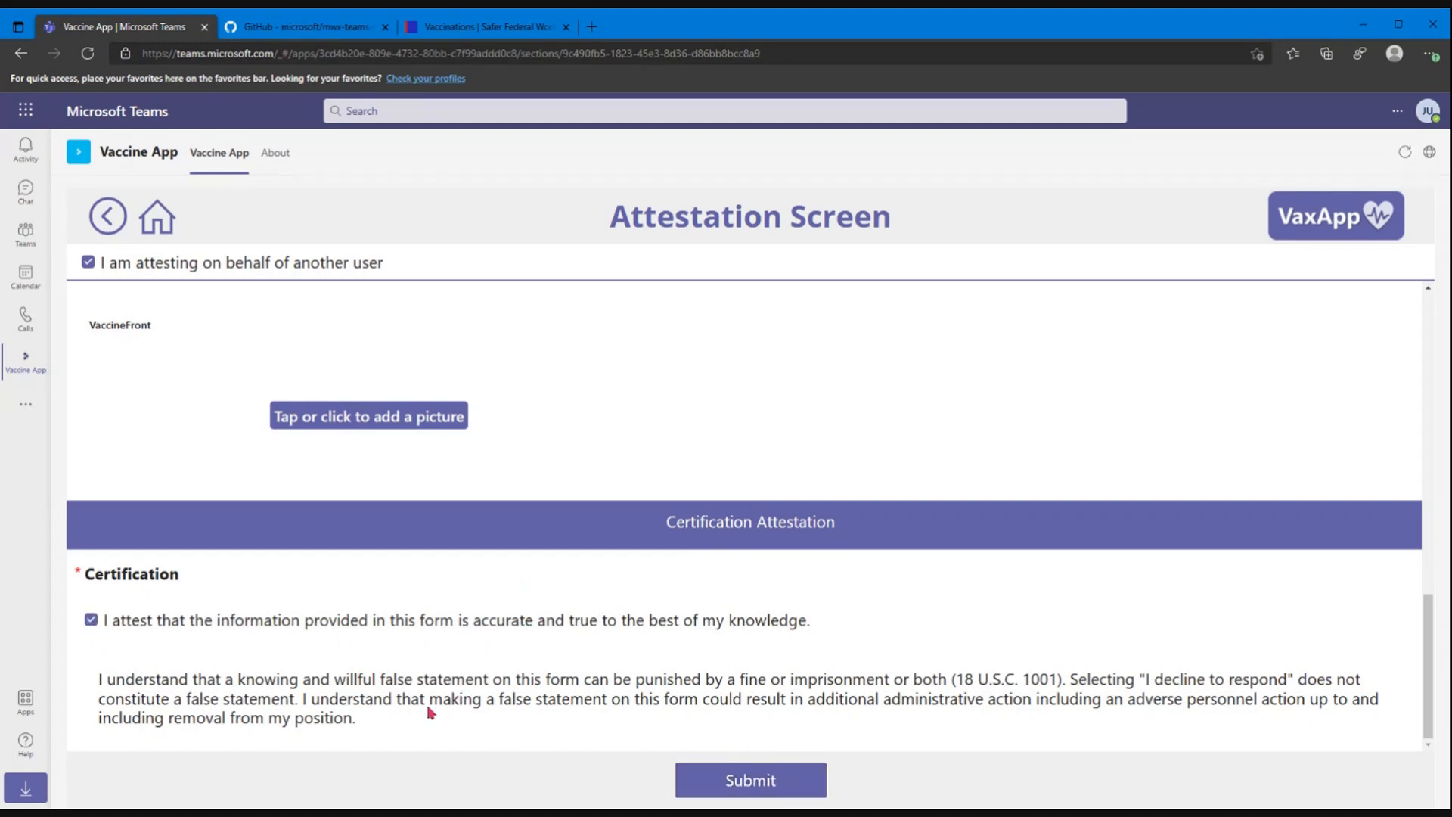
left_click(90, 620)
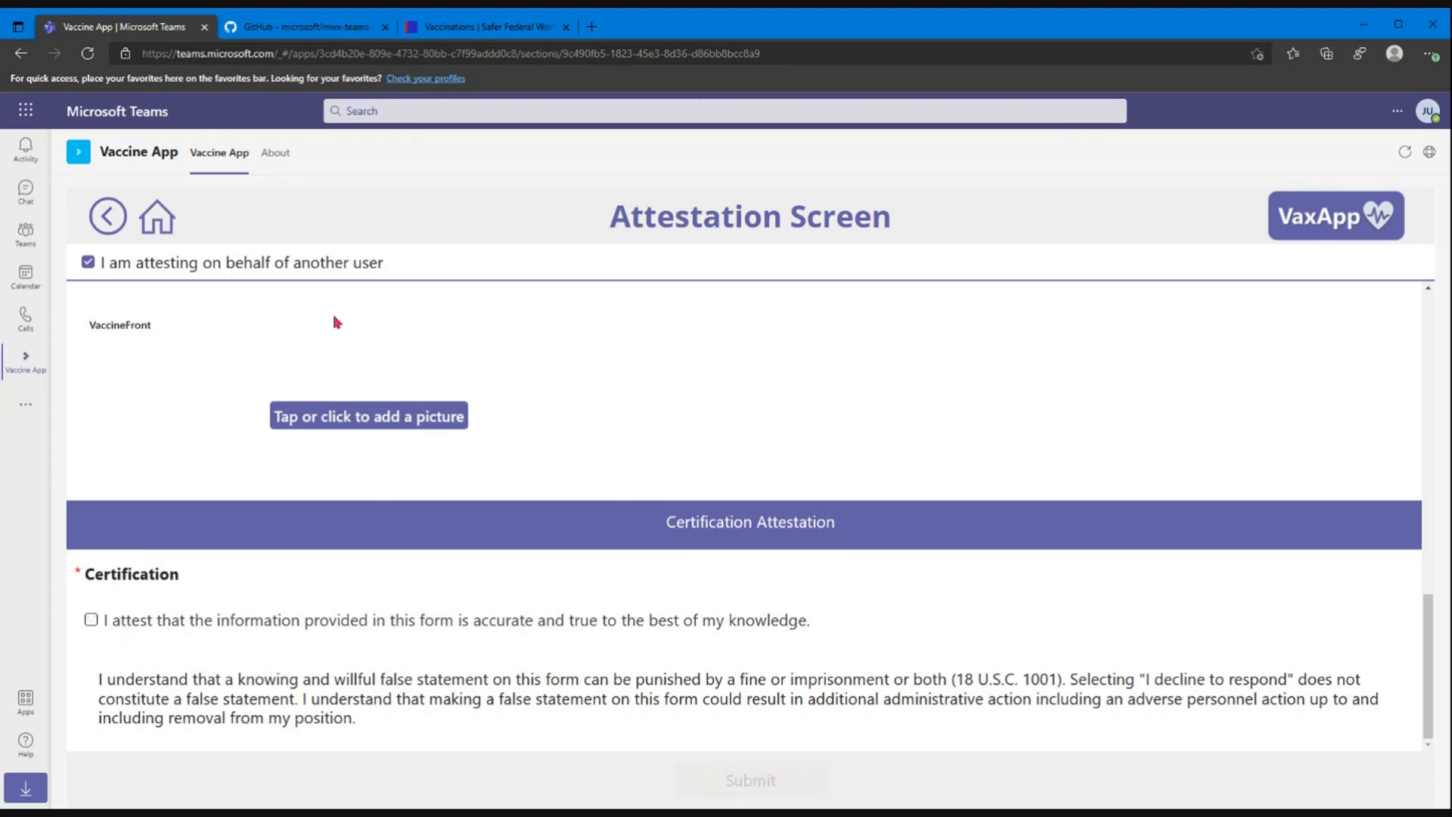
mouse_move(550, 738)
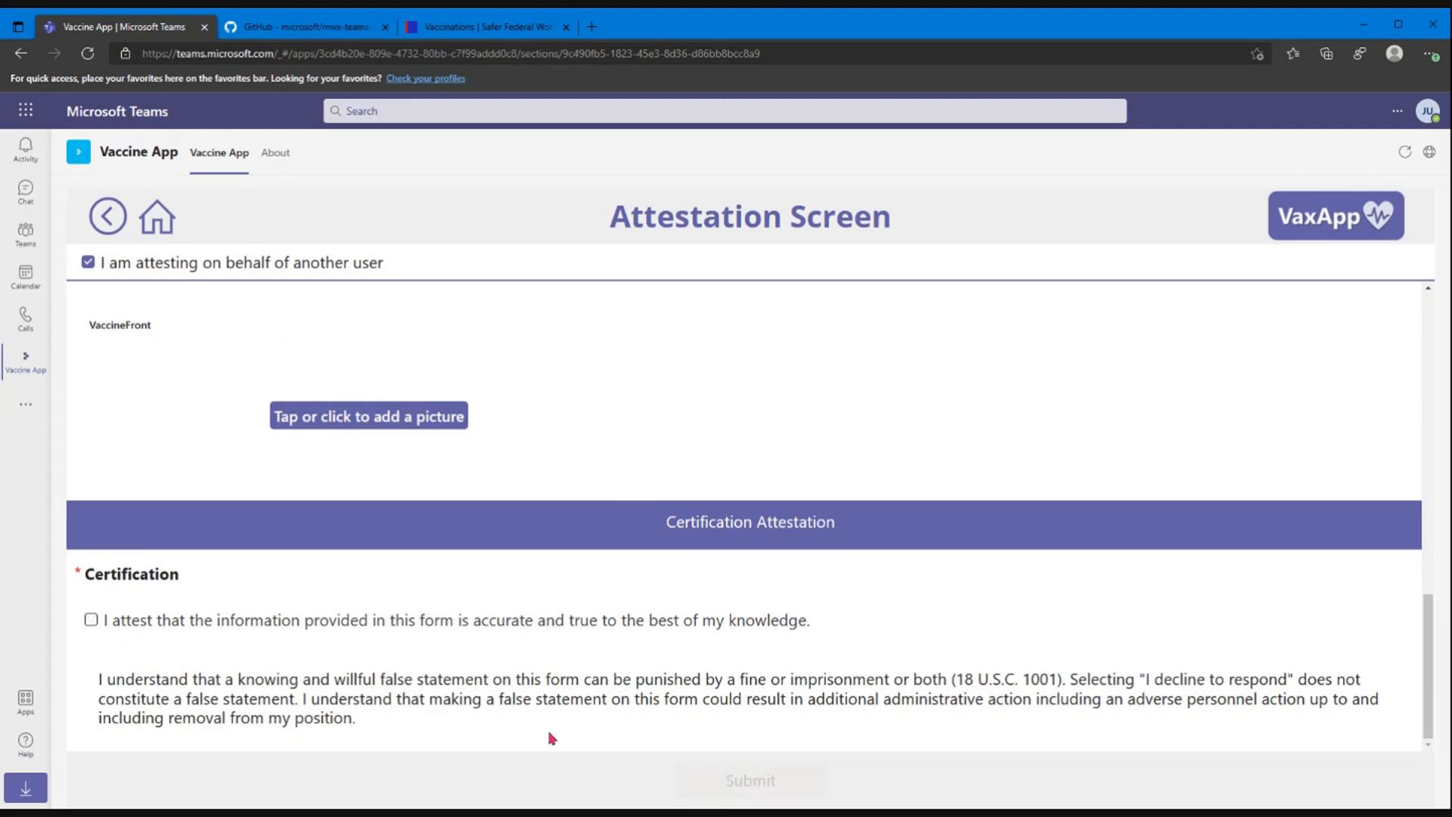
left_click(91, 620)
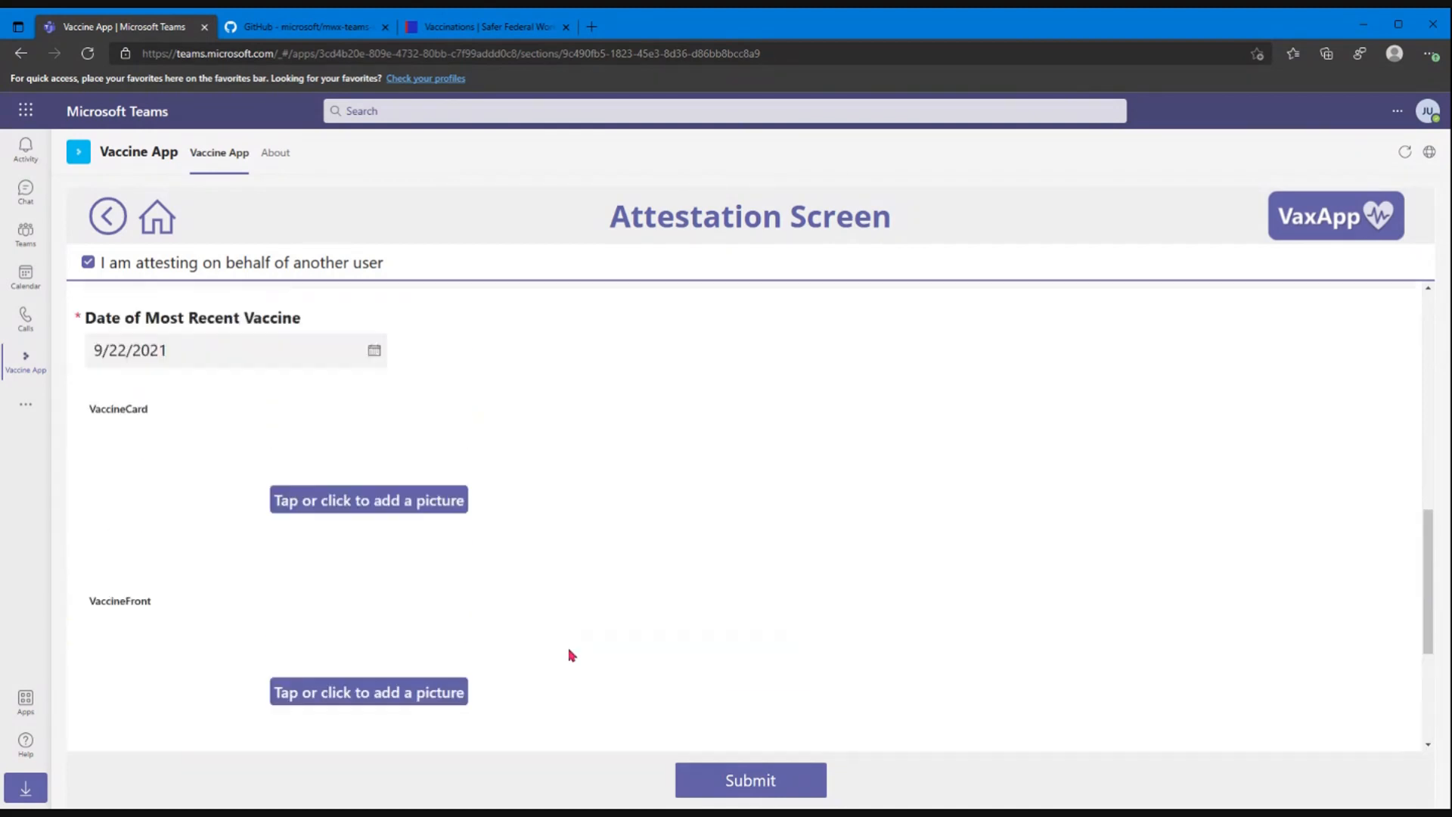
scroll("down", 3)
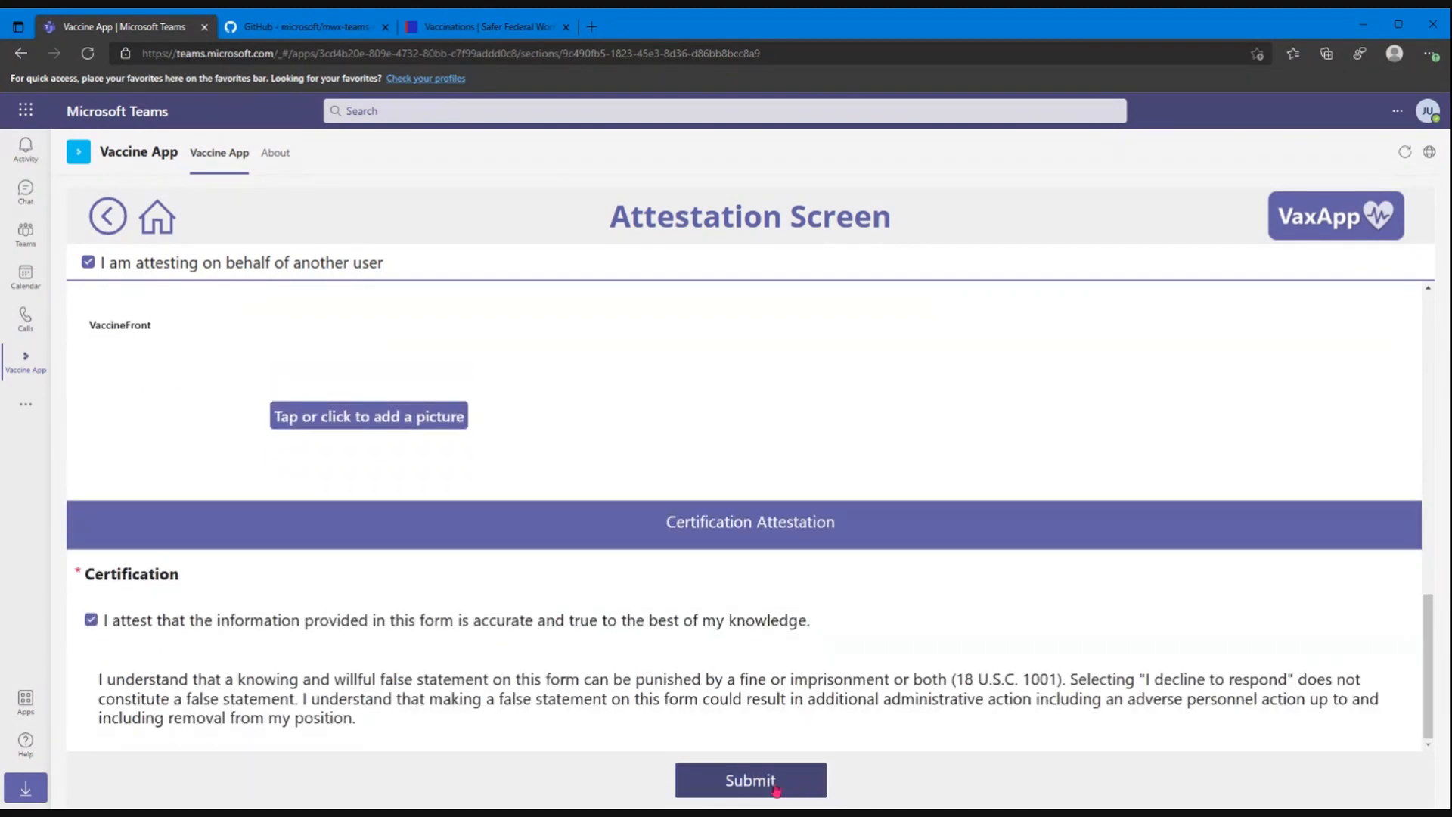
left_click(750, 780)
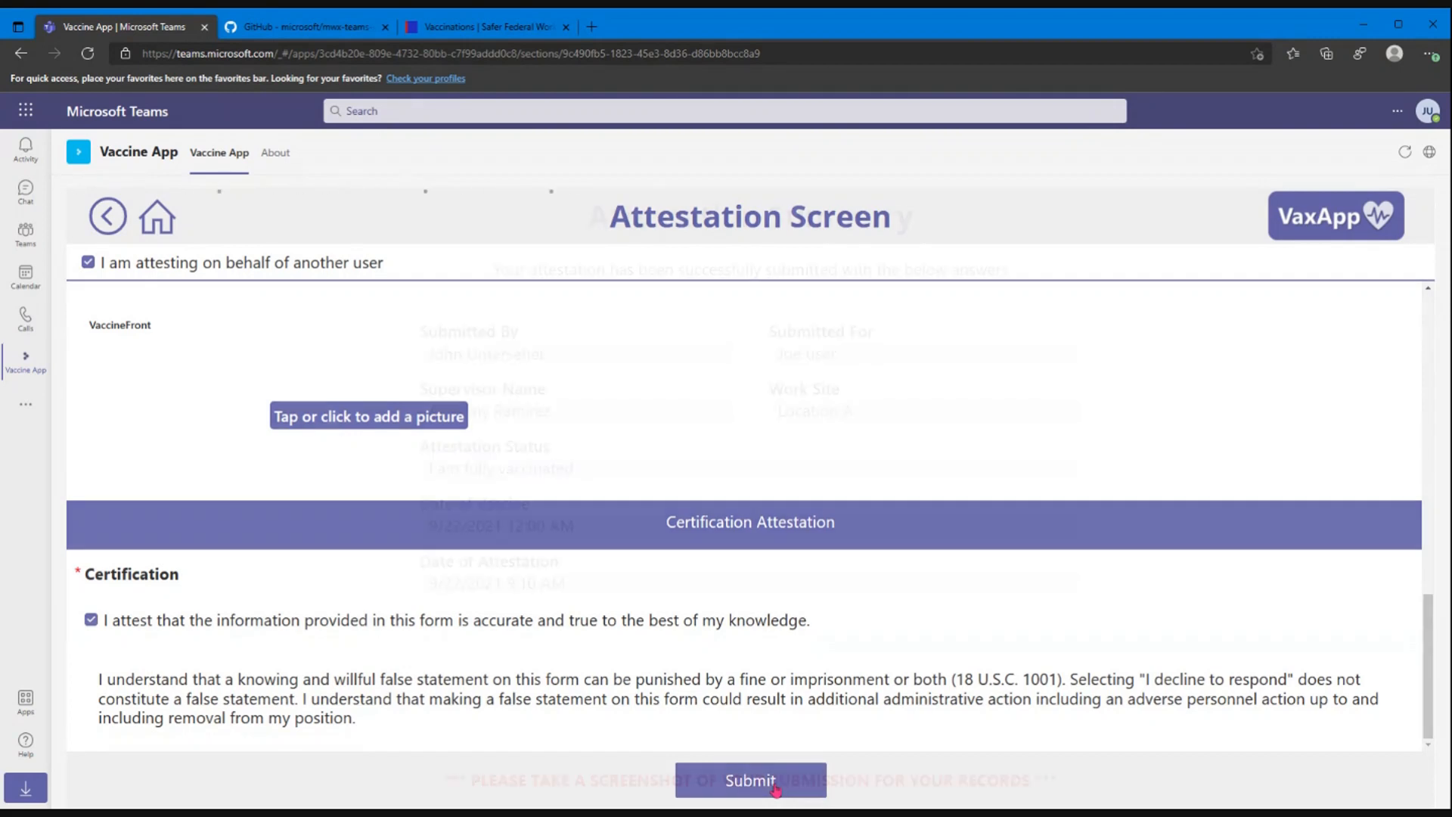
Step: Review the Attestation Summary of the submitted fully-vaccinated attestation
left_click(750, 780)
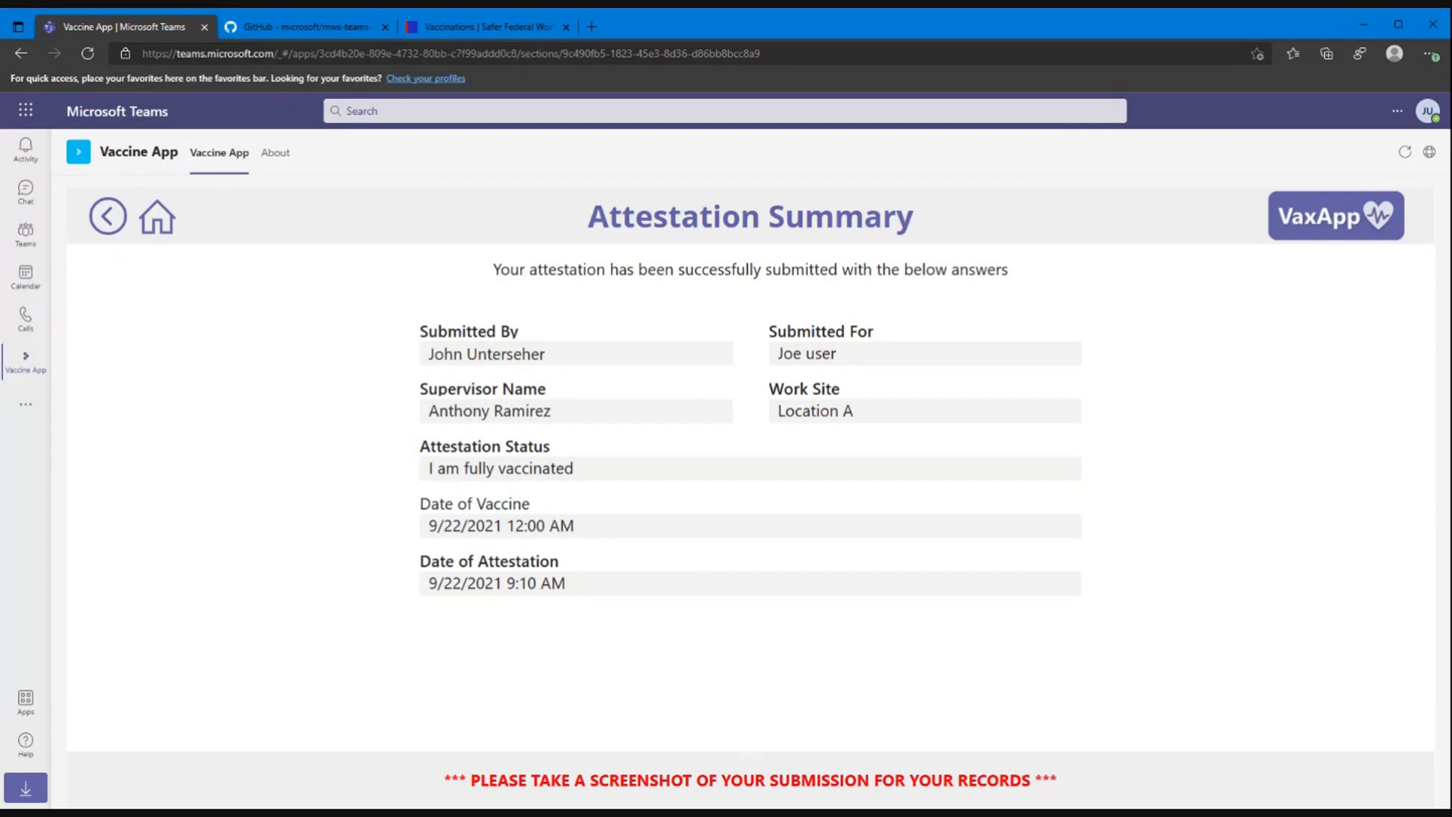
mouse_move(827, 799)
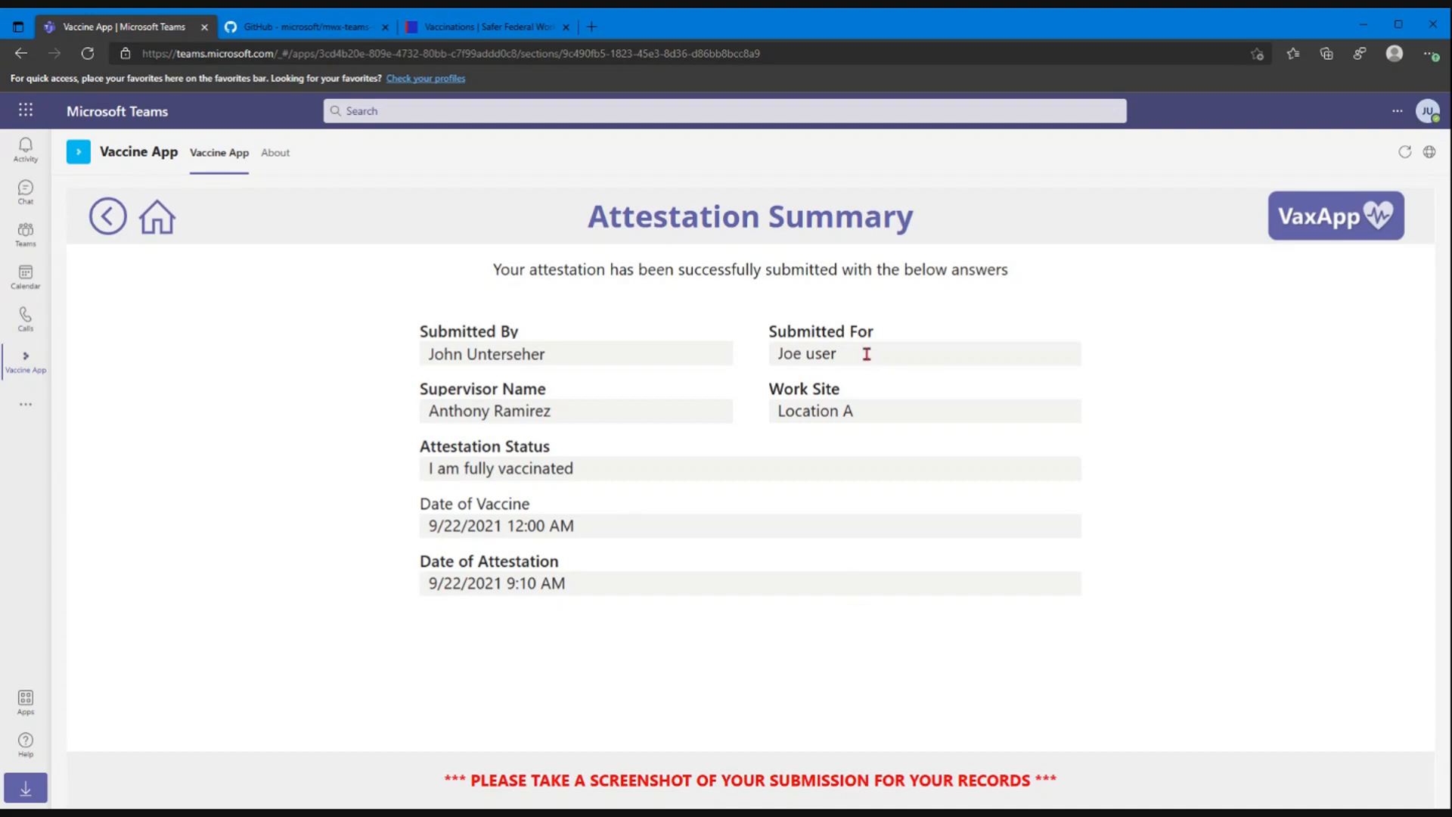
mouse_move(357, 330)
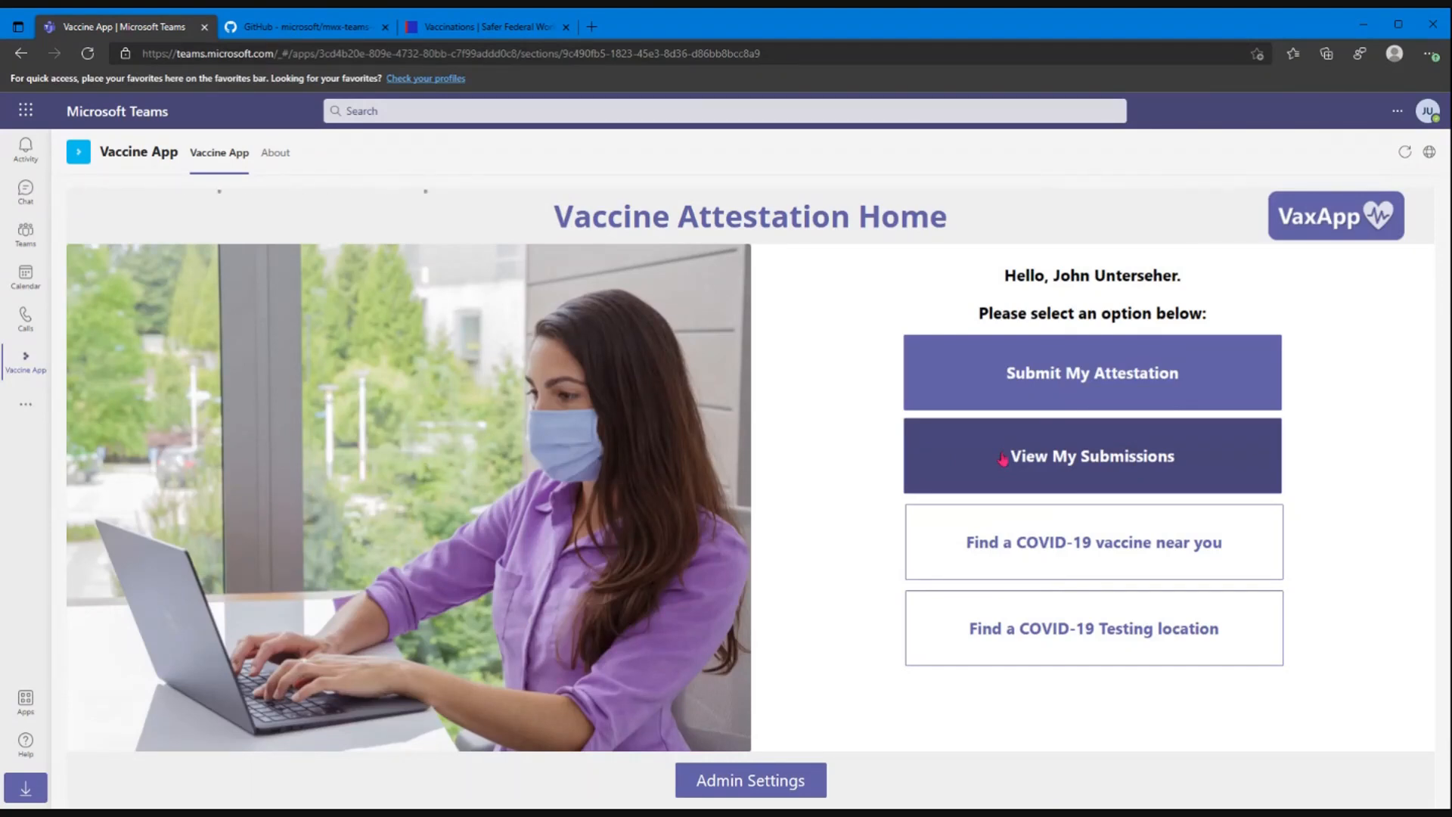
Step: Browse My Submissions, viewing the 9/21/2021 4:09 PM and 9/15/2021 11:16 AM entries
left_click(1092, 455)
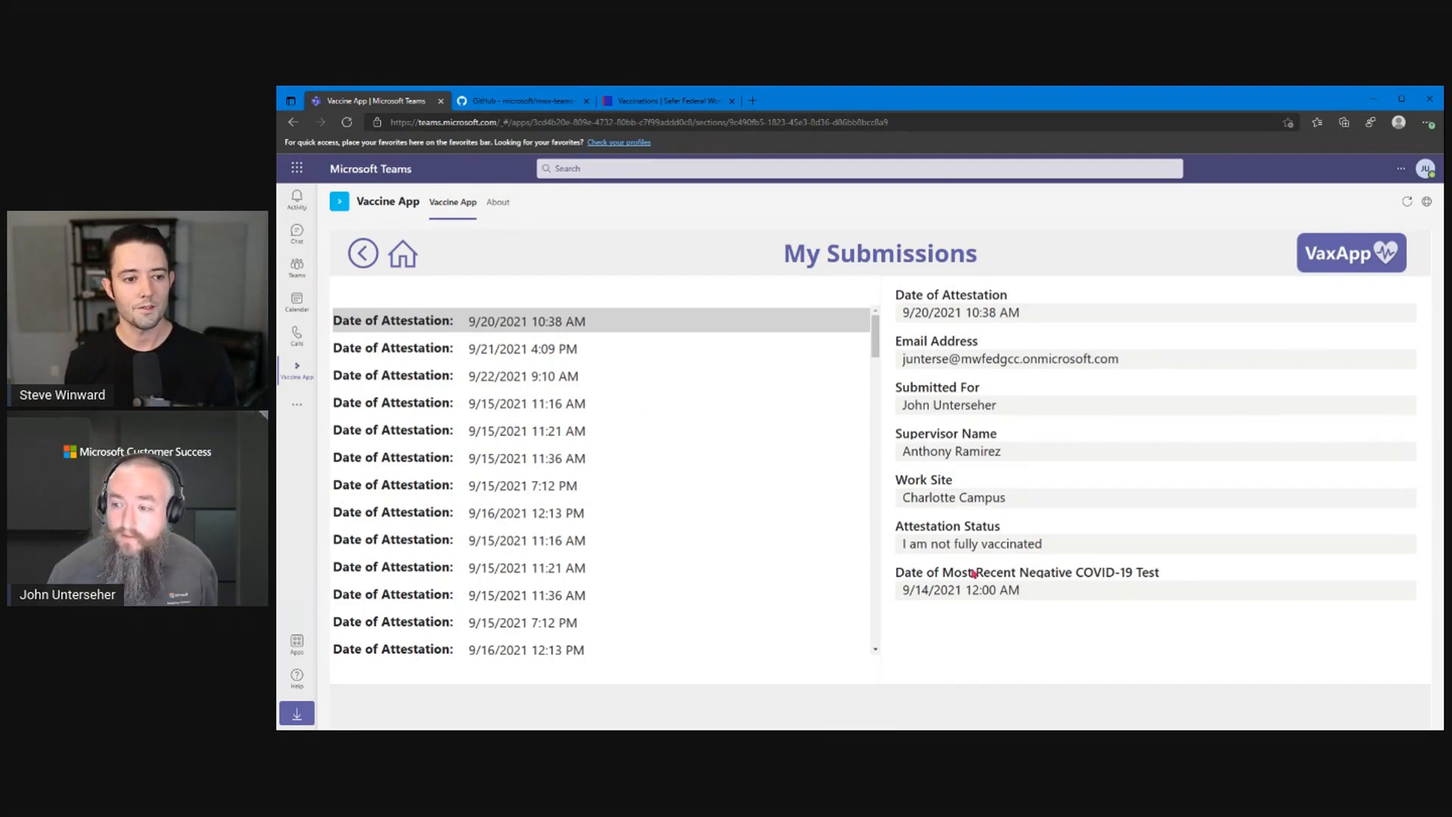
mouse_move(861, 508)
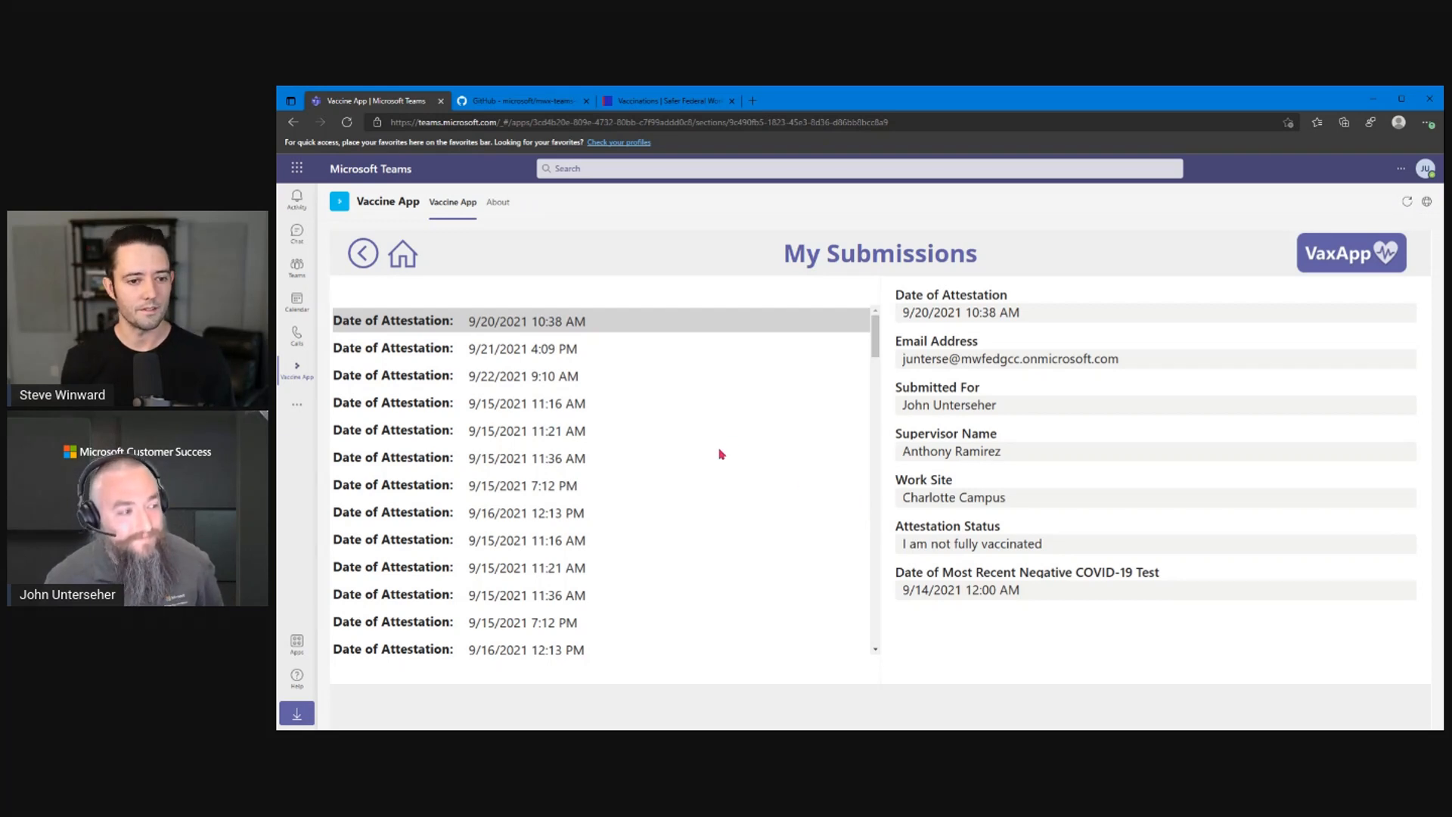
mouse_move(560, 362)
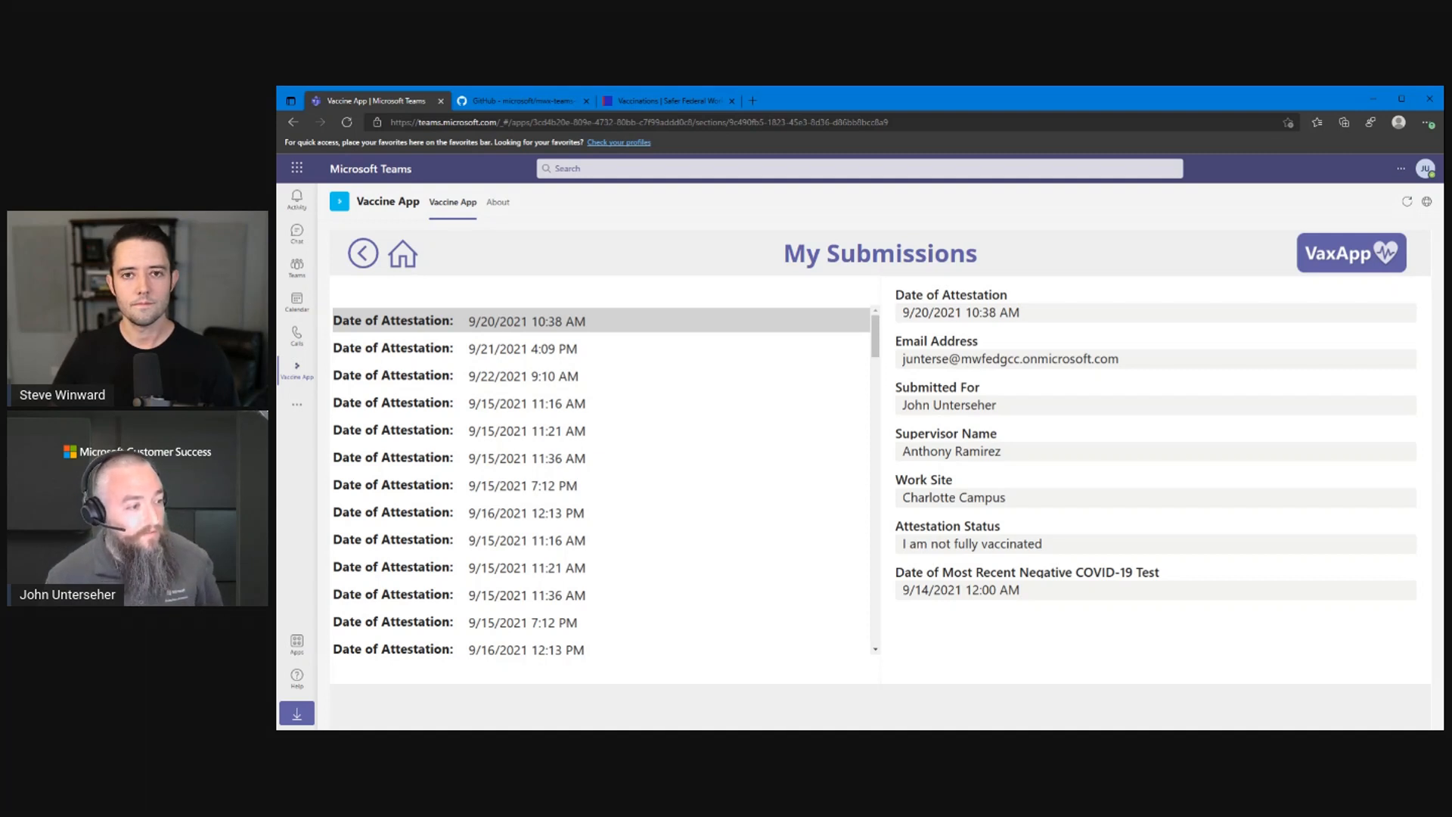
left_click(521, 348)
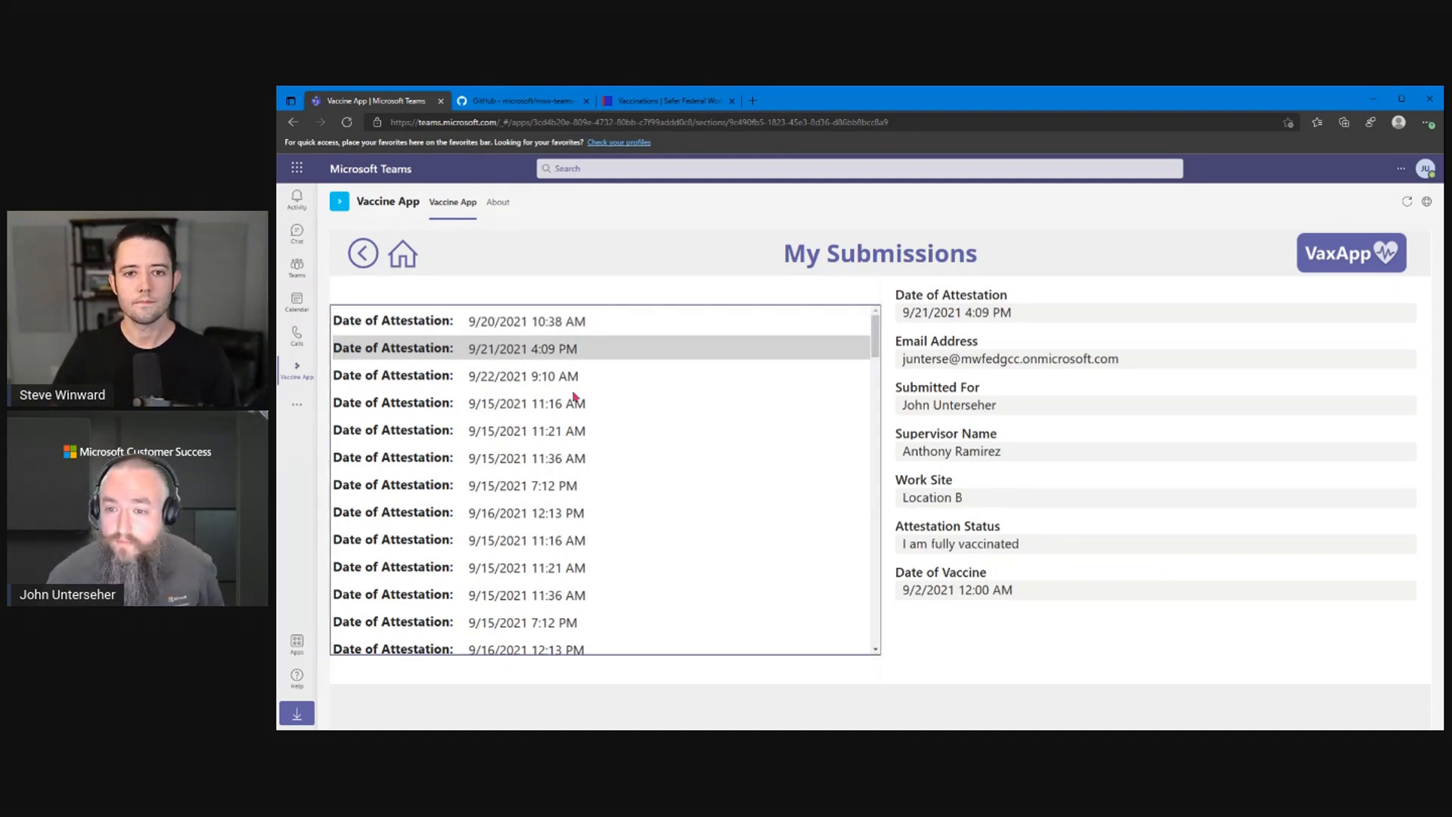
left_click(524, 403)
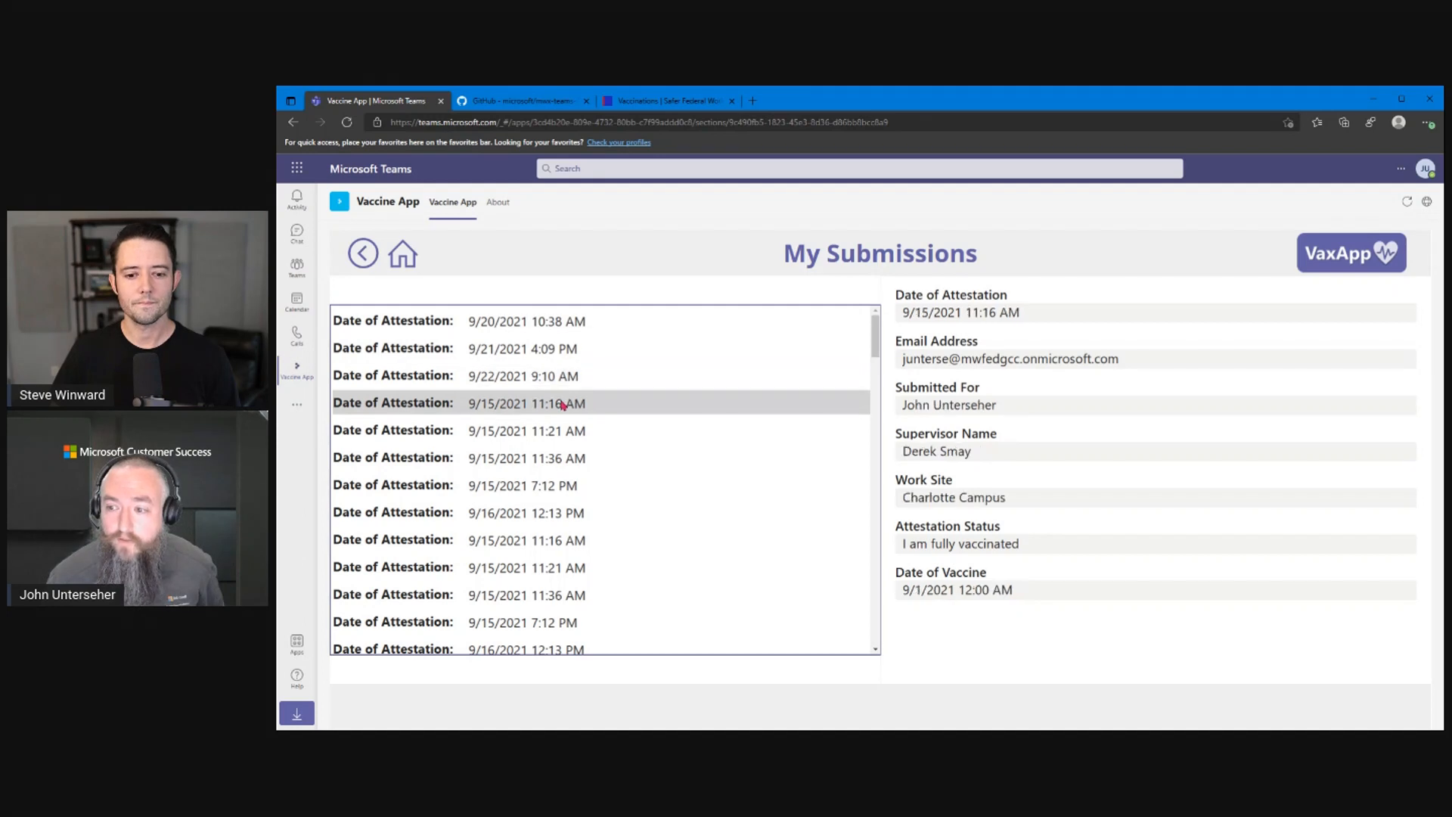
left_click(521, 375)
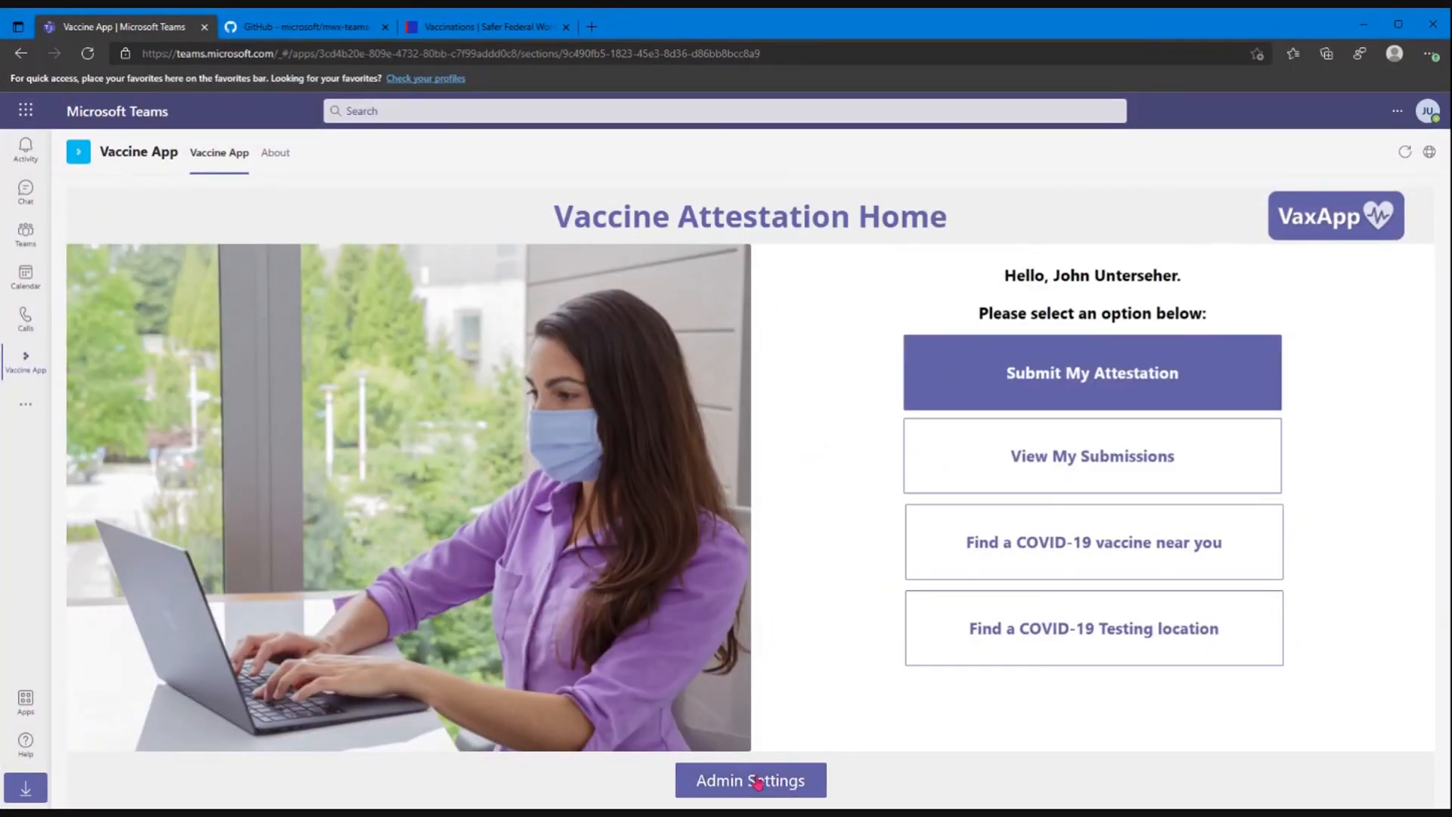
Step: Review the configurable application text in Admin Settings, save it unchanged and return home
left_click(749, 781)
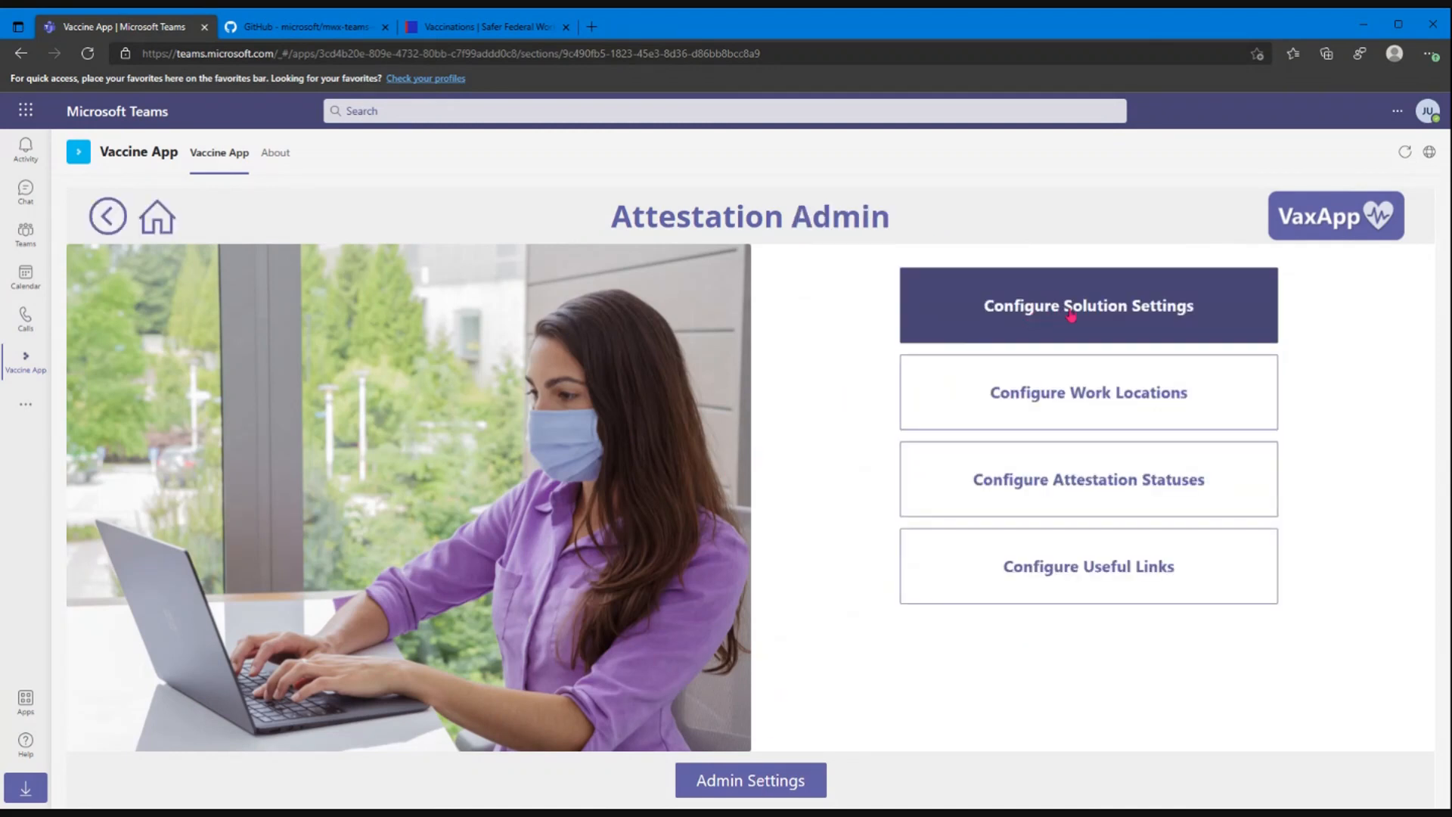
mouse_move(848, 394)
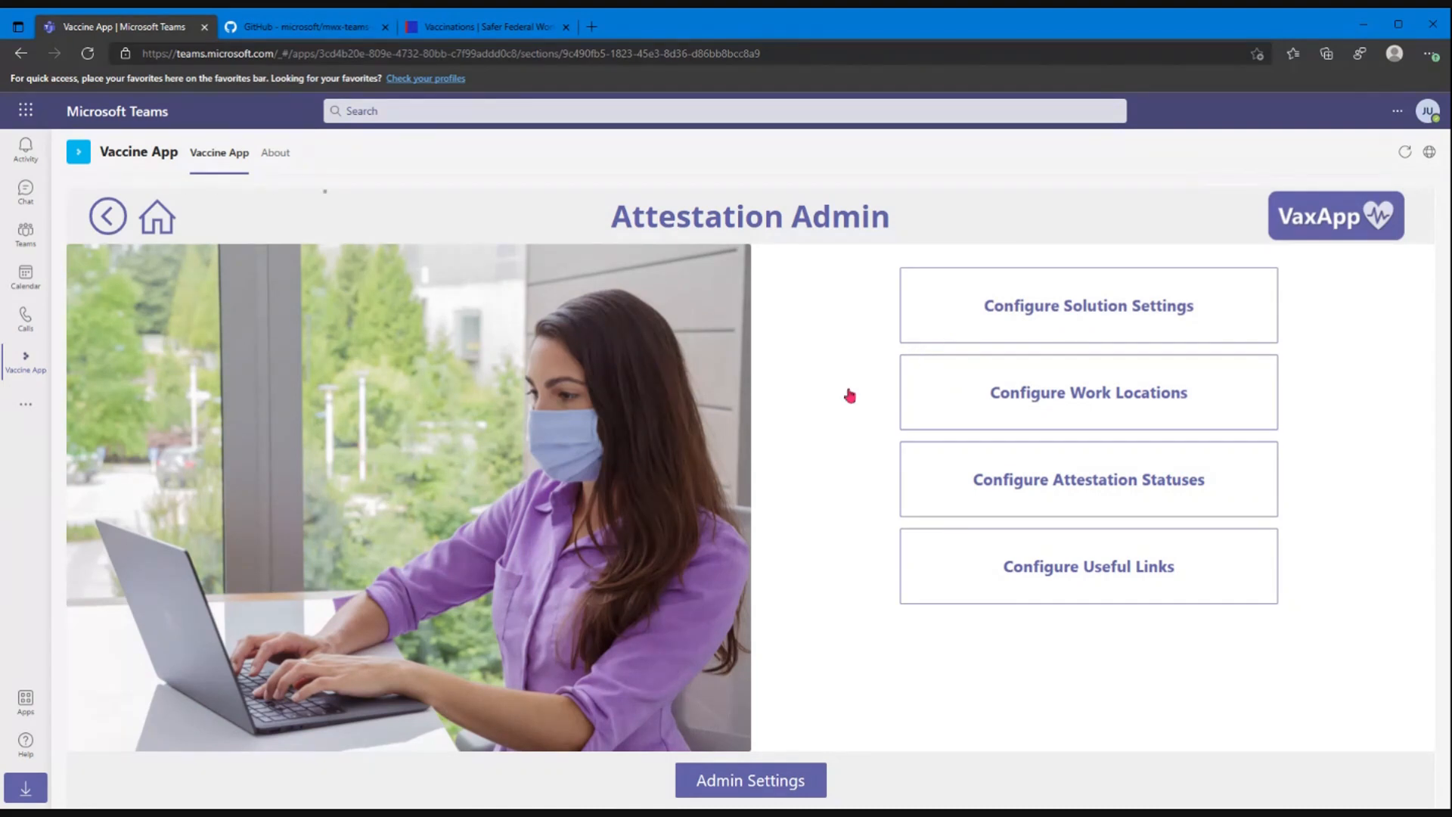
mouse_move(676, 549)
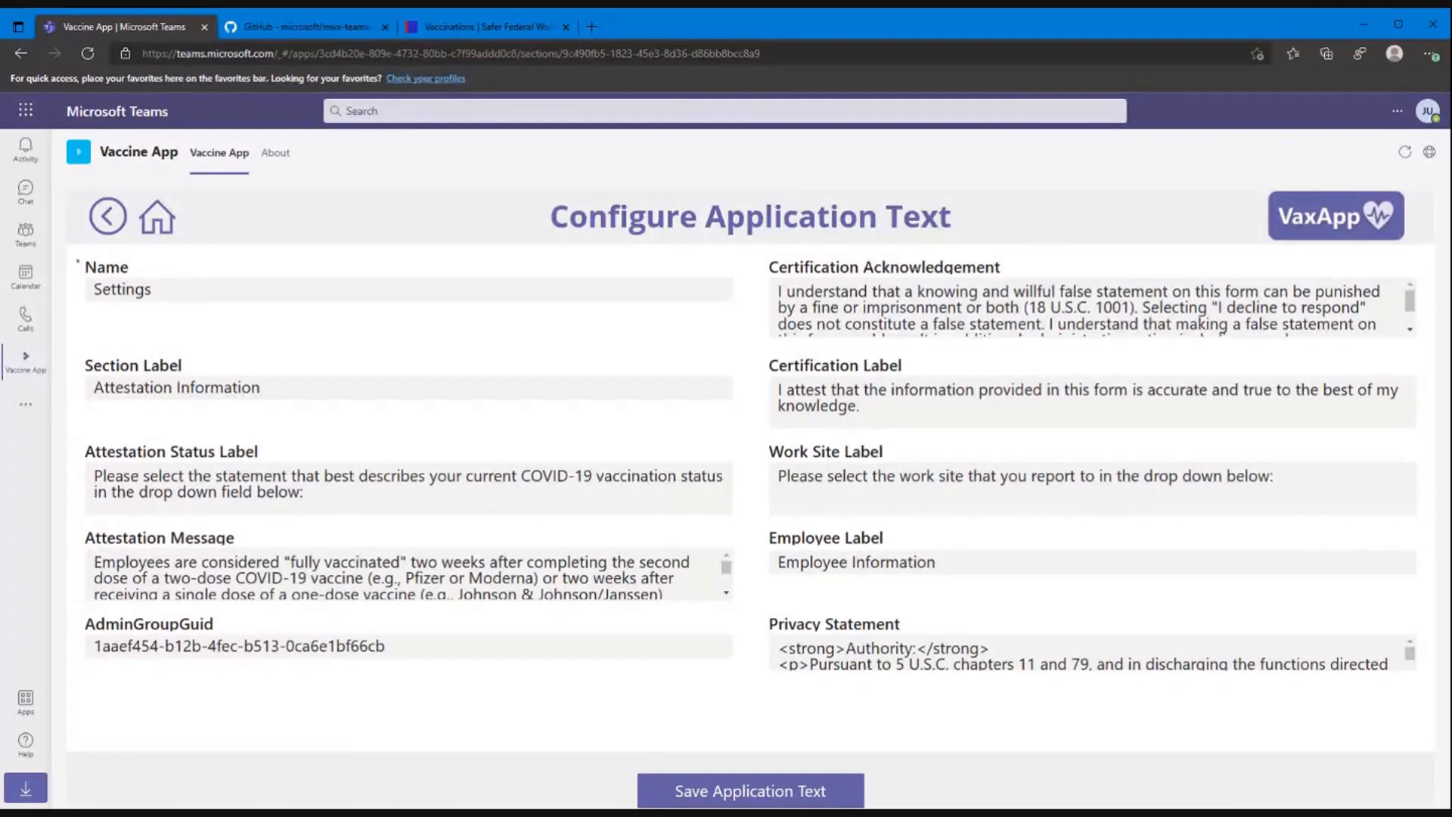
mouse_move(811, 361)
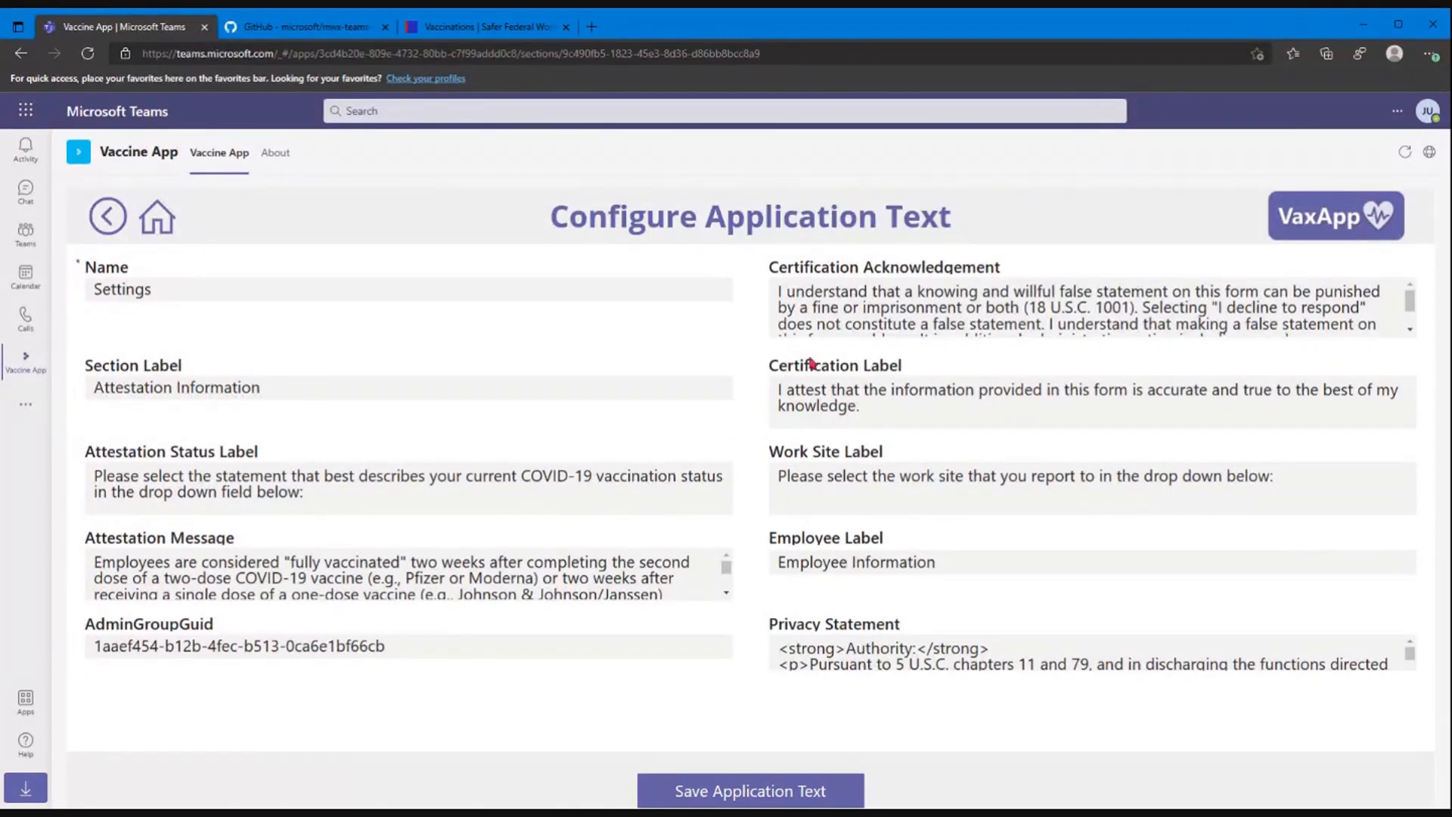
mouse_move(787, 692)
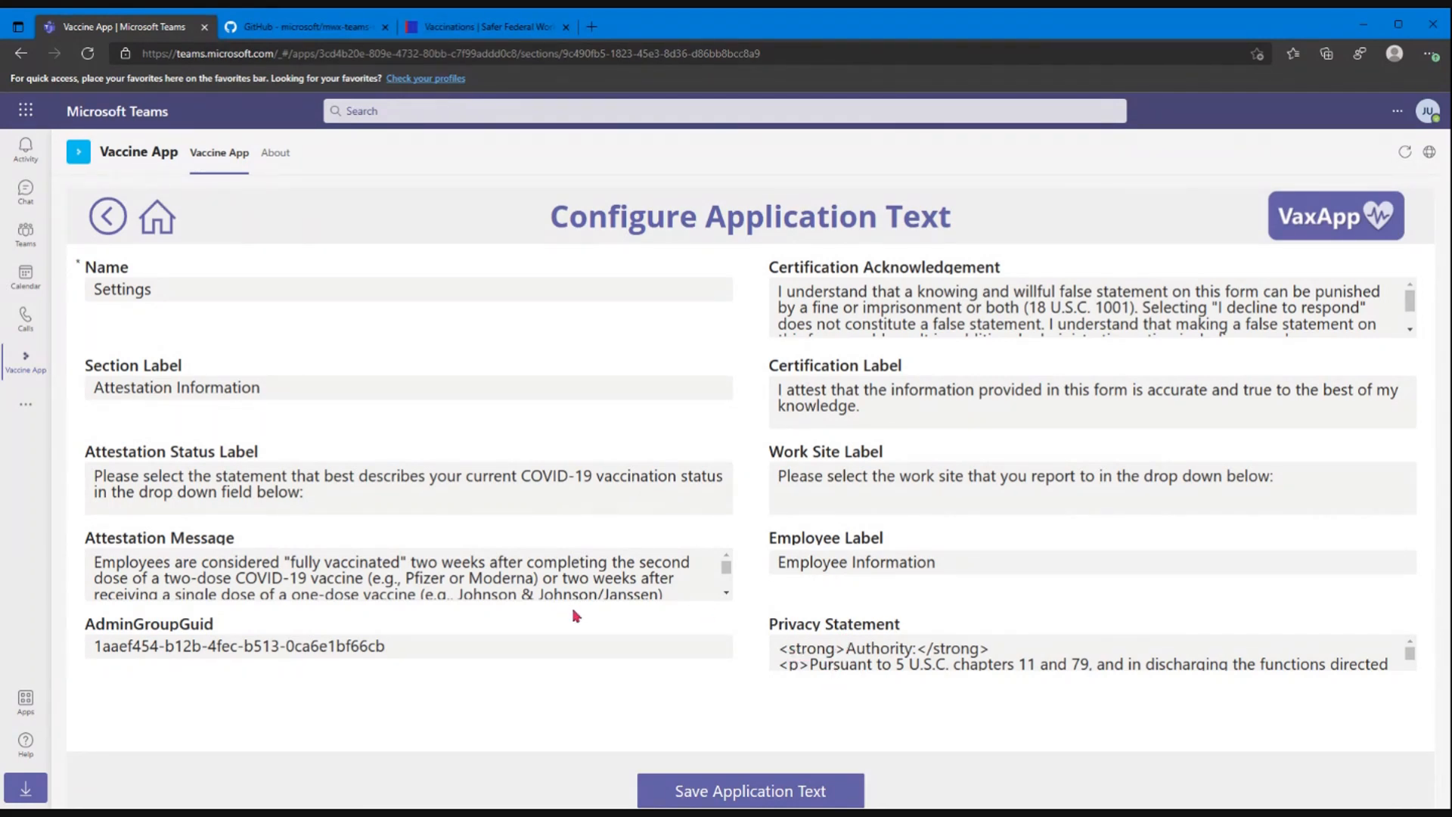
mouse_move(451, 271)
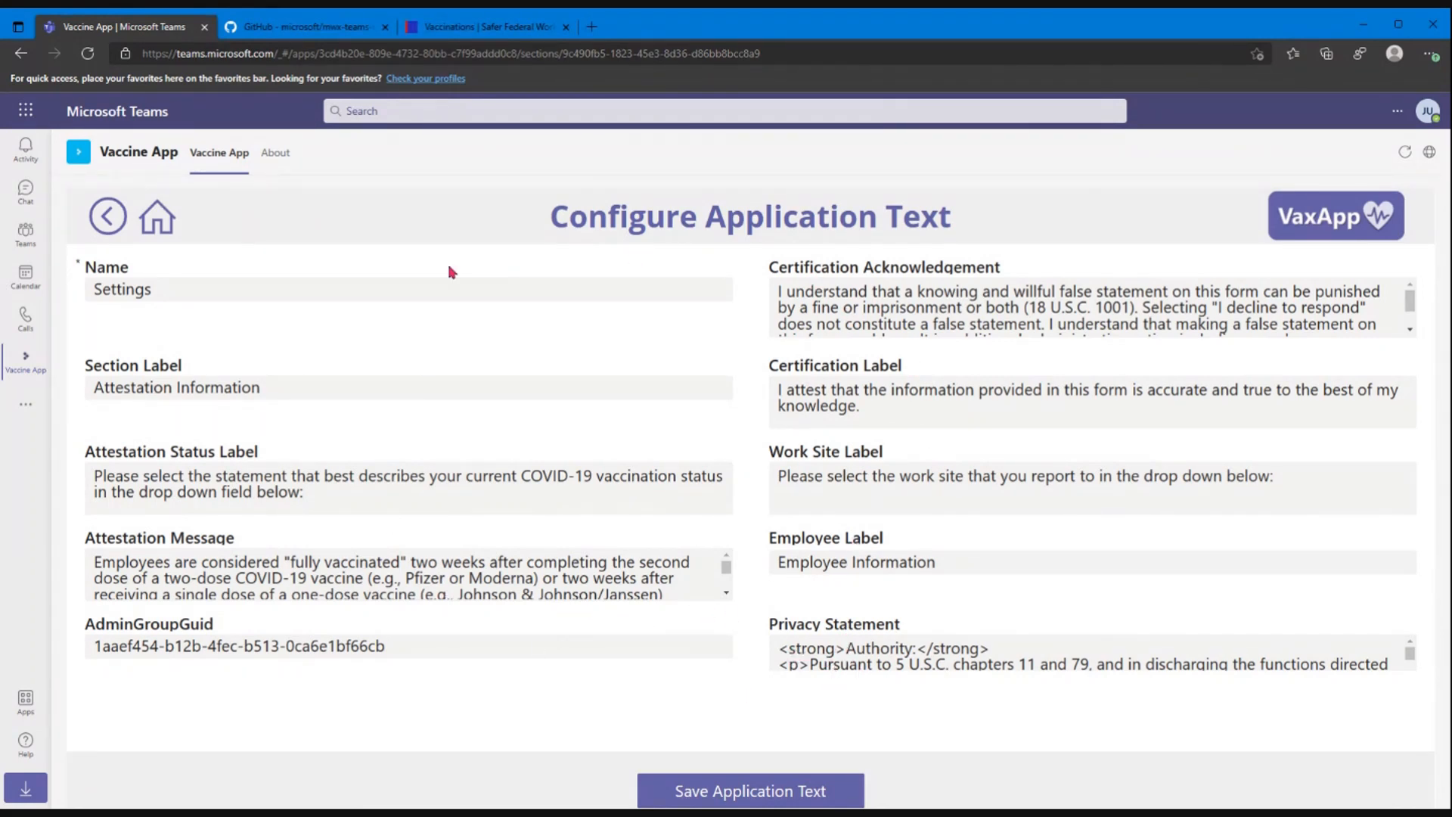
mouse_move(765, 751)
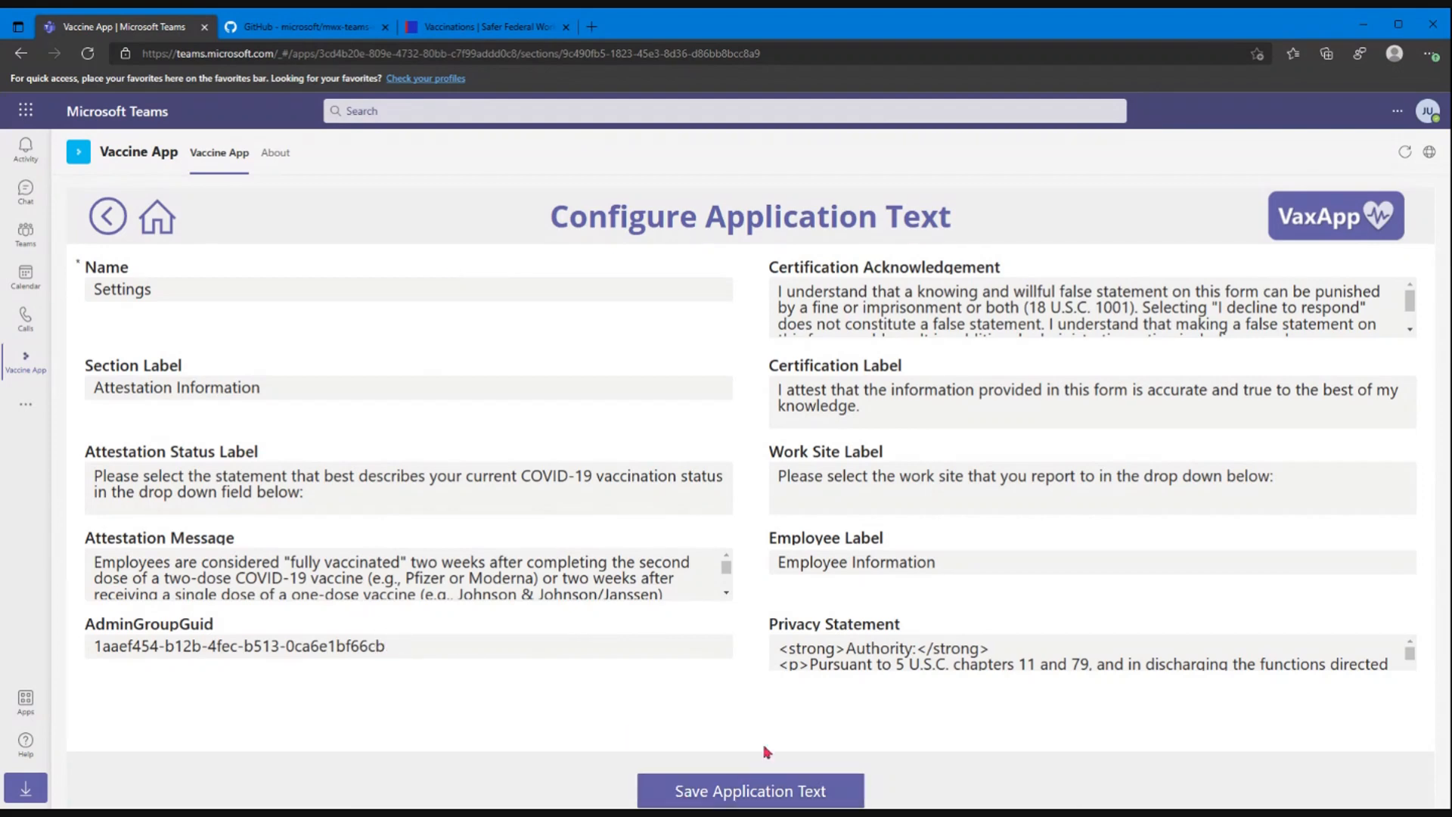
left_click(750, 789)
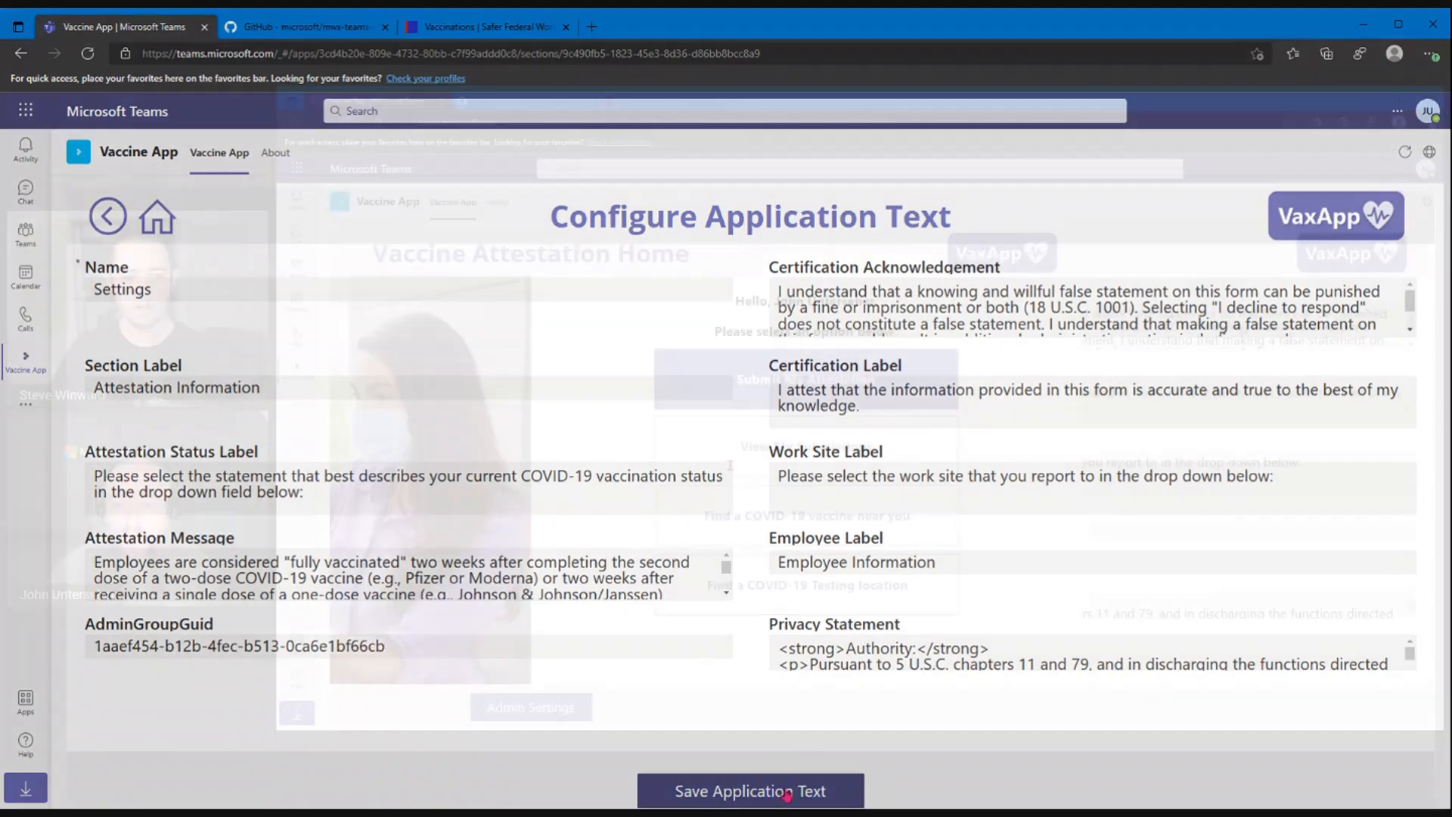
left_click(748, 791)
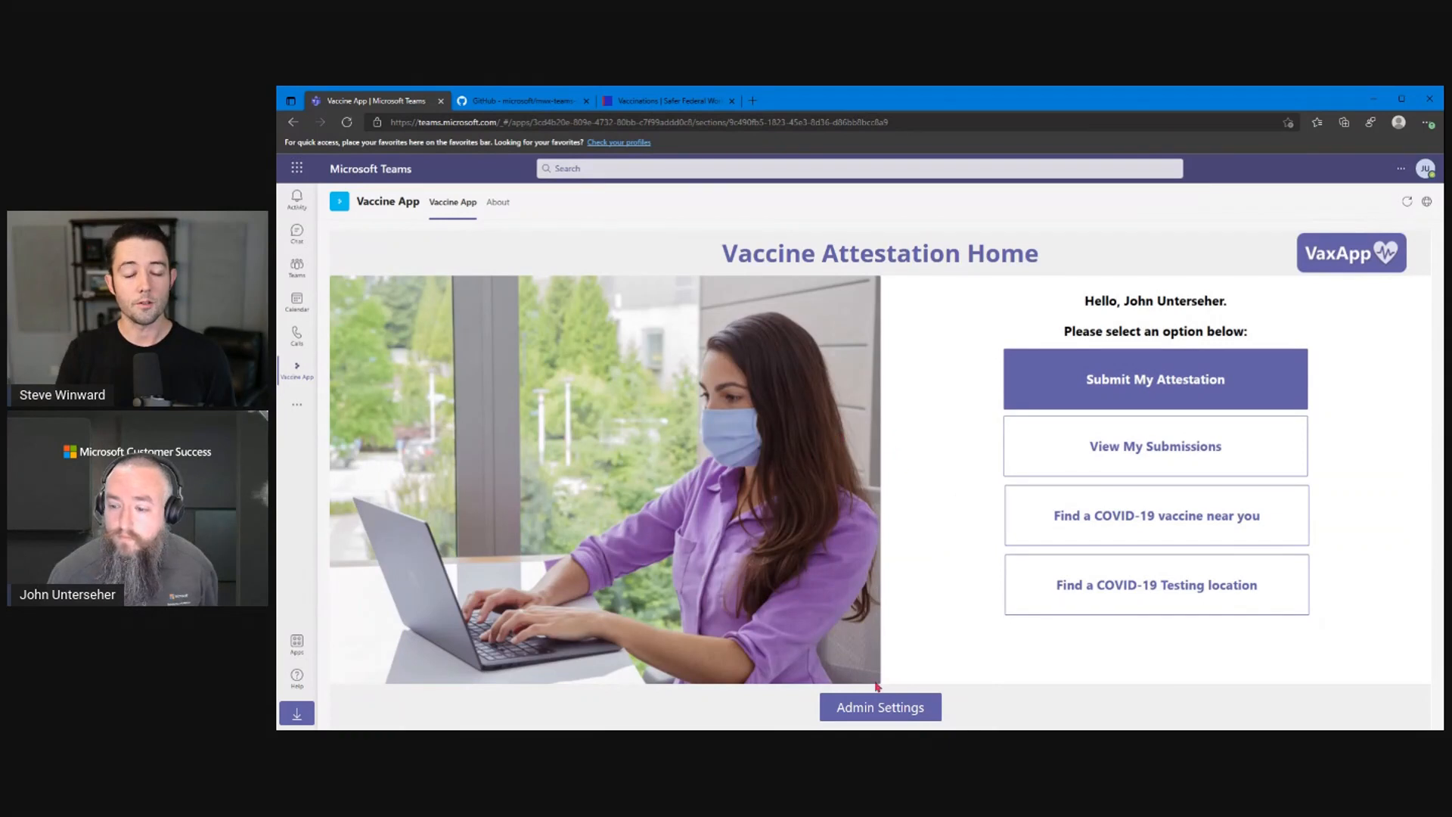
Step: Open the Attestation Admin page with solution settings, work locations, statuses and useful links
left_click(879, 706)
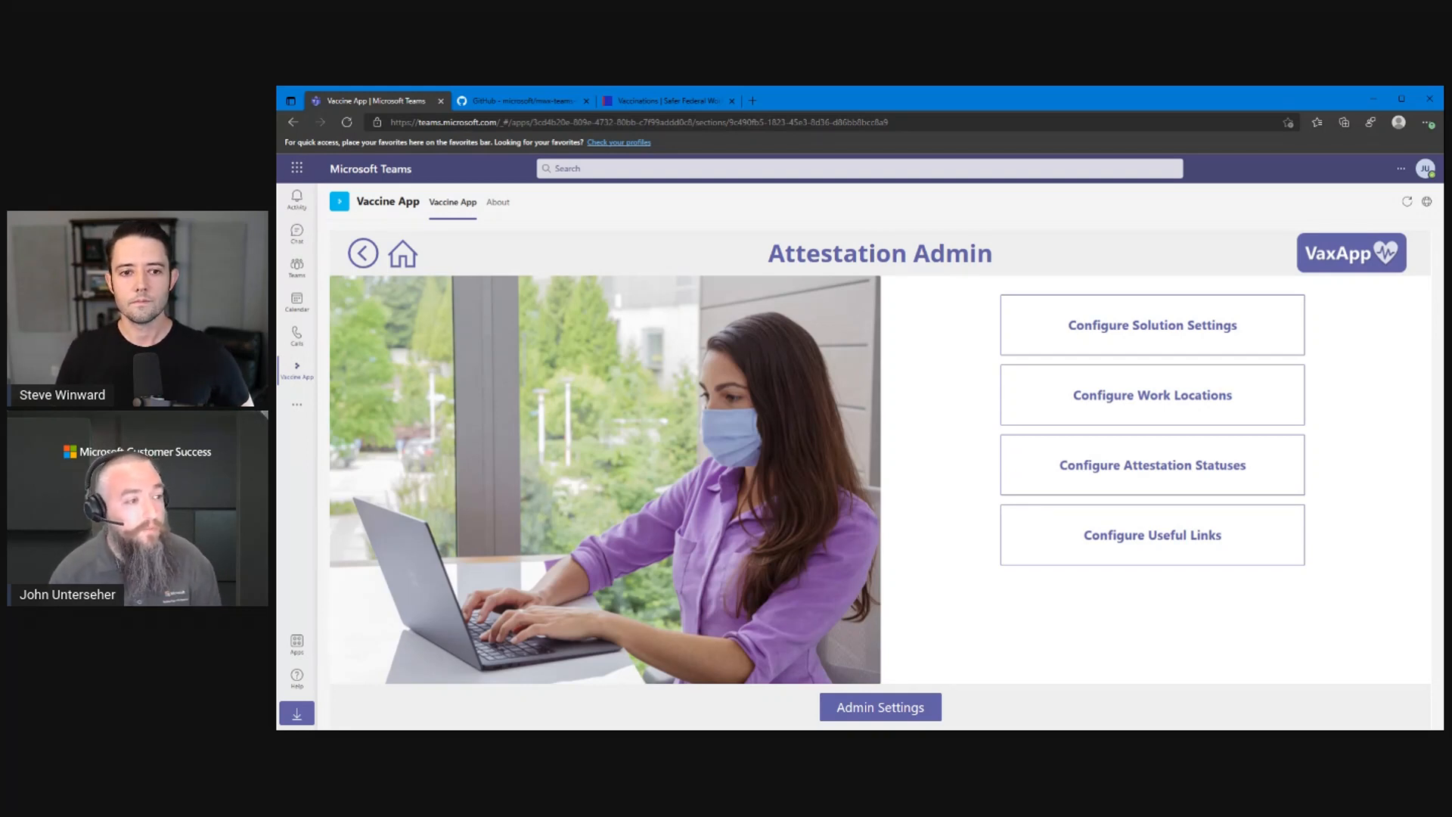
mouse_move(1120, 595)
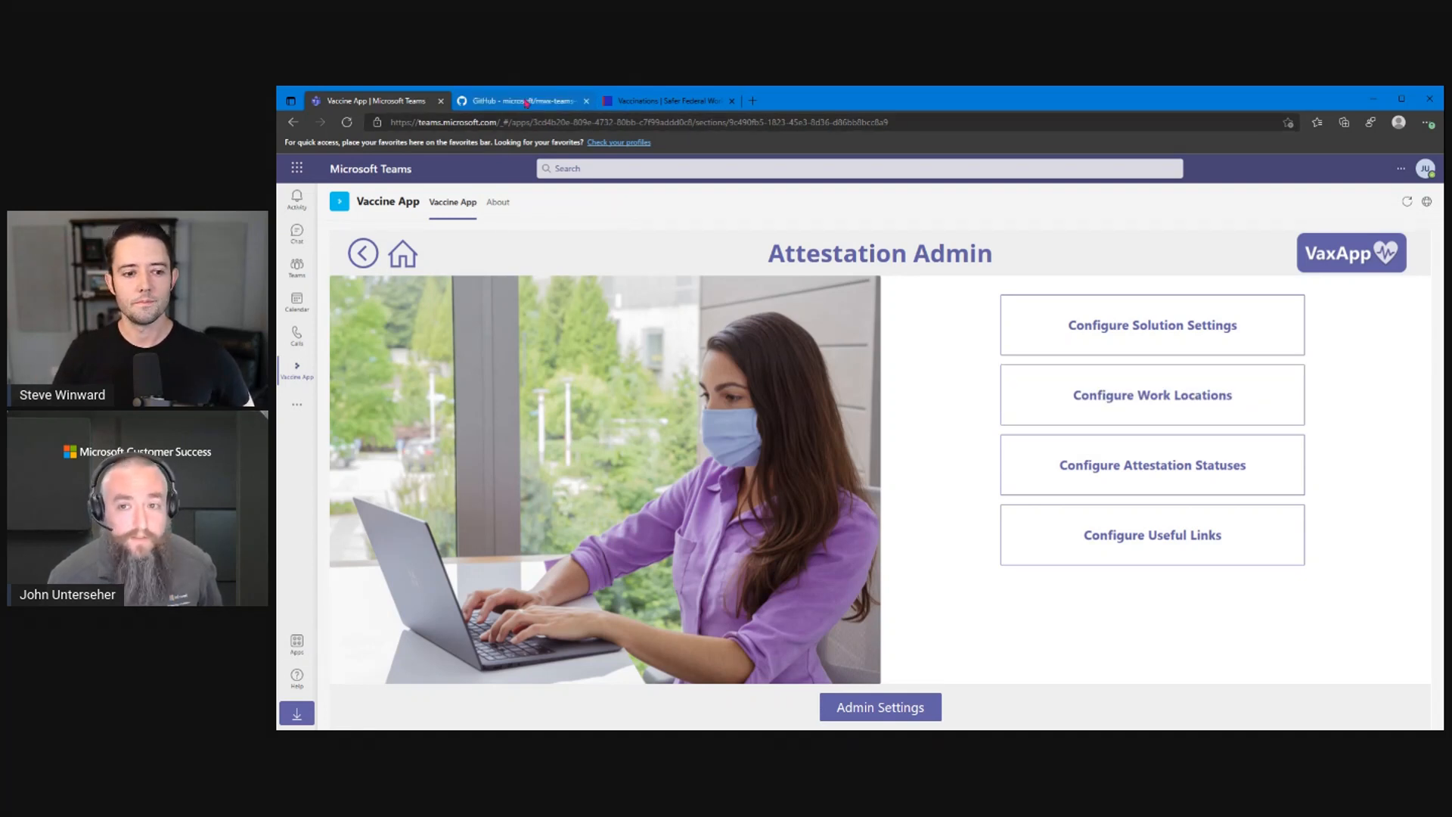
Step: Scroll through the mwx-teams-vaccine-attestation README to the Demos table of government sample solutions
left_click(523, 100)
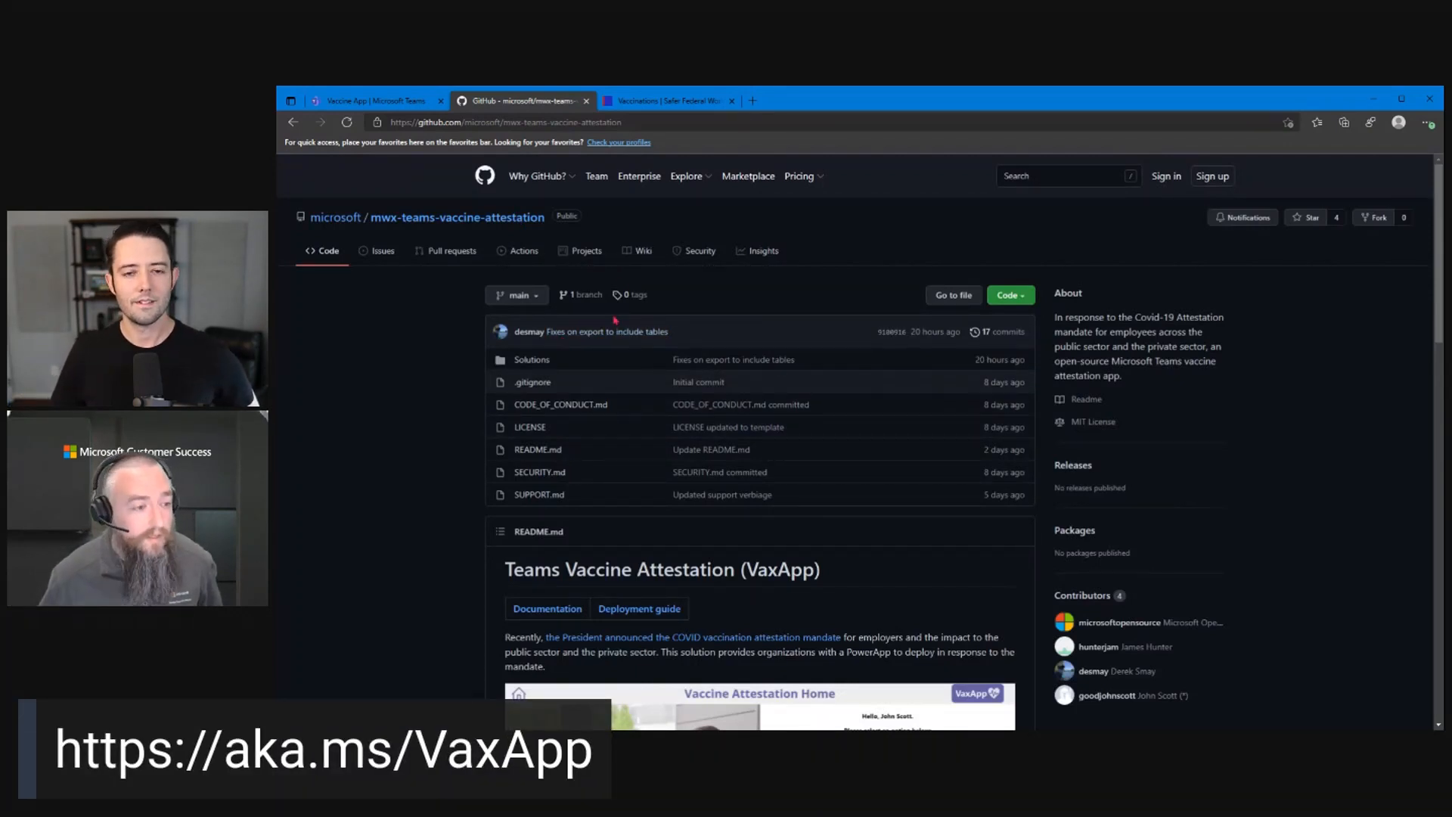
scroll("down", 3)
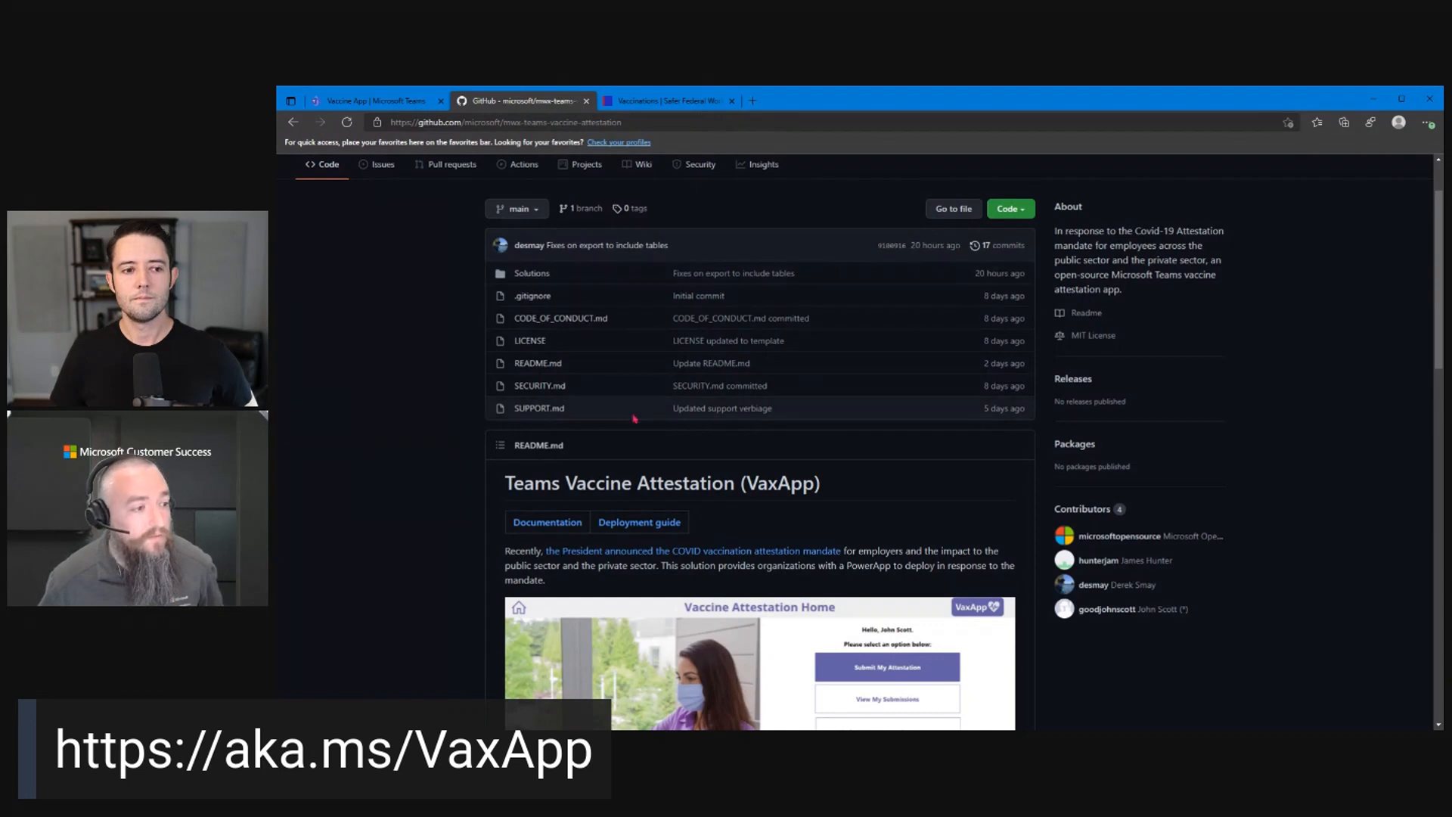
scroll("down", 3)
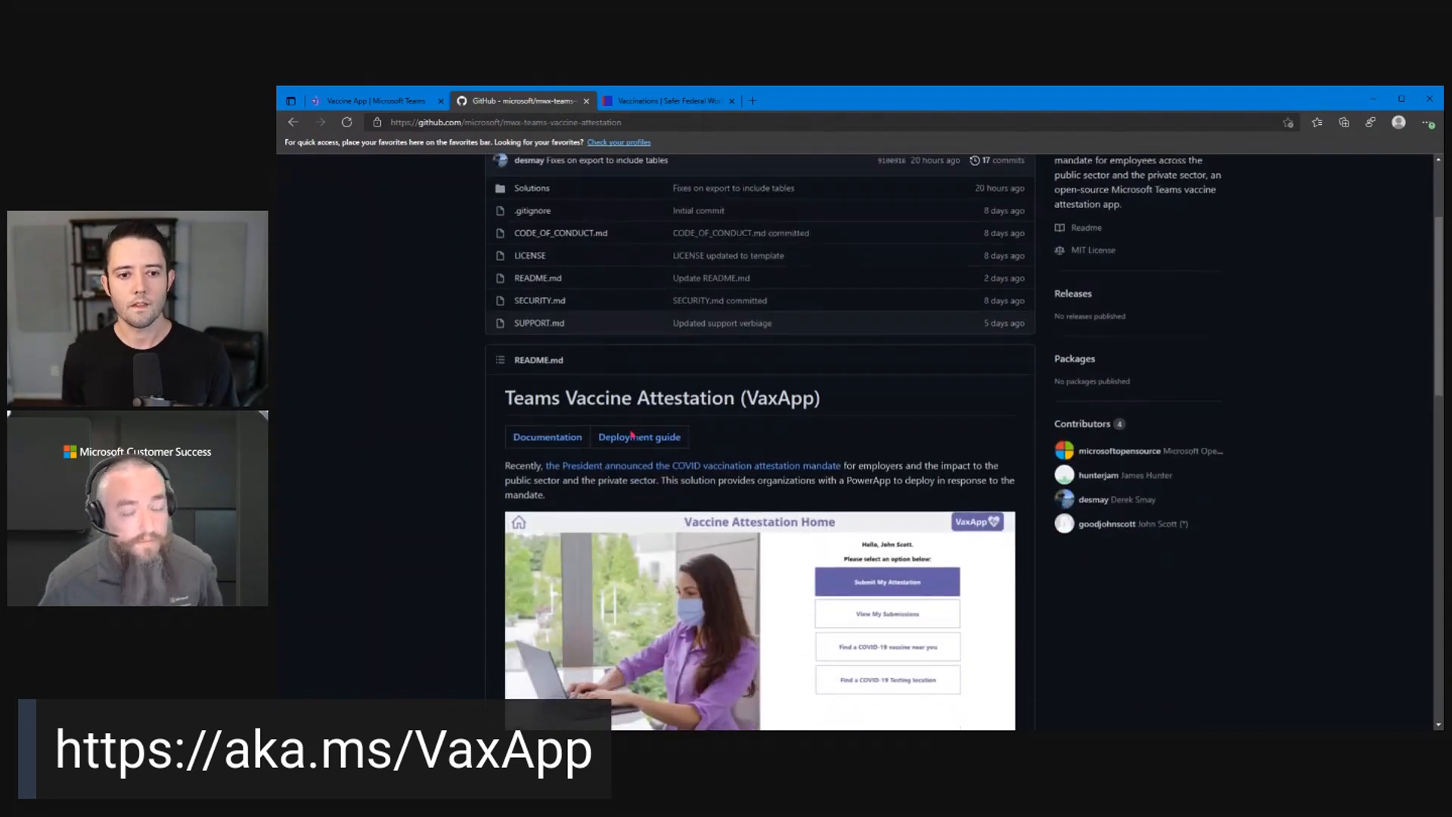
scroll("down", 3)
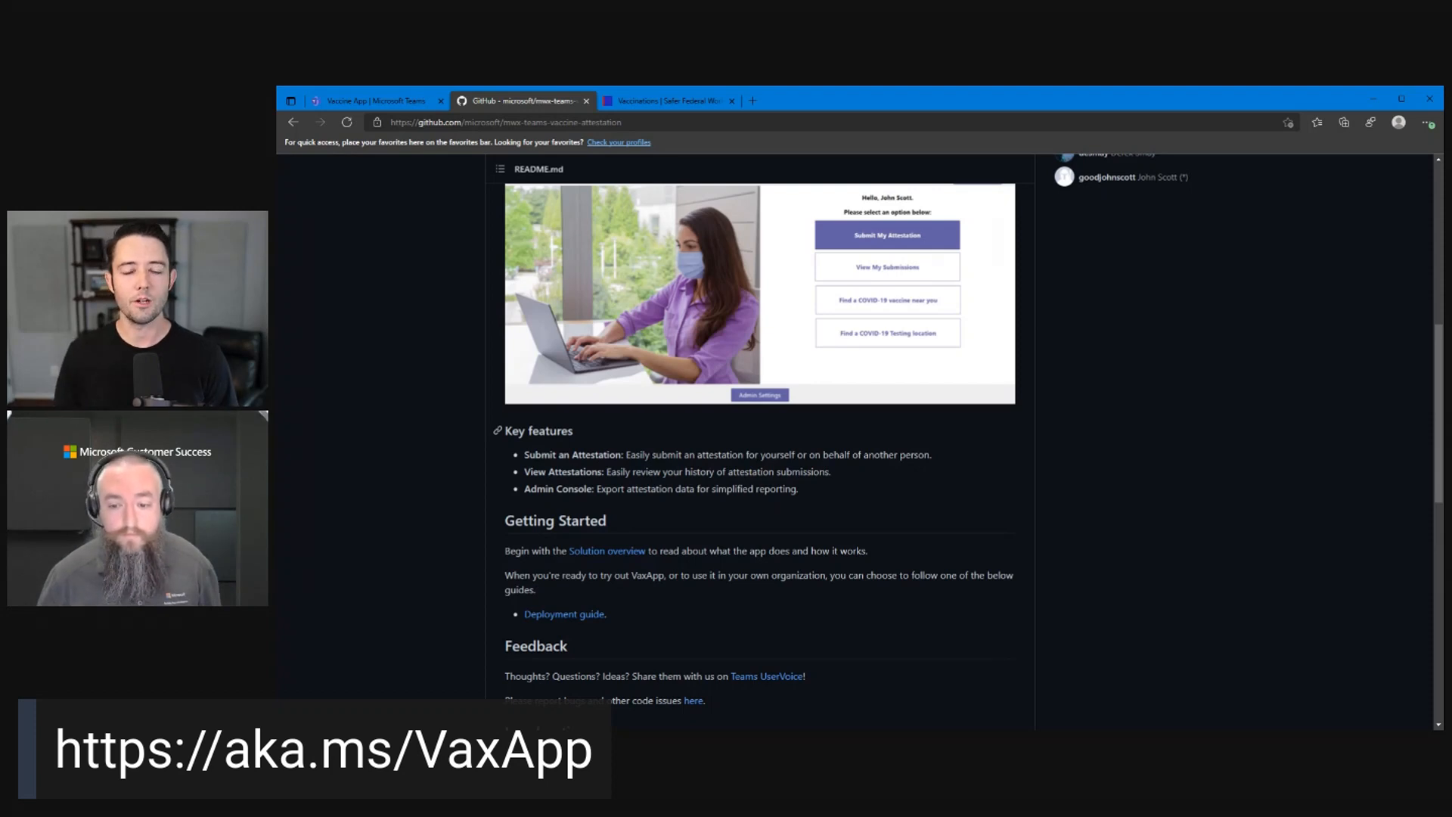
scroll("up", 3)
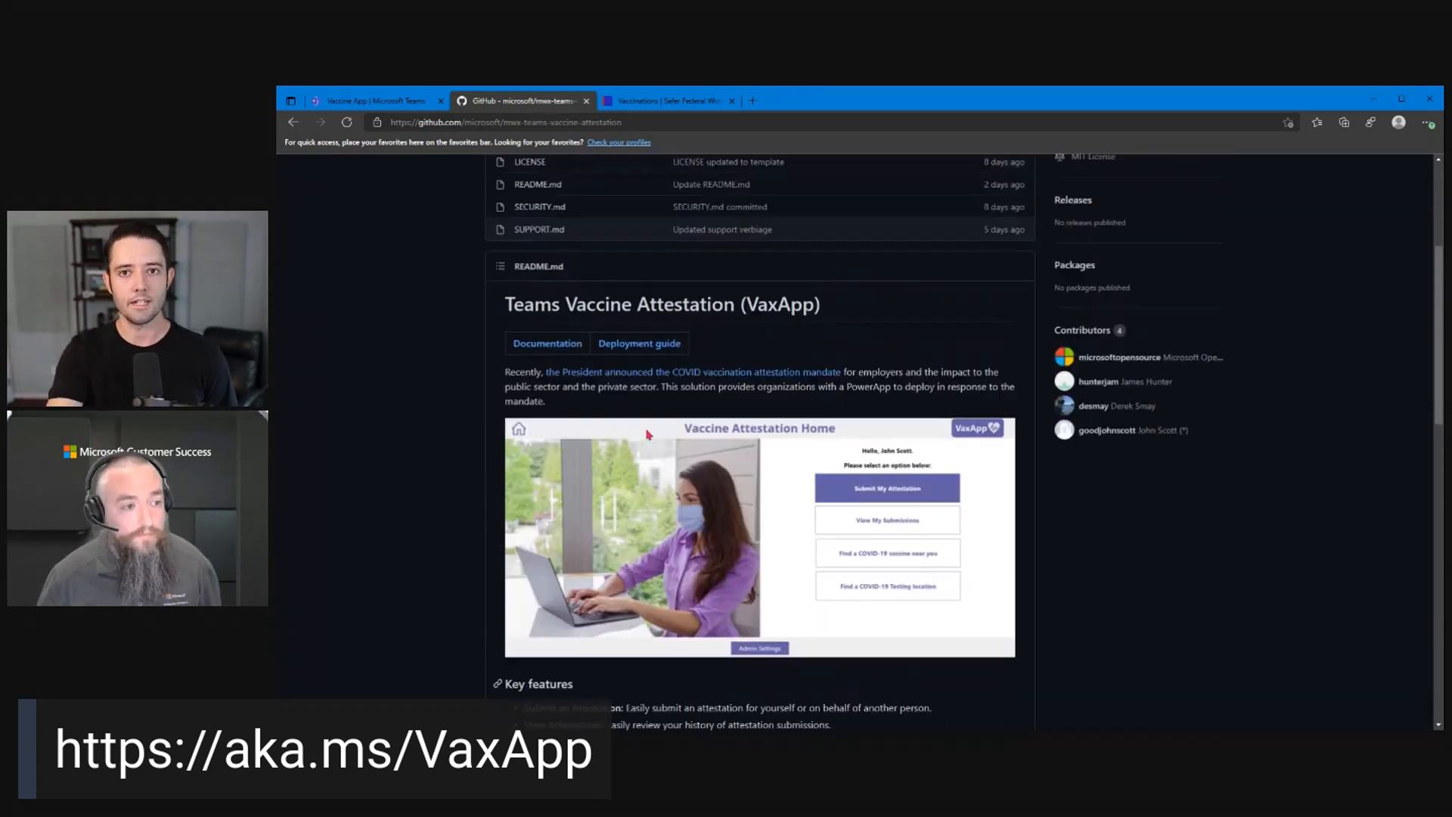
scroll("down", 3)
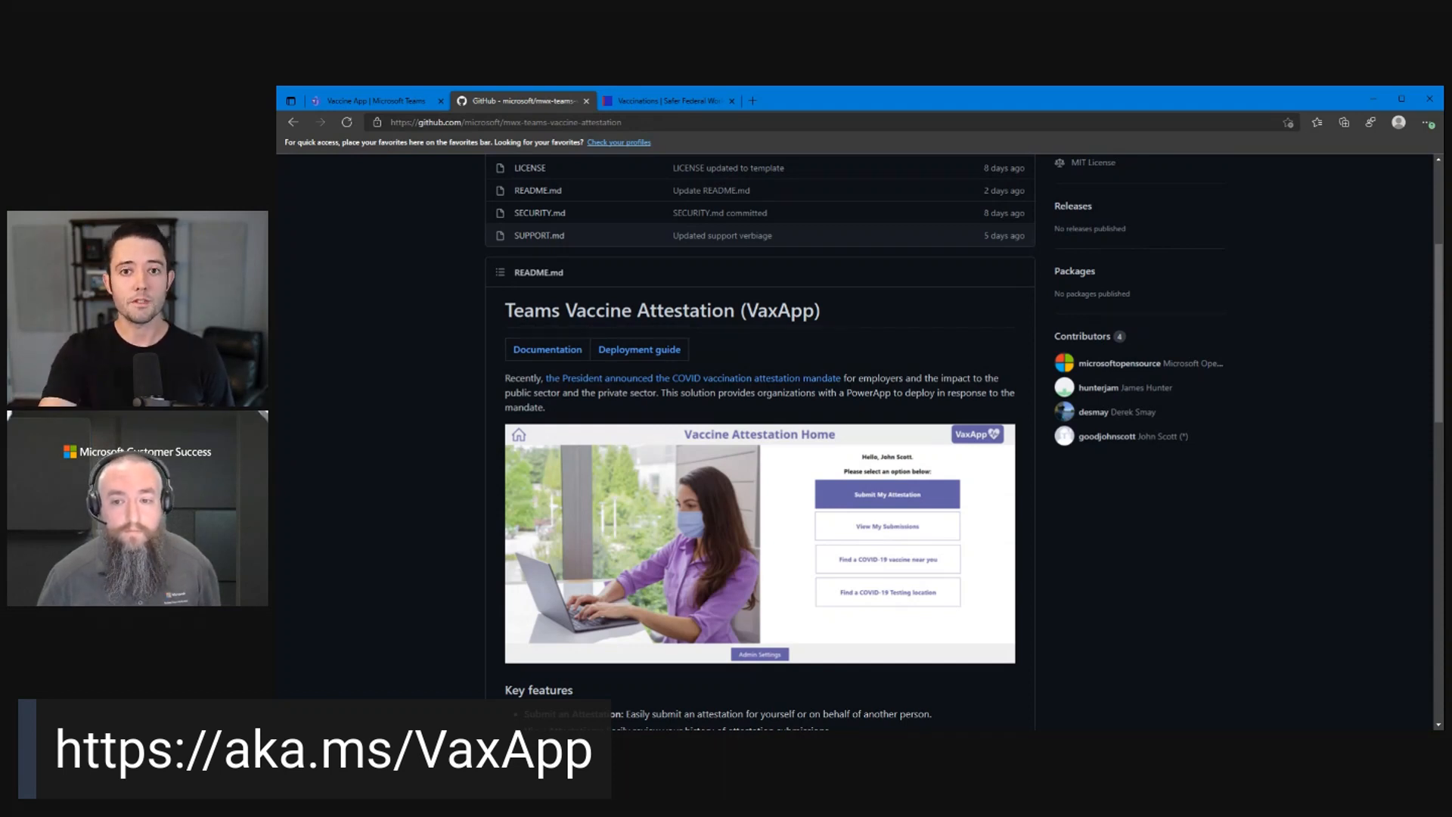
scroll("up", 3)
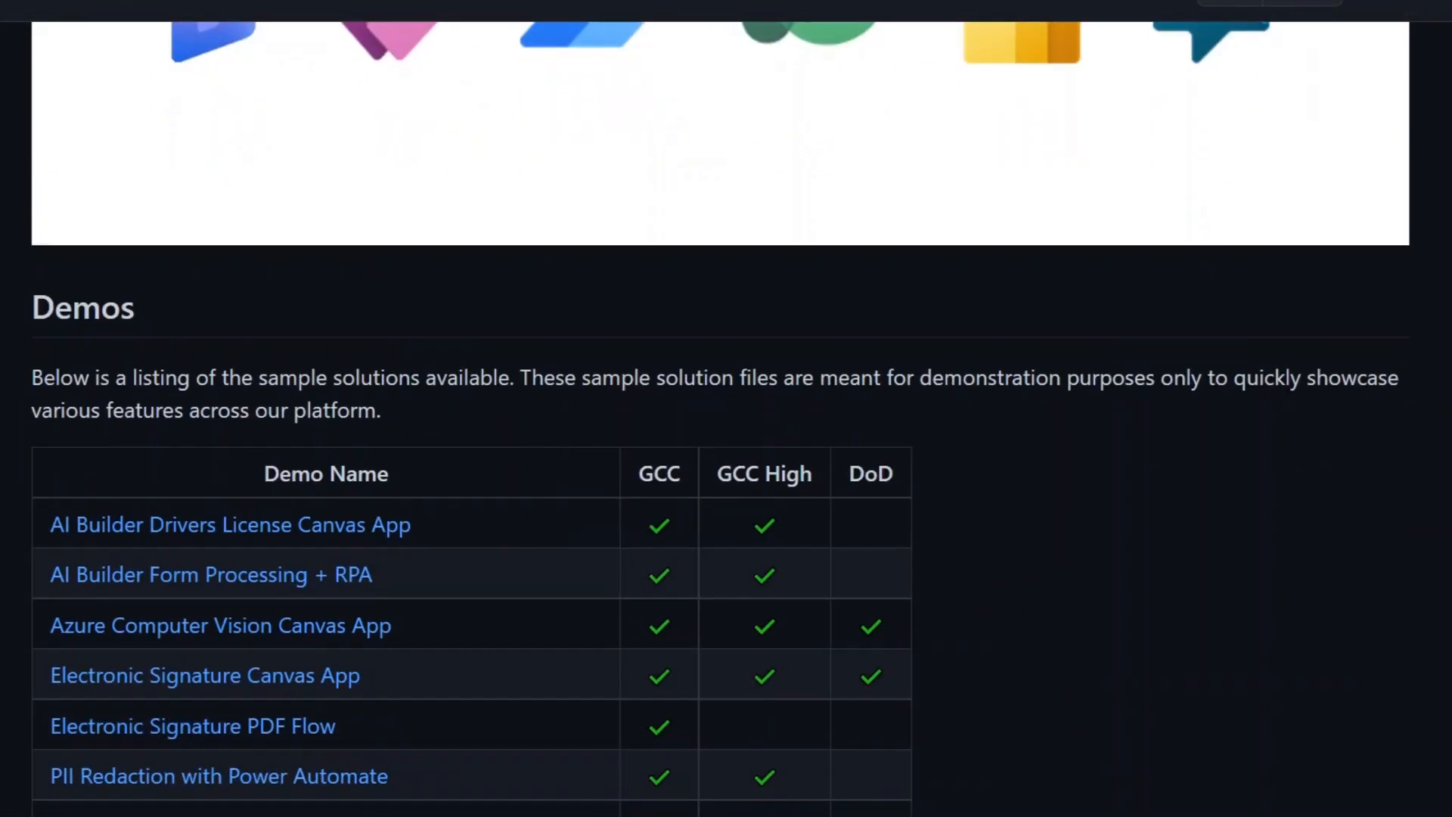
scroll("down", 3)
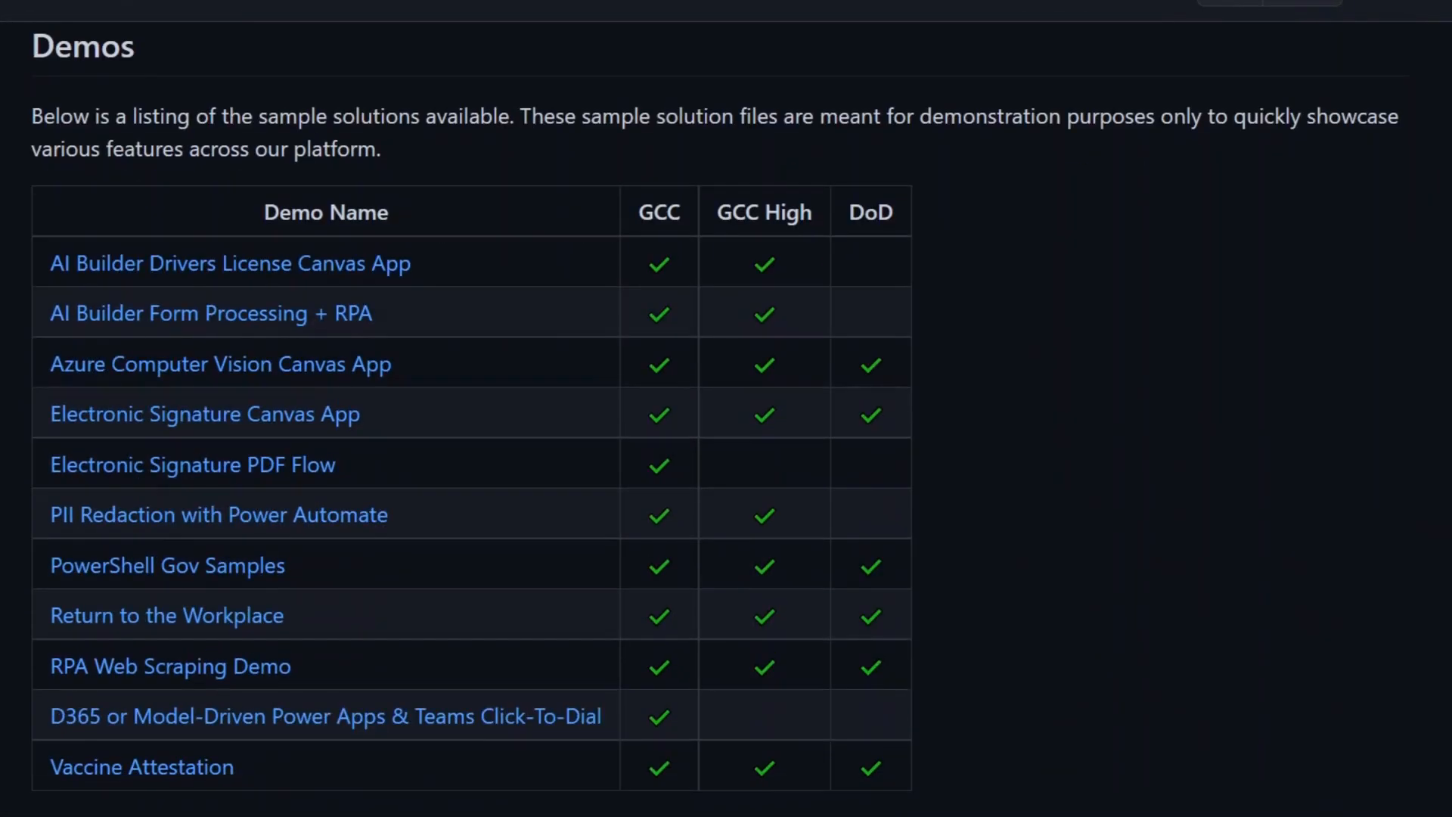
scroll("down", 3)
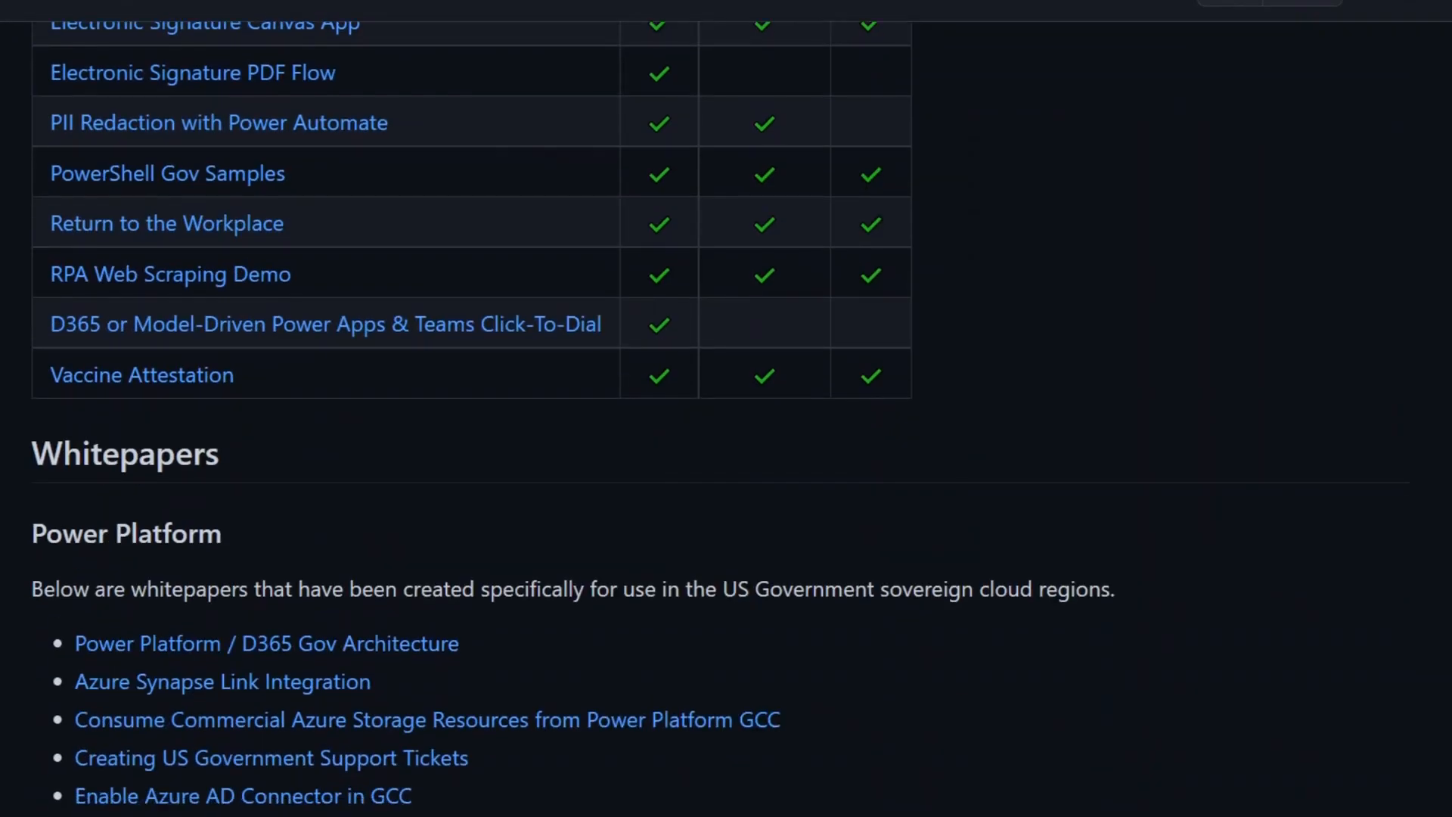
scroll("down", 3)
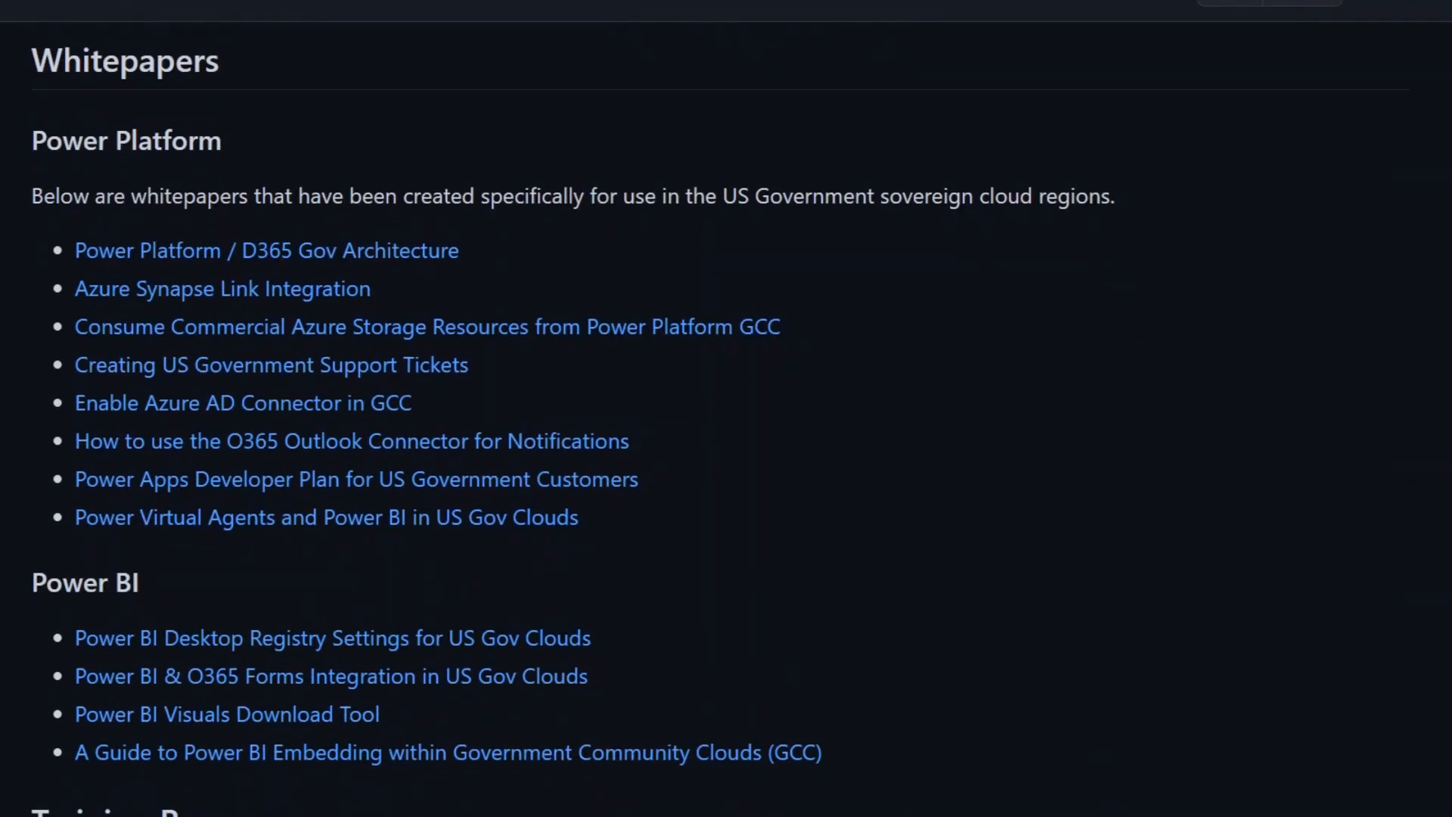